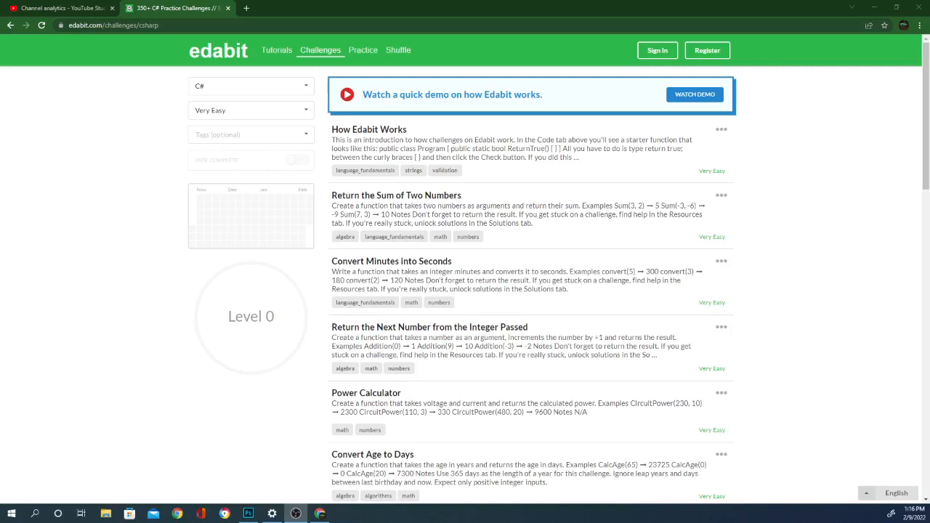
mouse_move(294, 98)
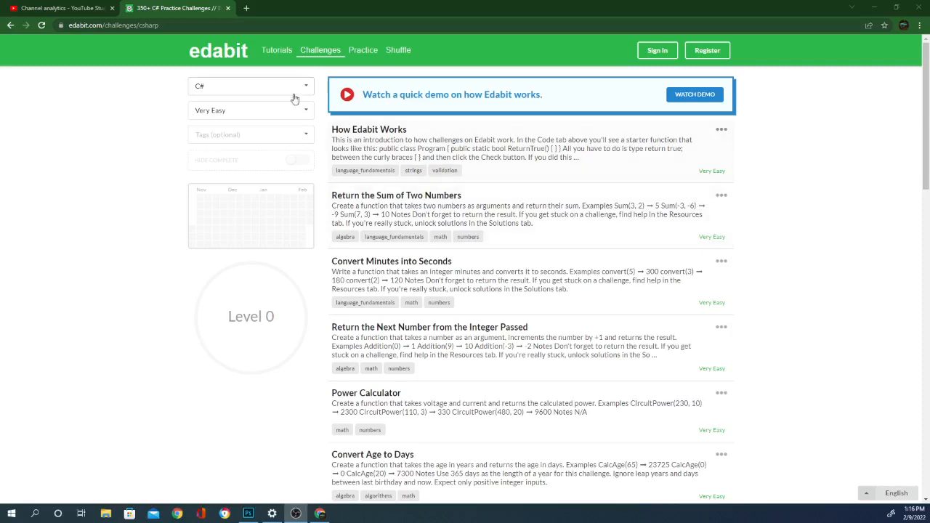
mouse_move(593, 157)
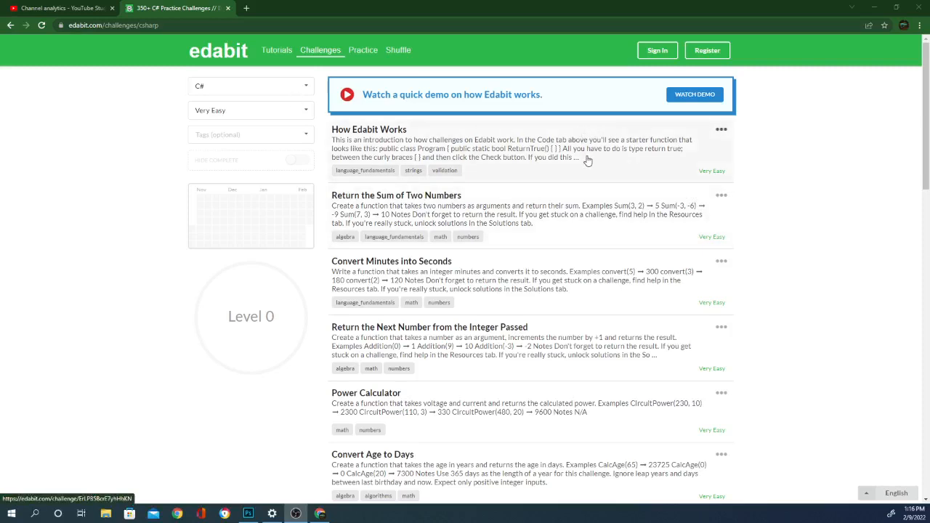
Open the How Edabit Works challenge and review its starter code and instructions
left_click(369, 130)
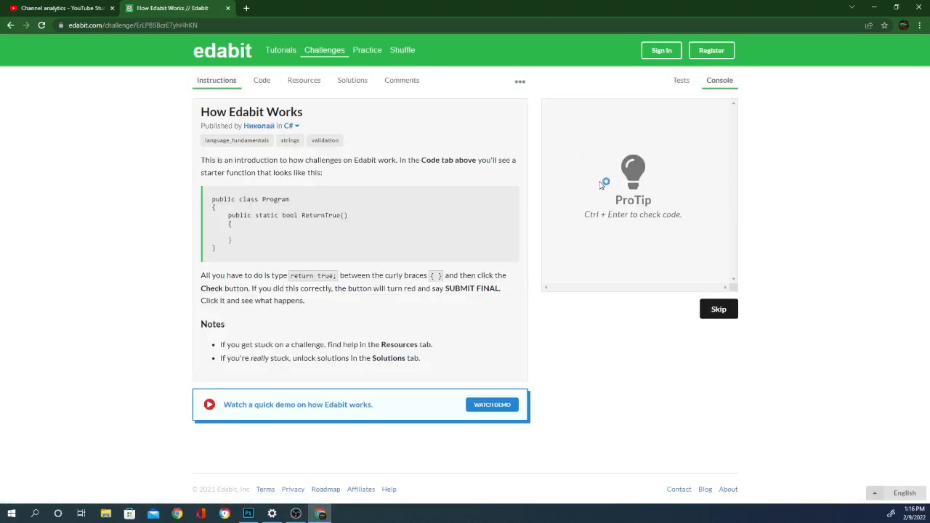
mouse_move(445, 317)
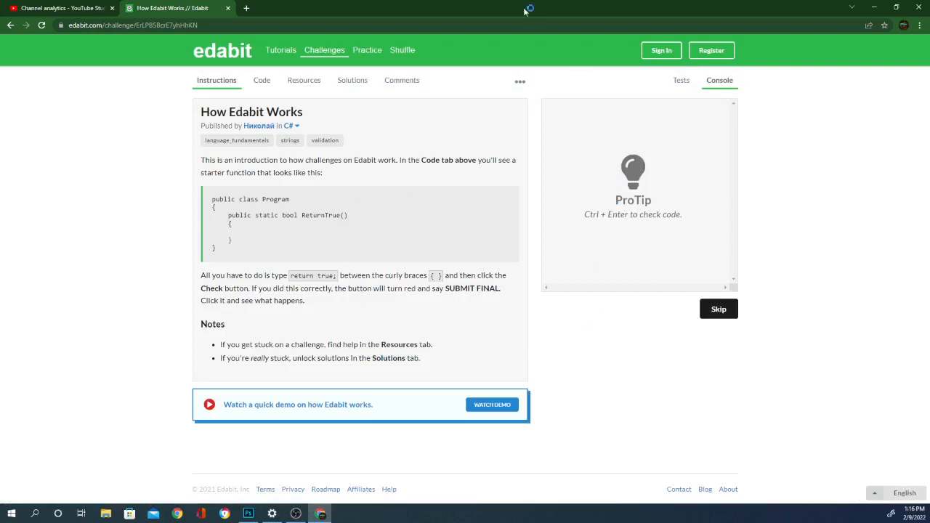
mouse_move(345, 290)
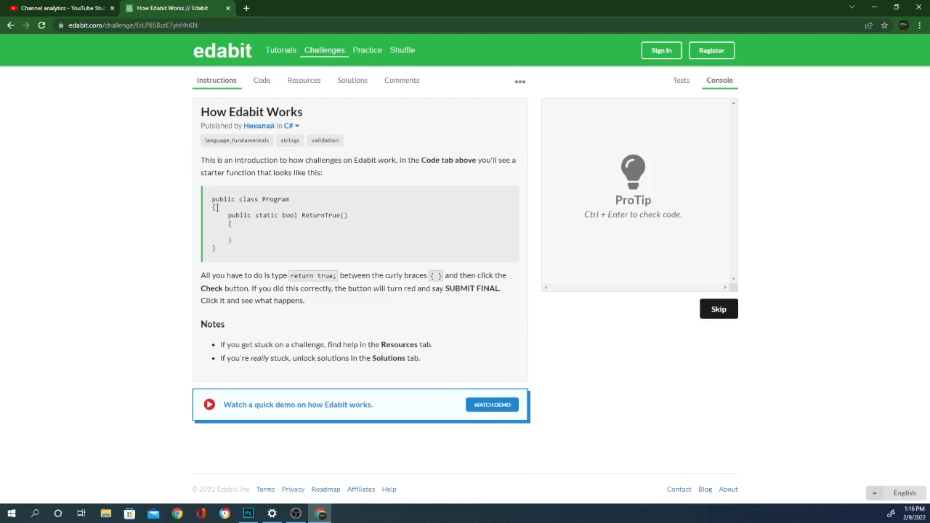
mouse_move(337, 322)
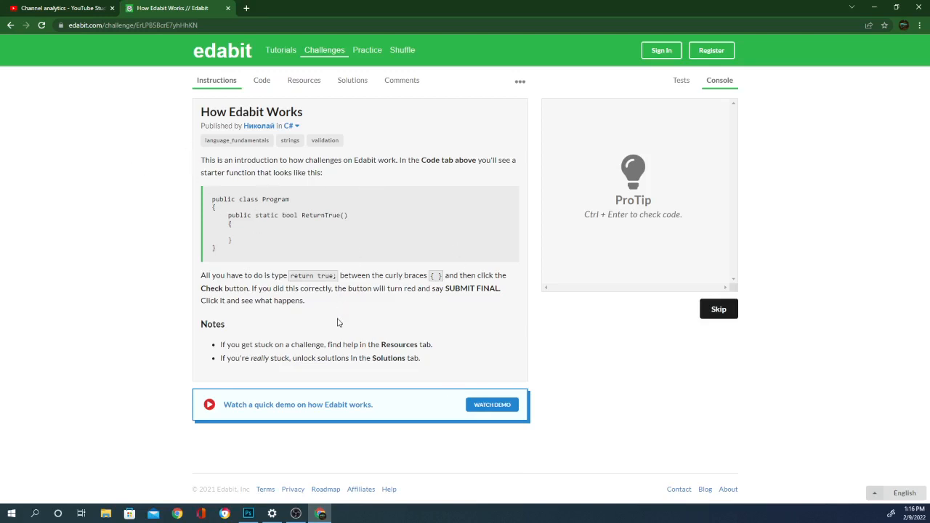
mouse_move(372, 341)
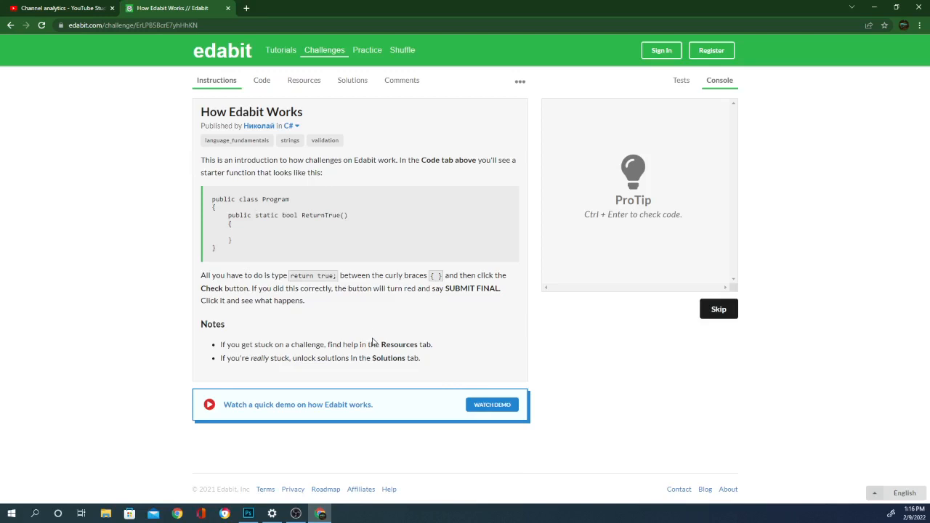
left_click(262, 79)
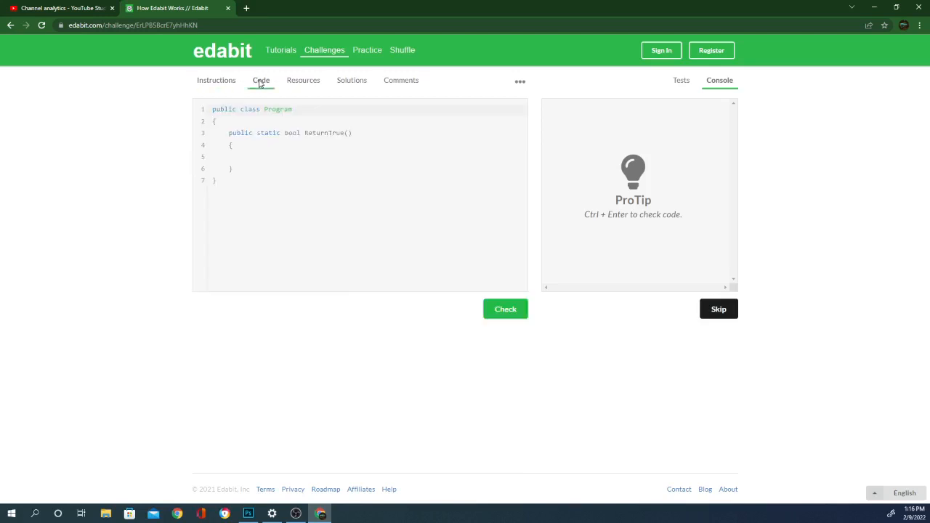
left_click(217, 80)
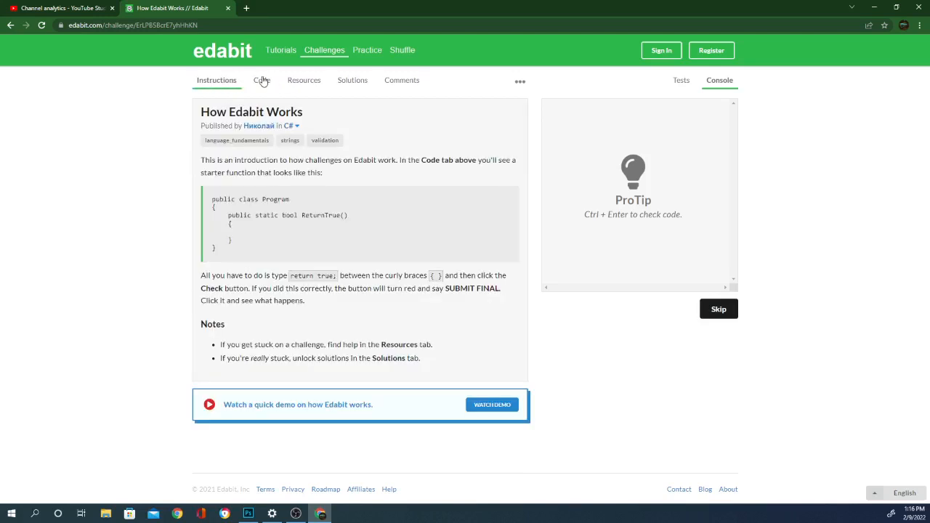
Write `return true;` inside the ReturnTrue method body
left_click(262, 80)
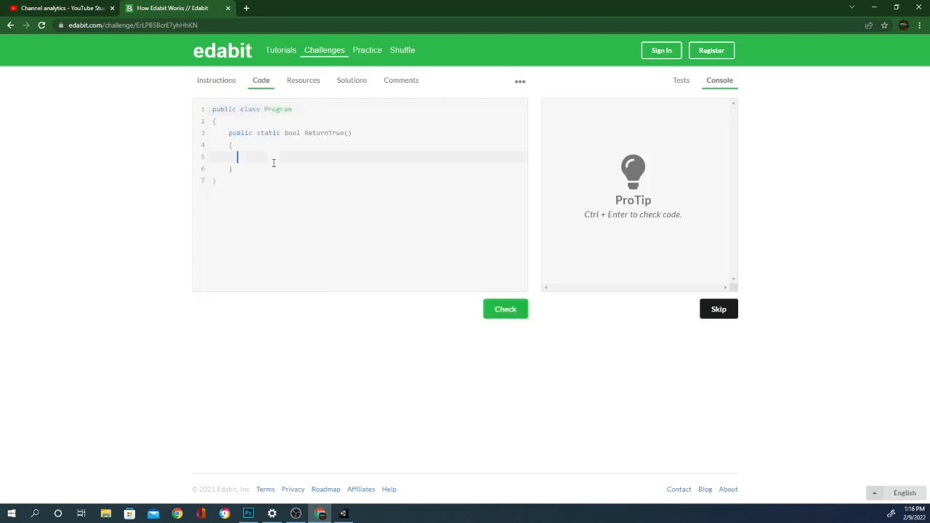
type("return")
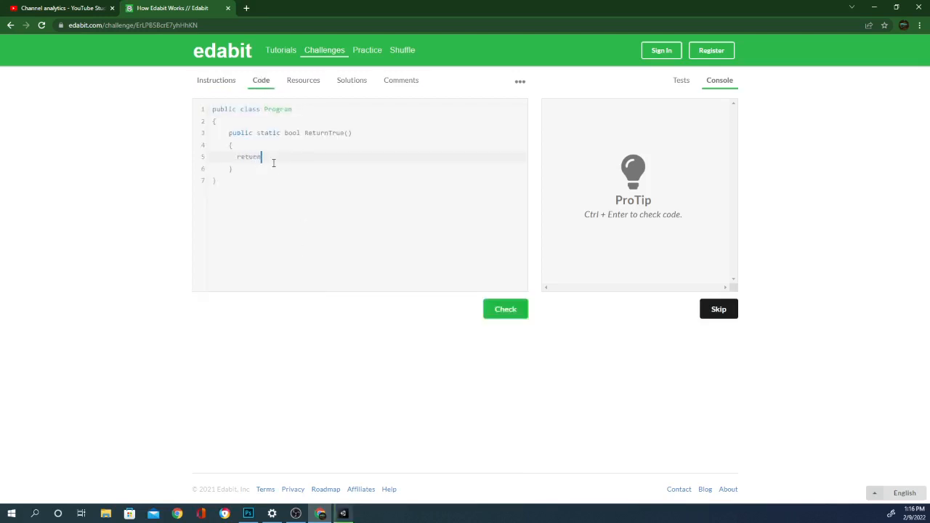
type("true;")
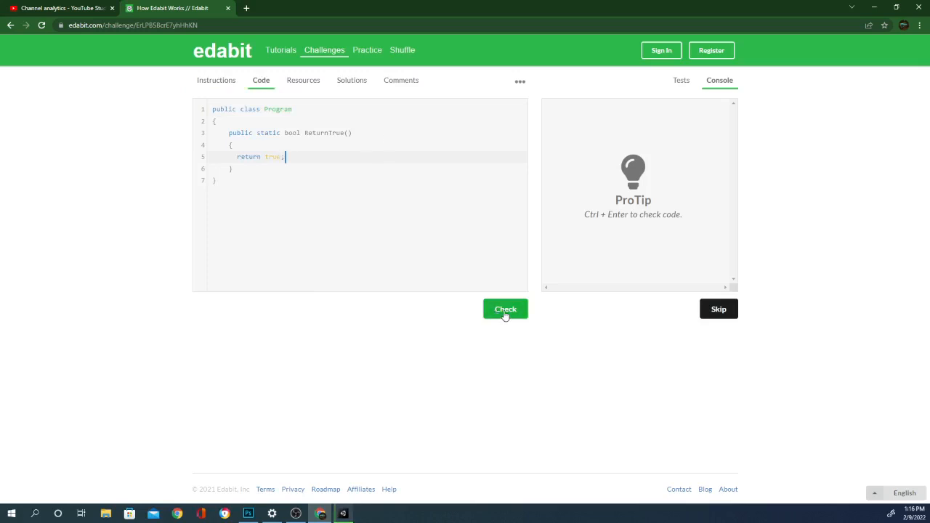
Check the solution and sign into Edabit with the Google account when prompted
left_click(506, 308)
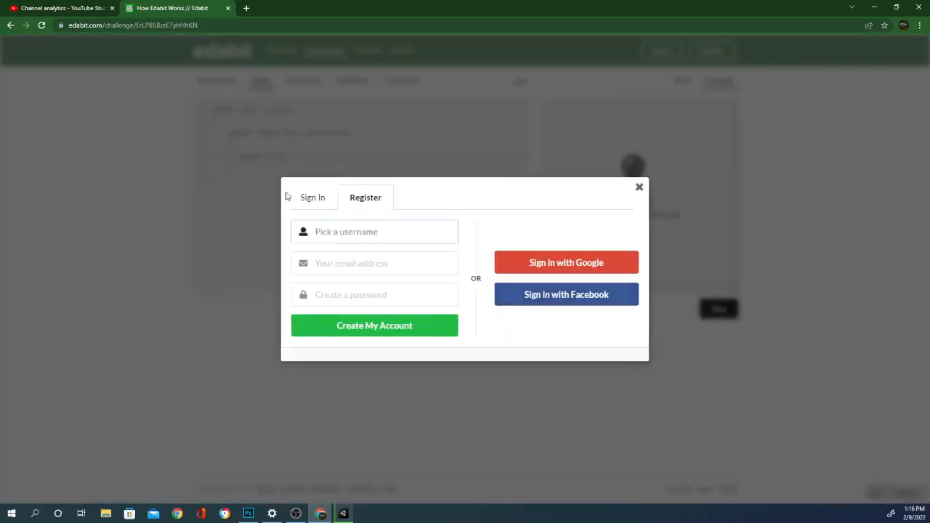
left_click(567, 261)
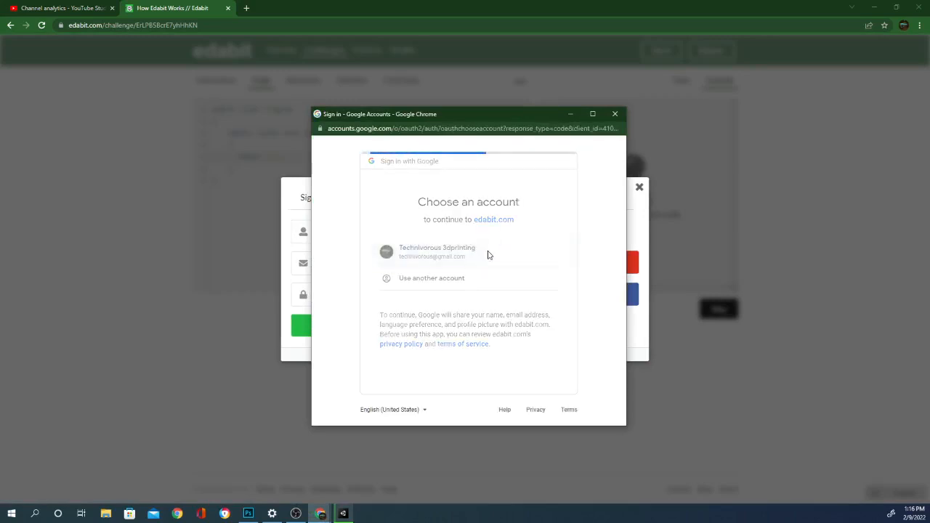
left_click(615, 113)
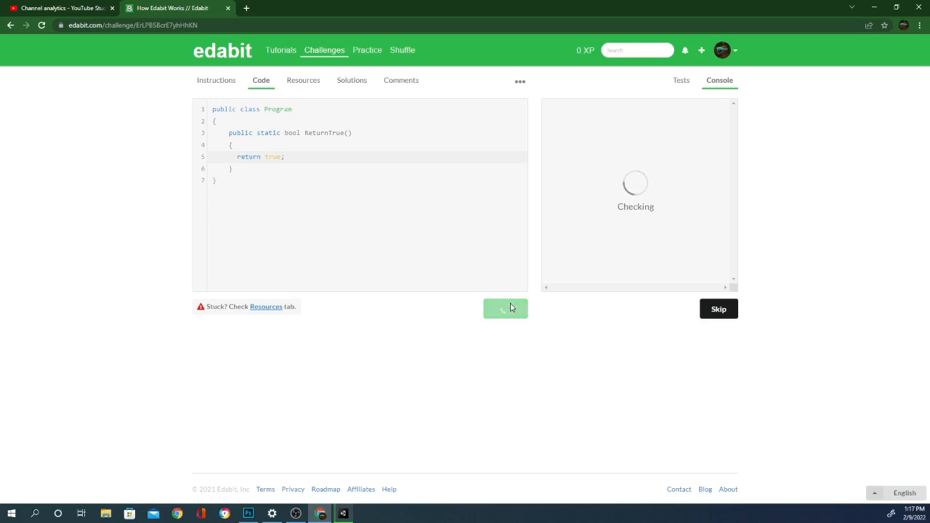
mouse_move(526, 337)
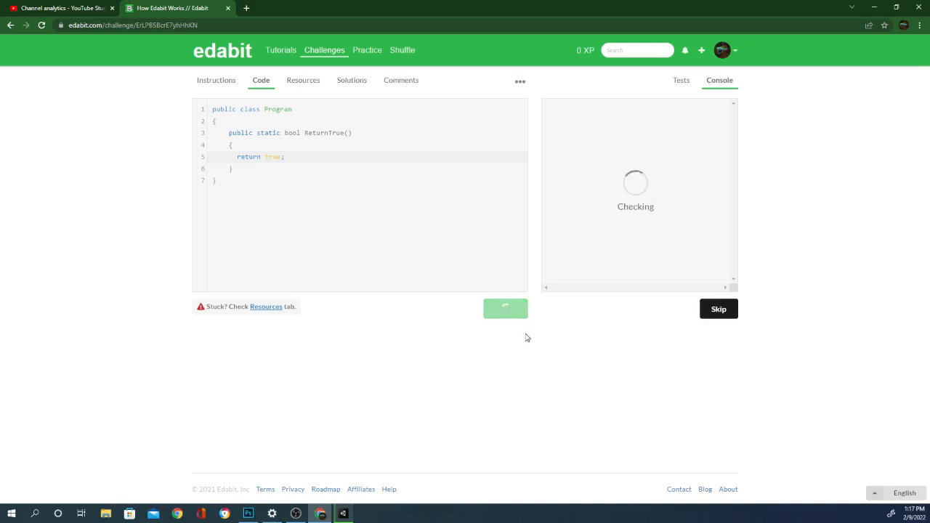
mouse_move(545, 375)
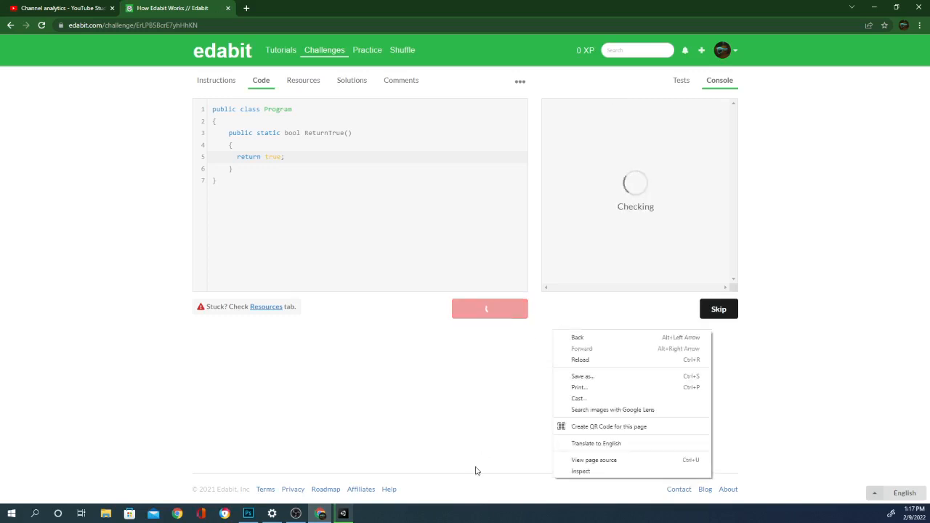
mouse_move(472, 421)
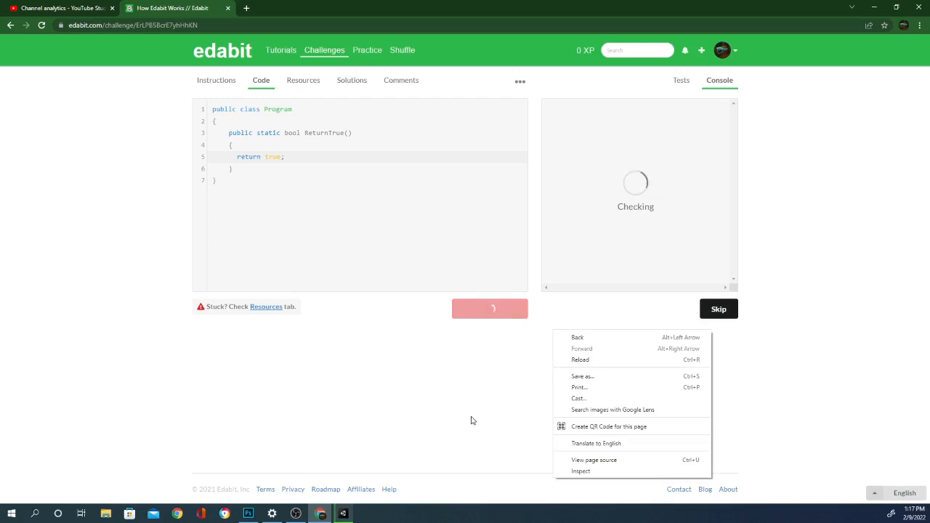
Dismiss the accidental context menu while the accepted solution's 5 XP dialog appears
left_click(477, 412)
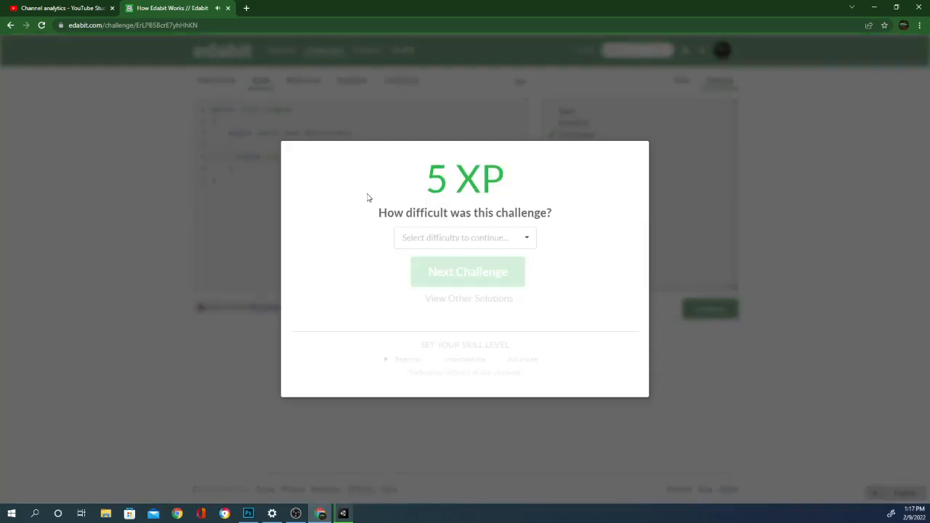
mouse_move(392, 209)
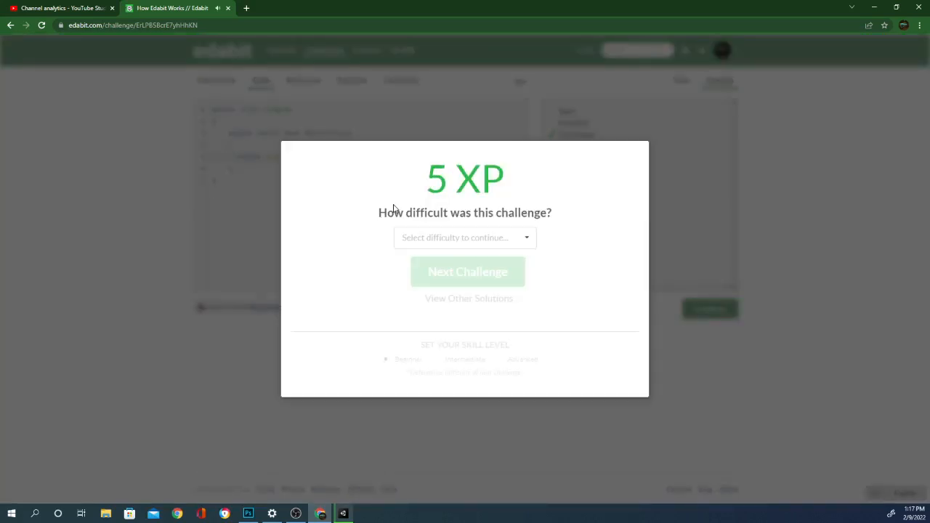
mouse_move(424, 195)
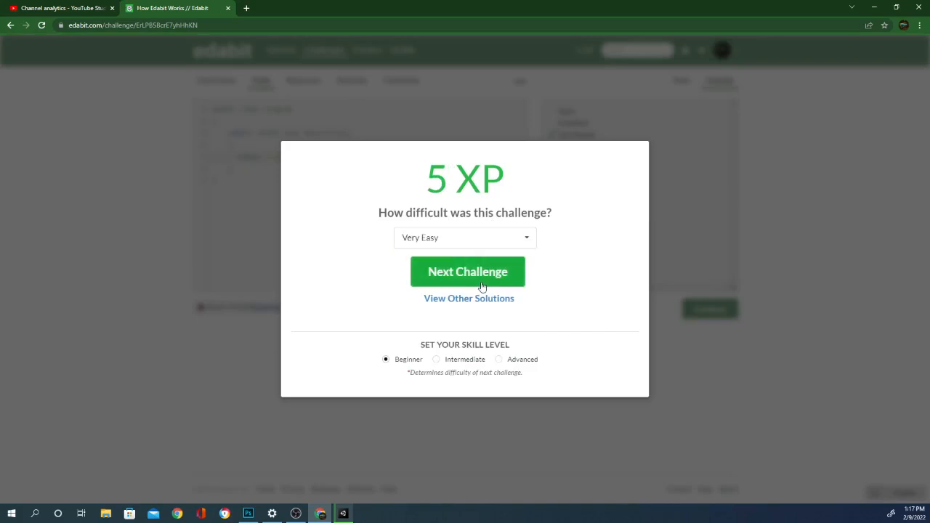
Rate the challenge Very Easy and continue to Convert Minutes into Seconds
left_click(468, 272)
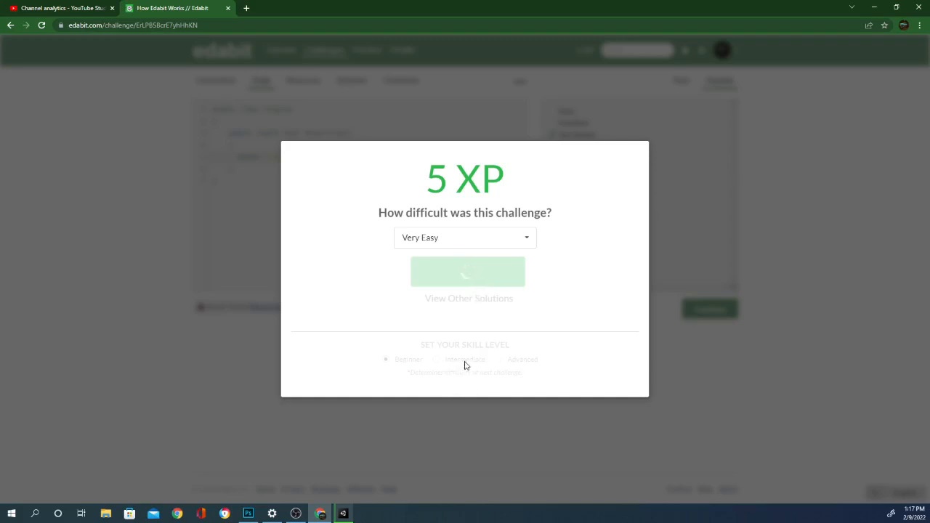
left_click(467, 271)
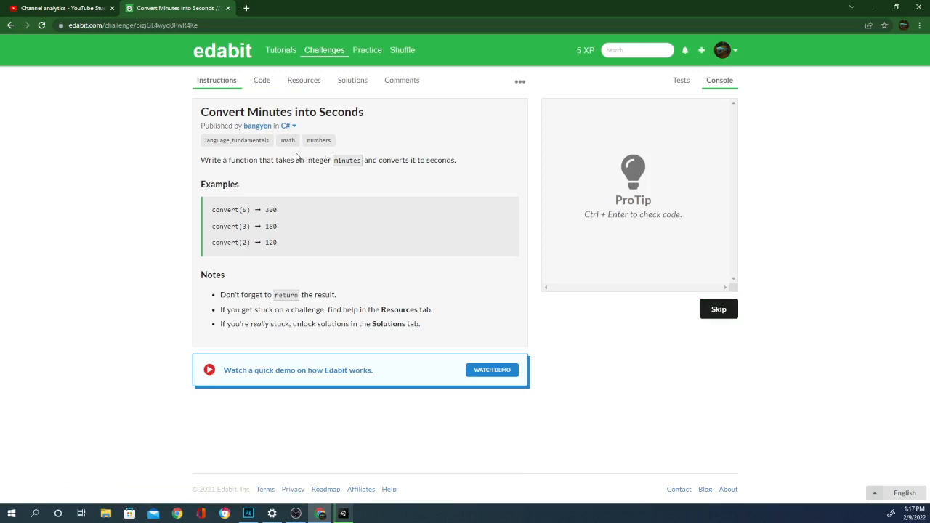
Write the convert body as s=minutes*60; followed by return s;
left_click(262, 80)
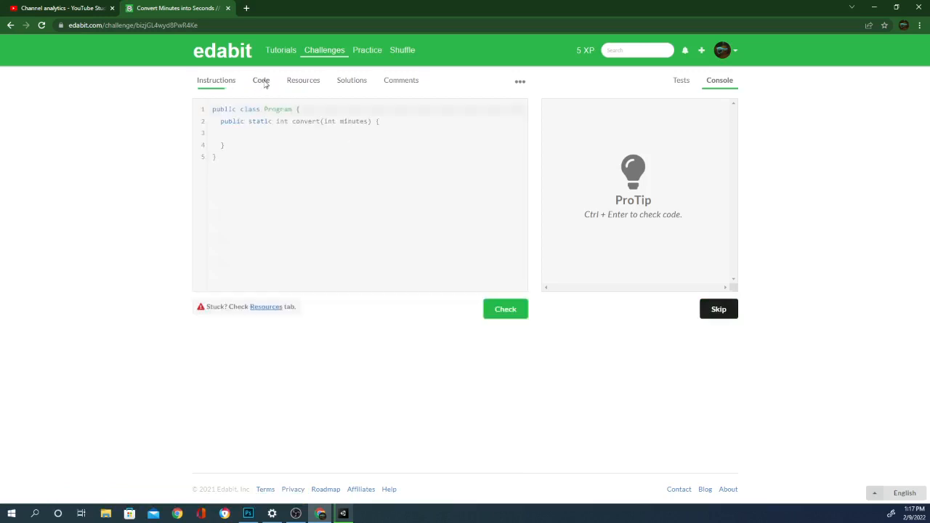
left_click(261, 80)
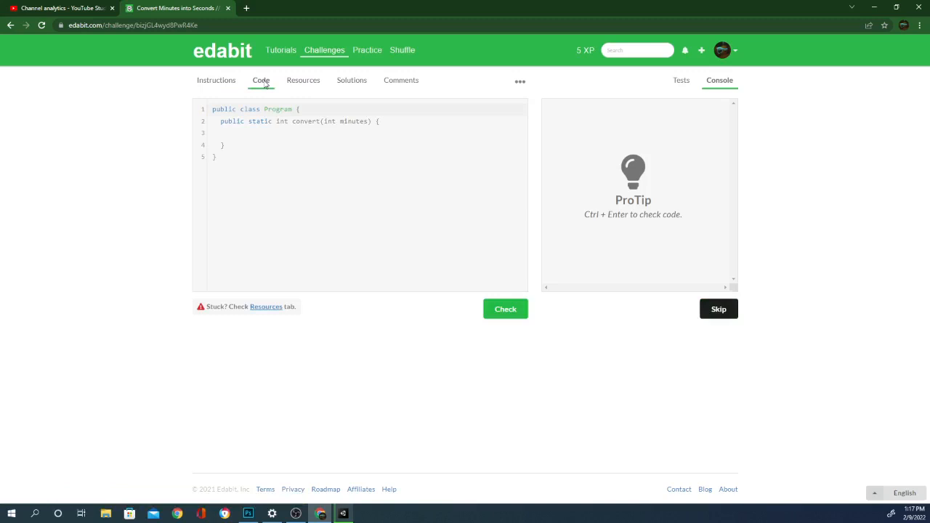
left_click(286, 134)
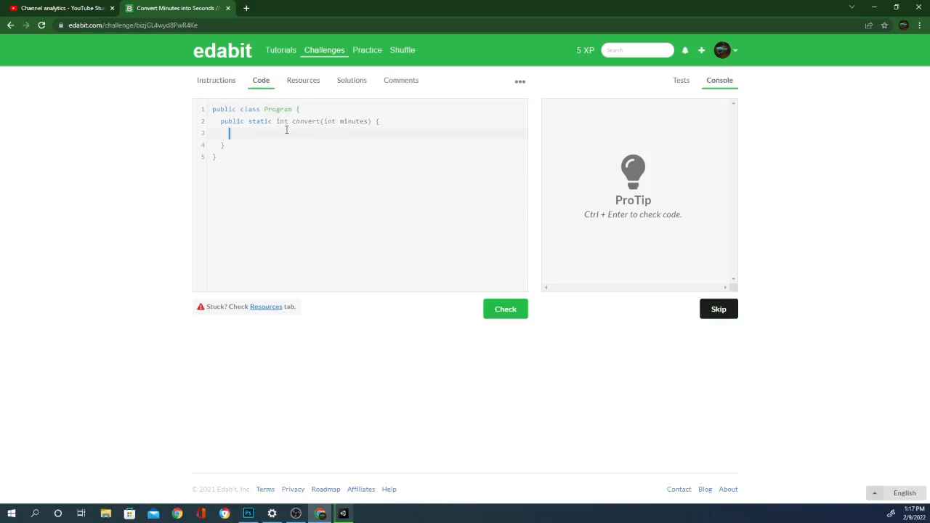
mouse_move(526, 158)
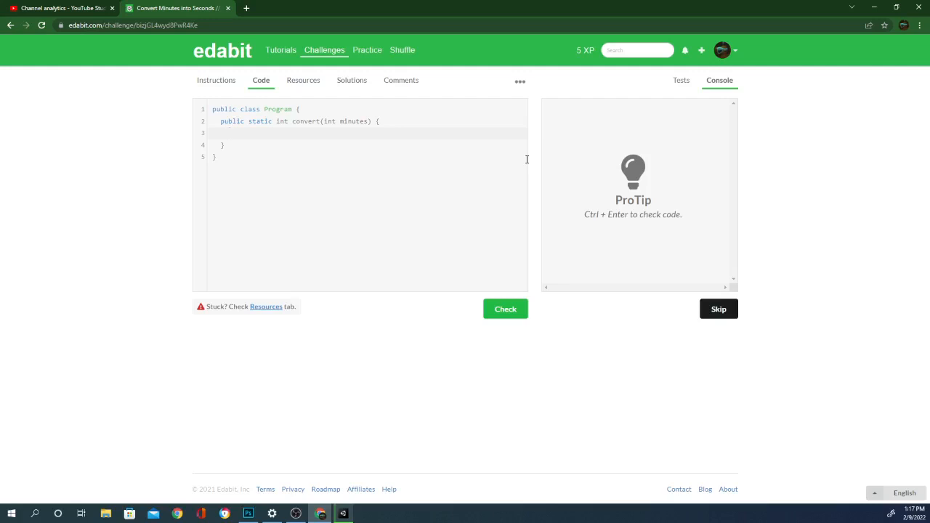
type("int seco")
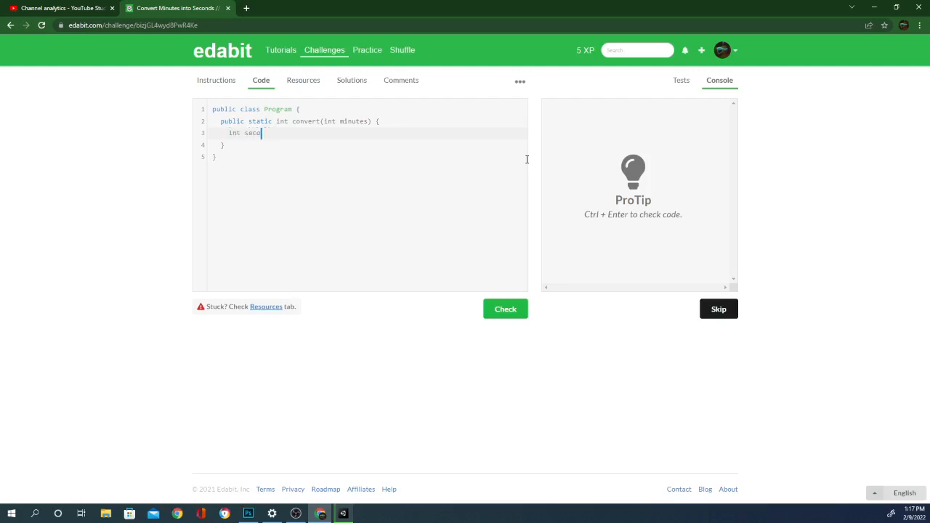
key("BackSpace")
type(" =0;")
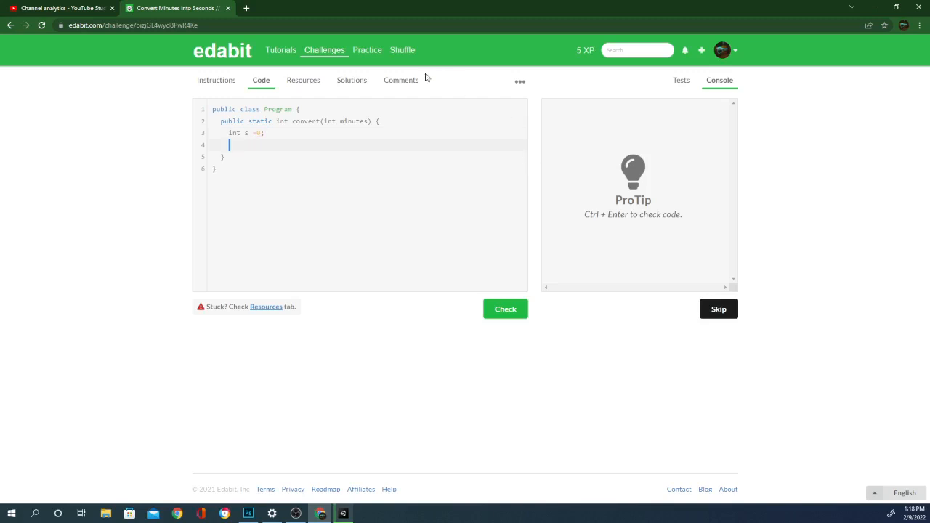
type("s")
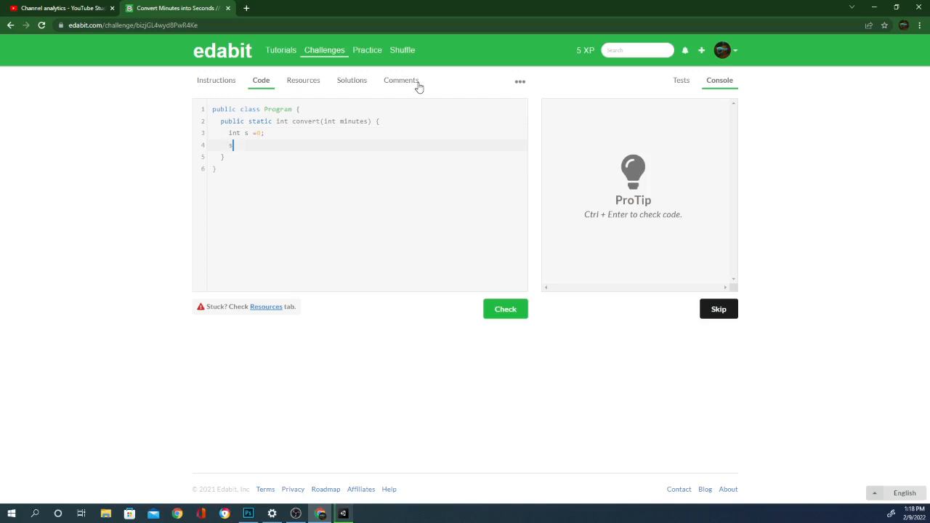
type("=")
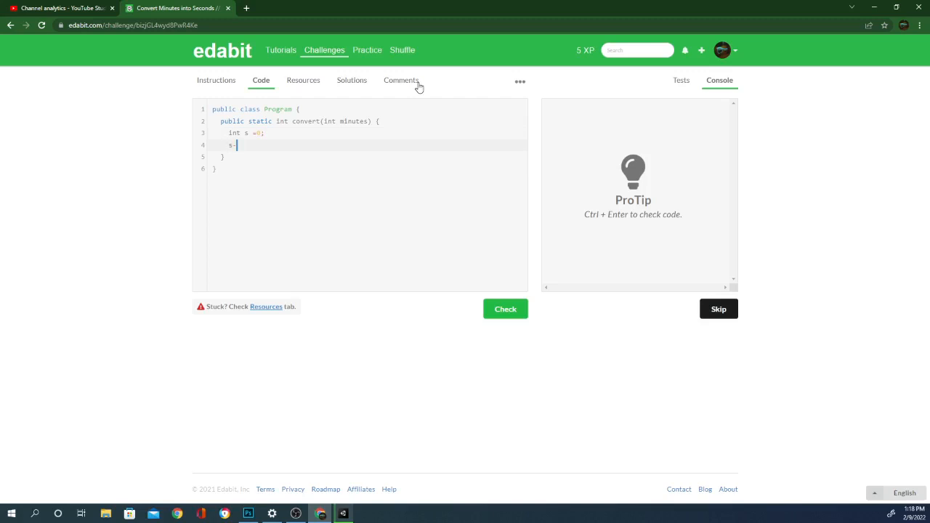
type("minutes")
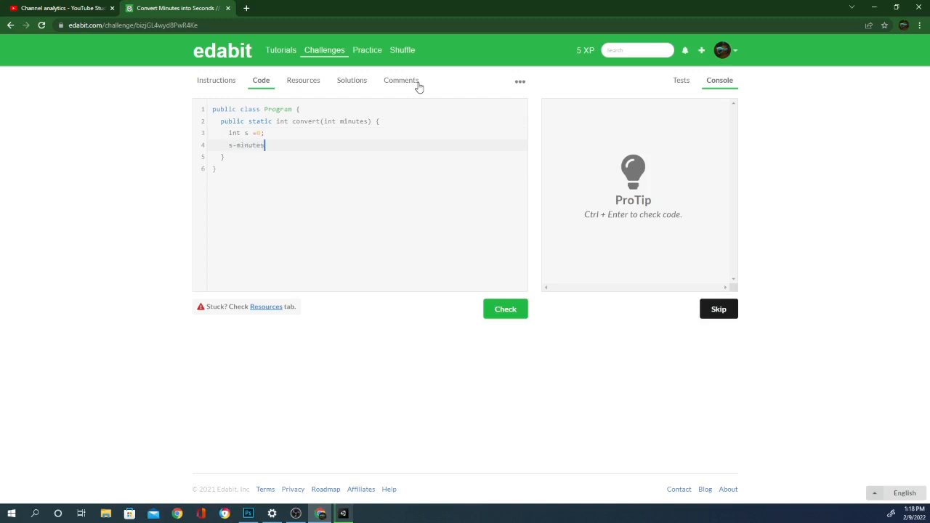
type("*60")
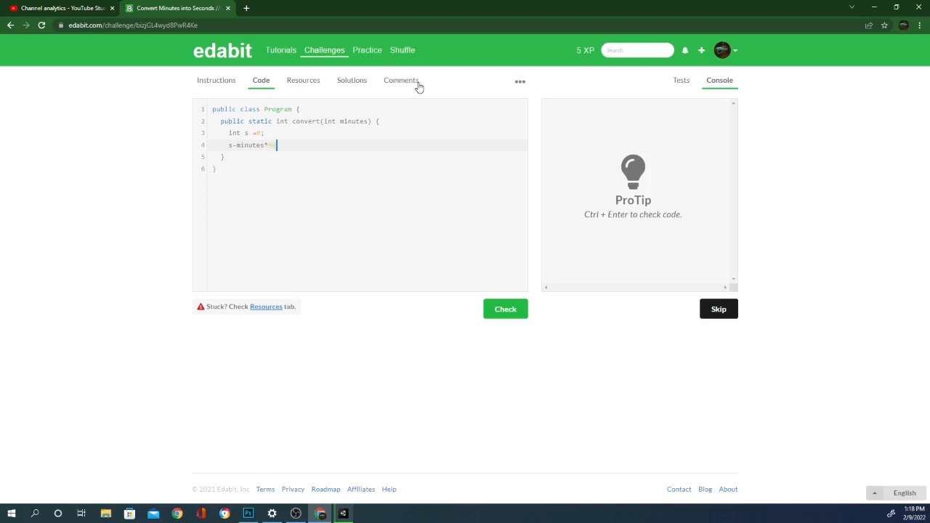
type("60;")
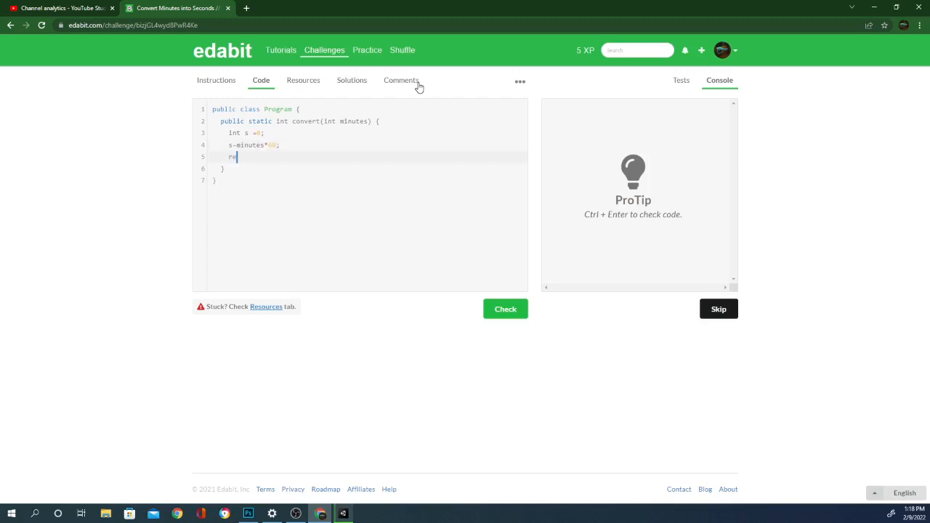
type("turn s;")
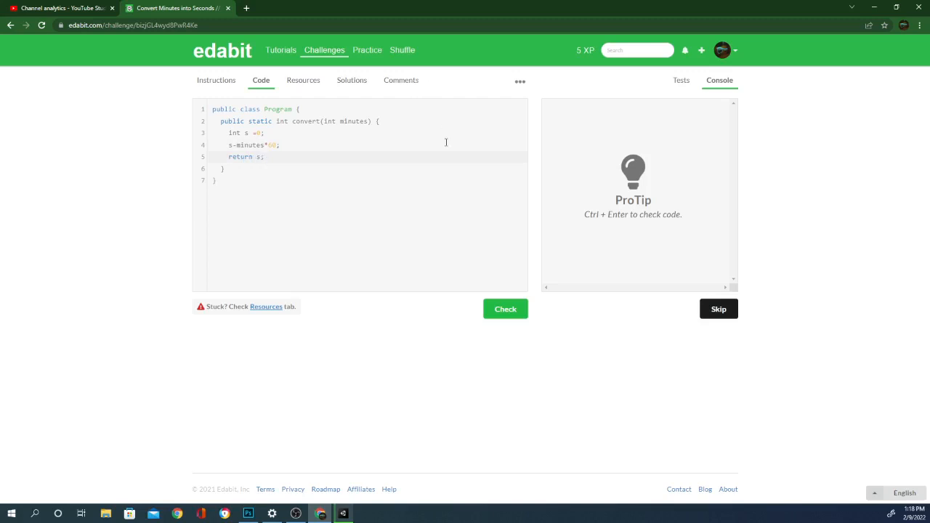
Run the tests on the conversion code, which reports a statement error
left_click(506, 308)
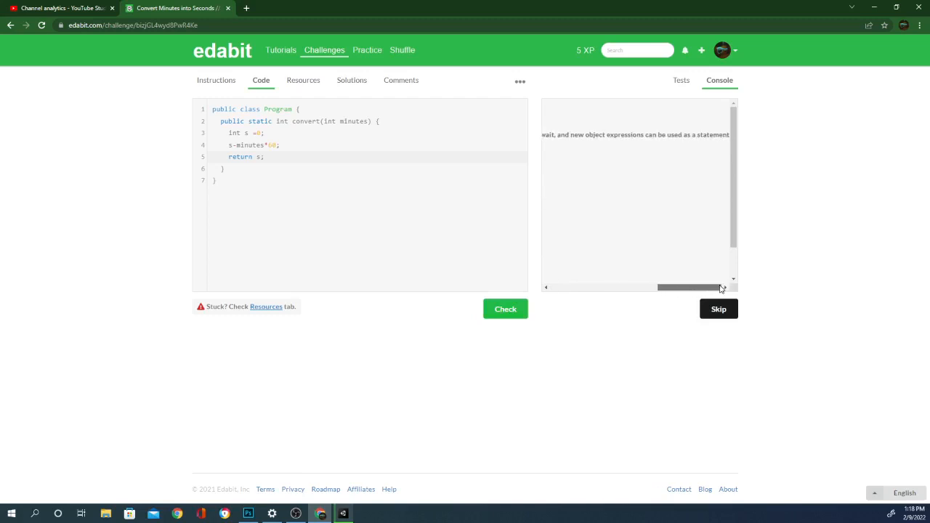
Fix line 4 to s=minutes*60; so all tests pass and submit the solution as final
left_click(505, 308)
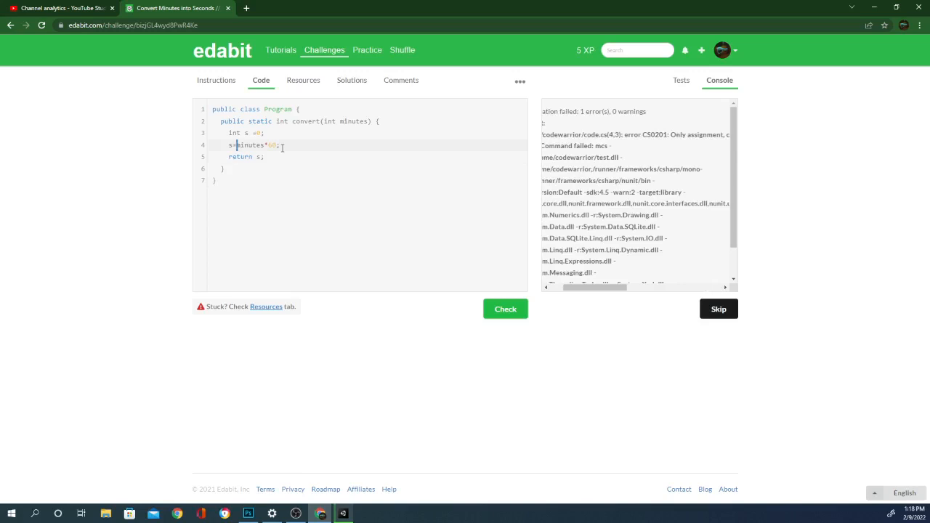
left_click(505, 308)
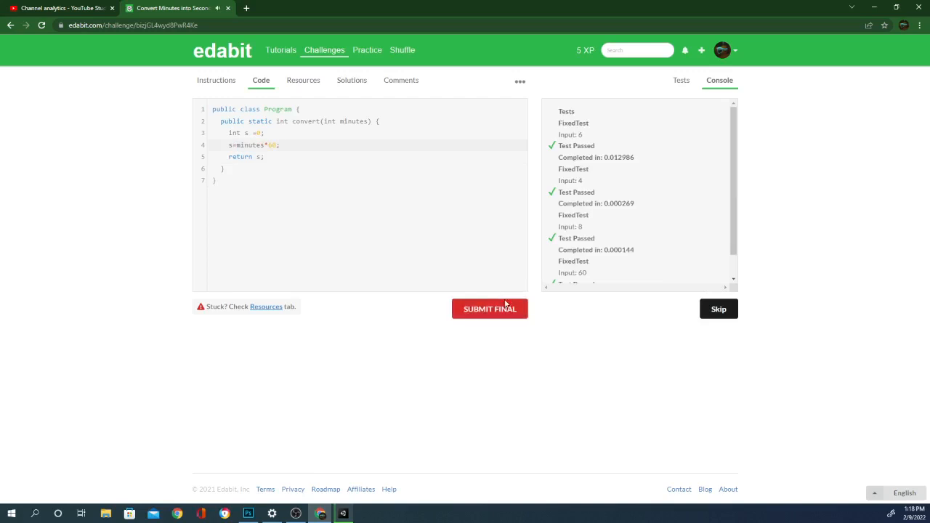
left_click(490, 308)
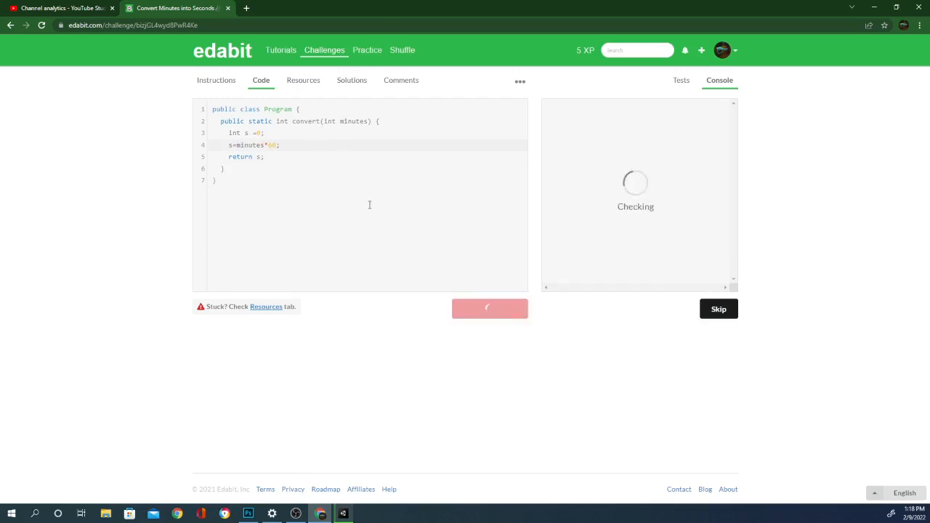
In the 10 XP dialog rate the challenge Very Easy and move to the next challenge
left_click(490, 308)
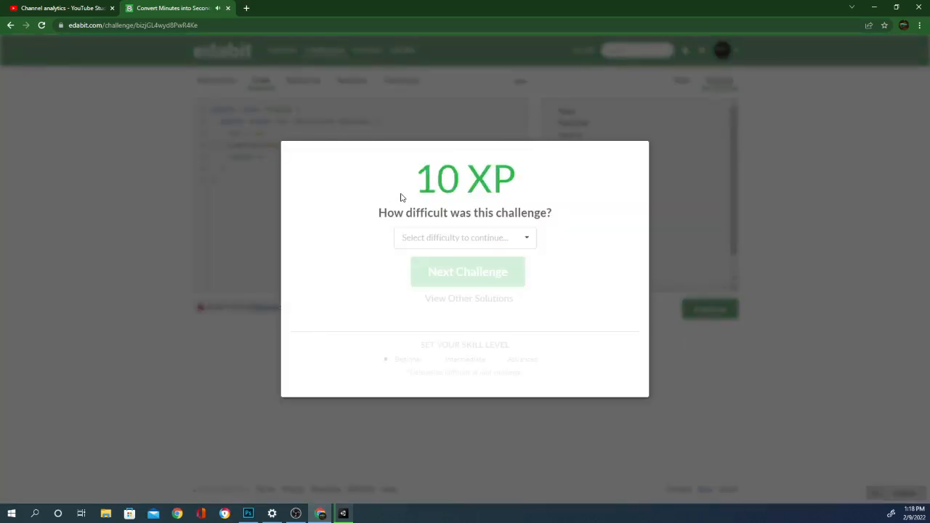
left_click(464, 238)
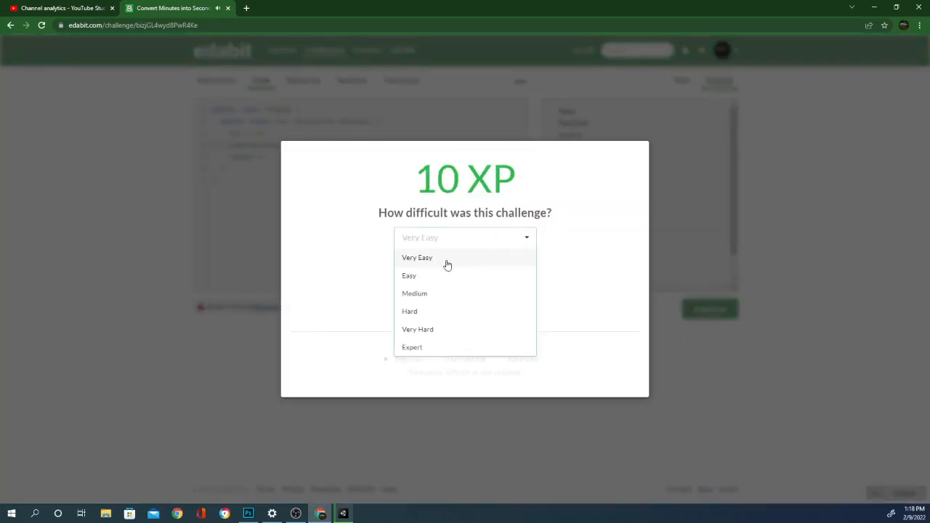
left_click(417, 258)
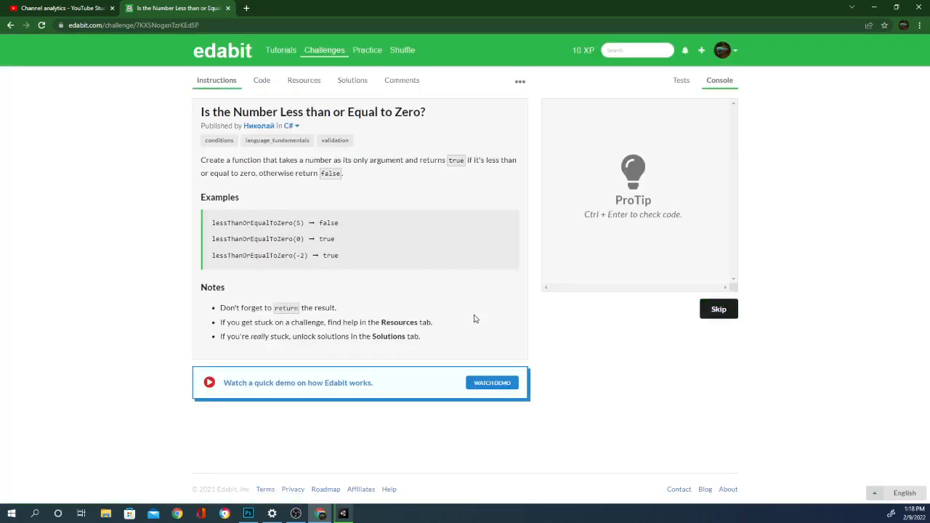
mouse_move(421, 279)
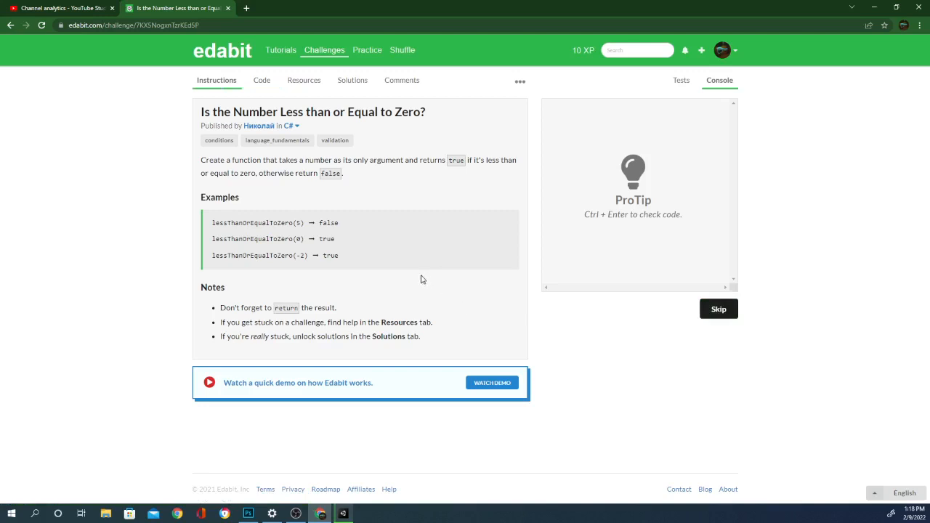
mouse_move(430, 291)
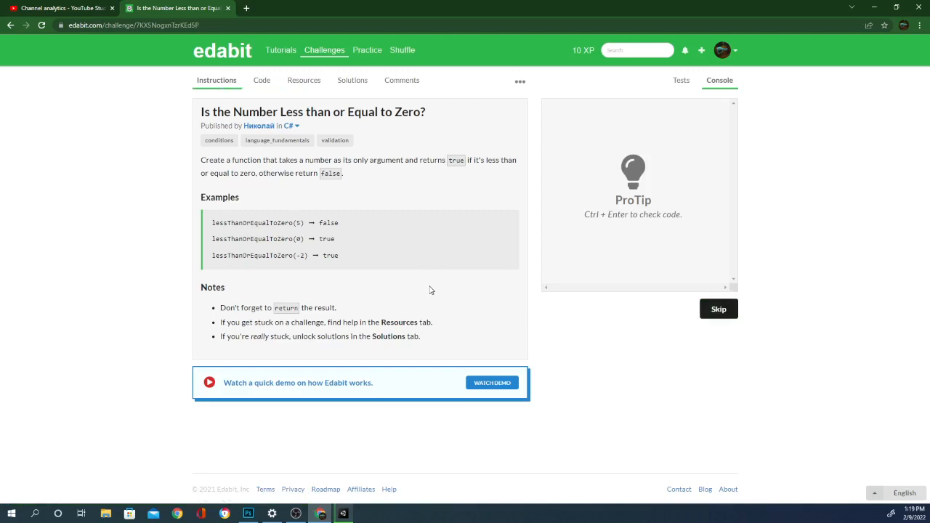
mouse_move(424, 282)
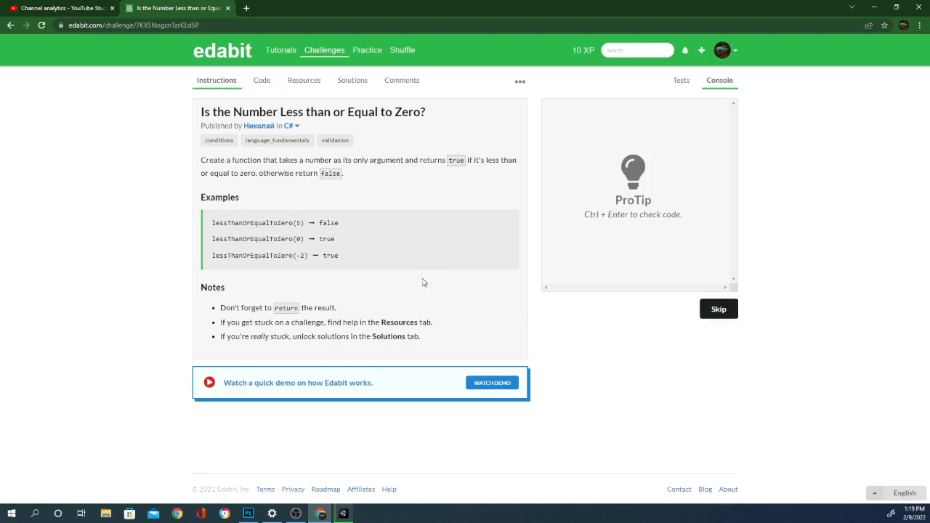
Write if(a<=0){ return true; }else{ return false; } in LessThanOrEqualToZero
left_click(262, 80)
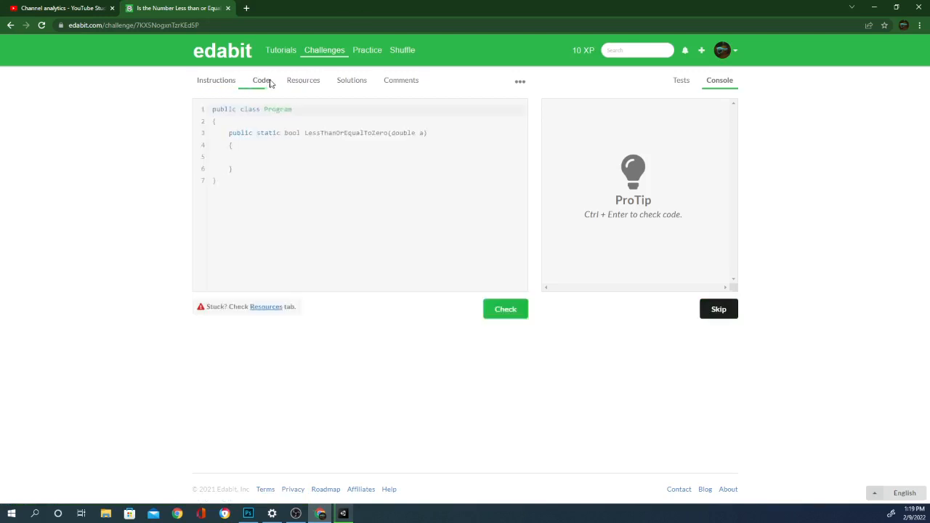
type("if(")
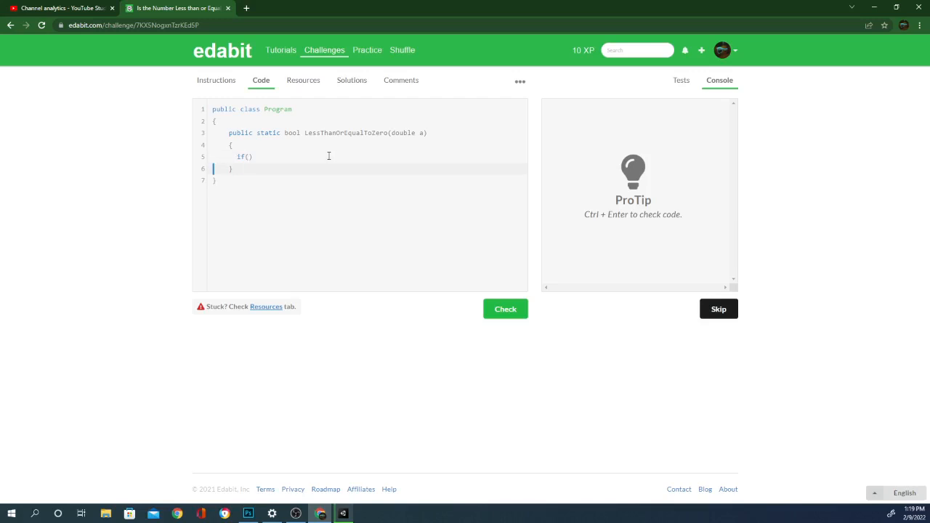
type("a")
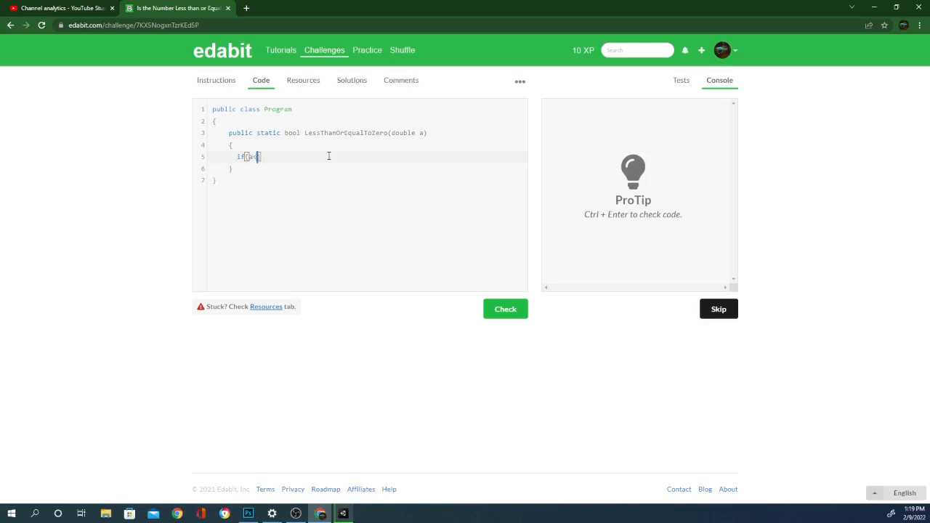
type("<=0")
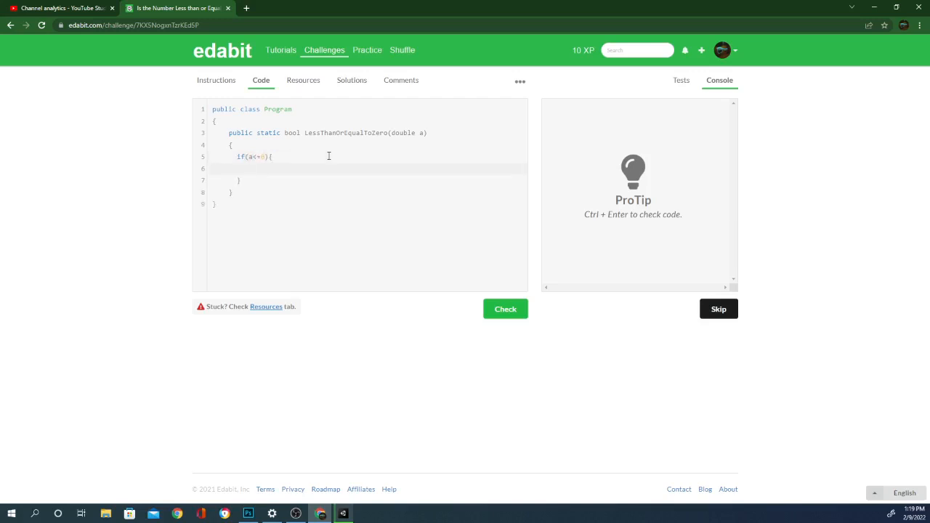
type("return true")
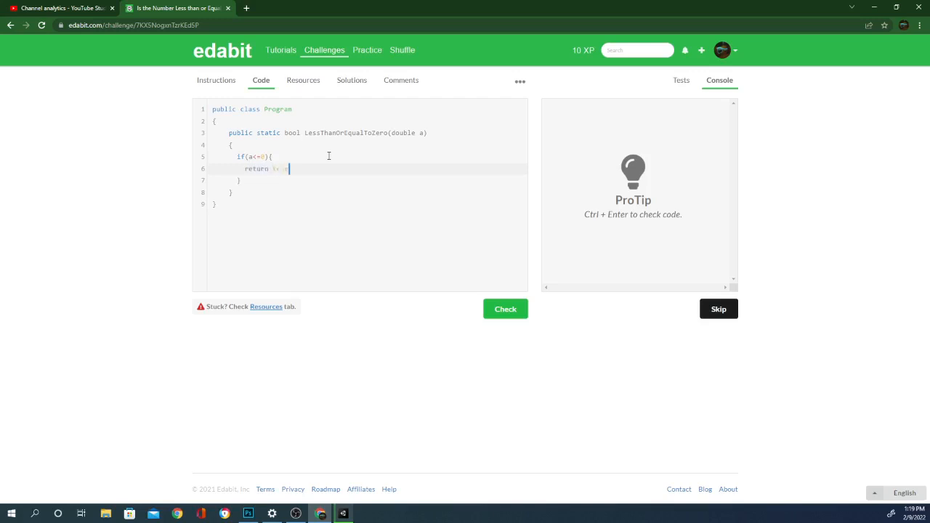
type("true")
type("retu")
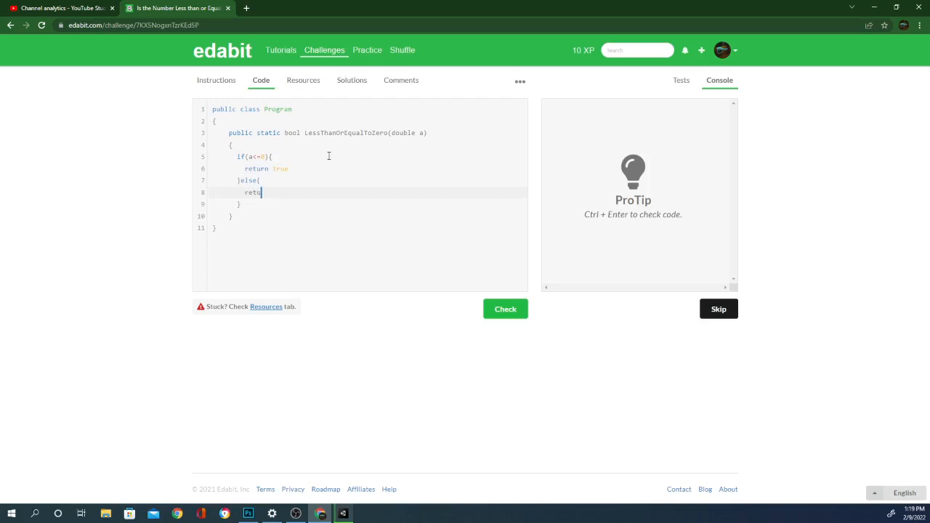
type("rn false;")
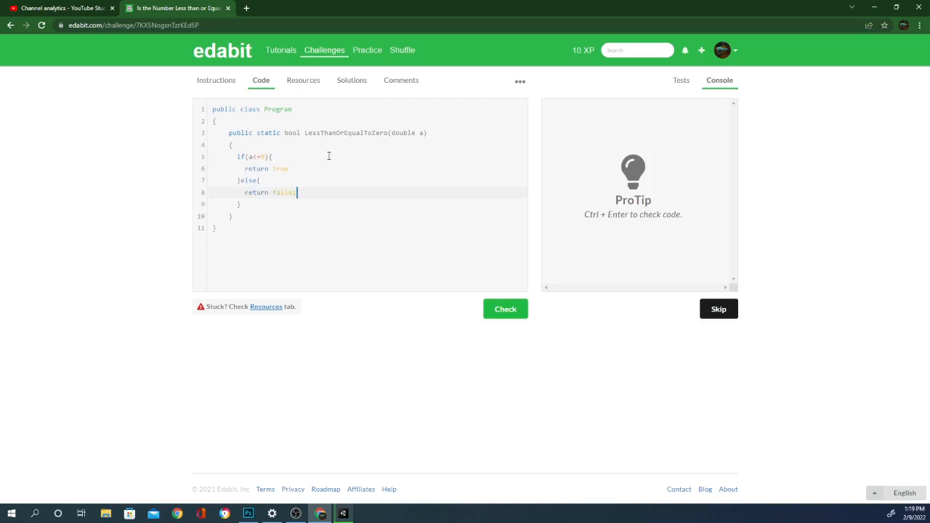
left_click(290, 168)
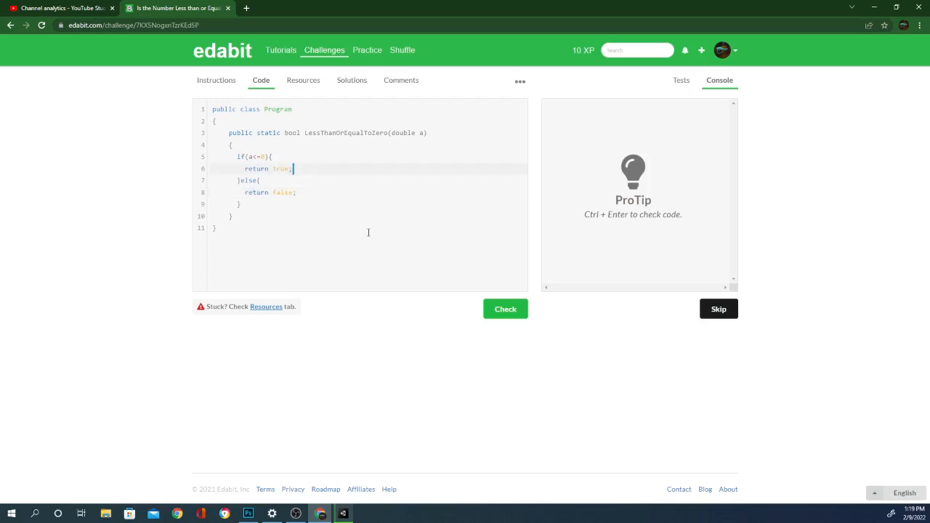
Check and submit the solution as final, rate it, and continue to Return the Sum of Two Numbers
left_click(505, 308)
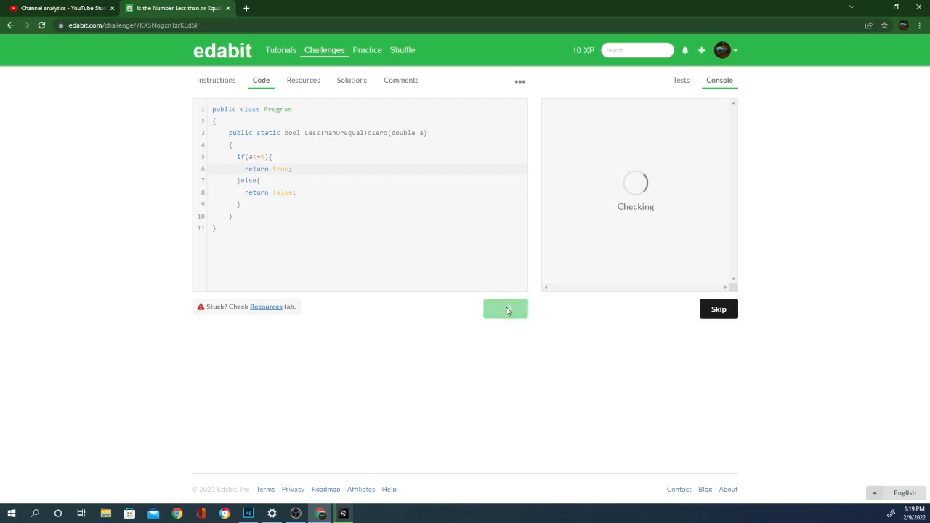
mouse_move(505, 308)
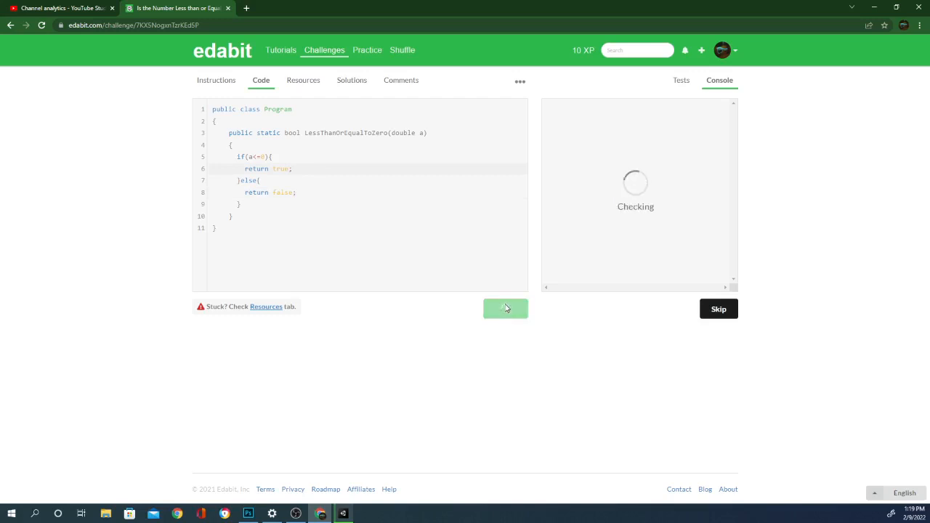
left_click(505, 308)
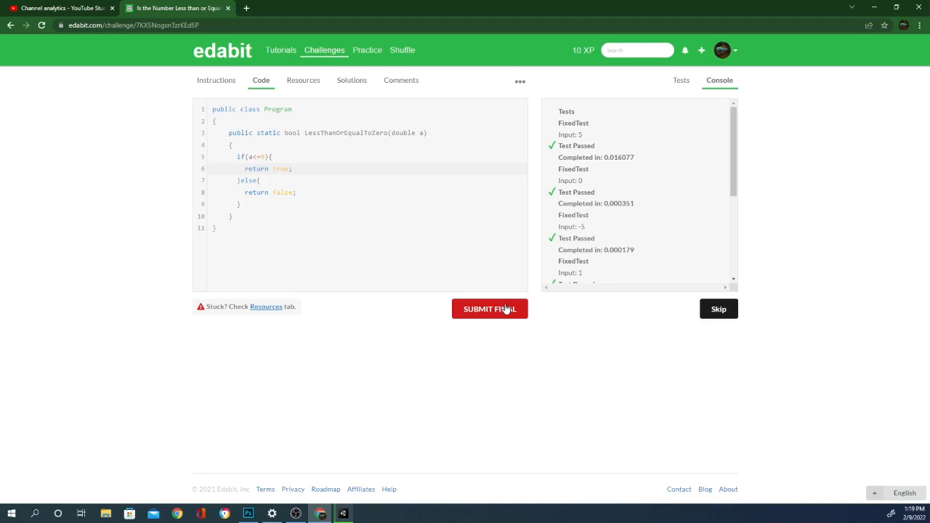
mouse_move(542, 326)
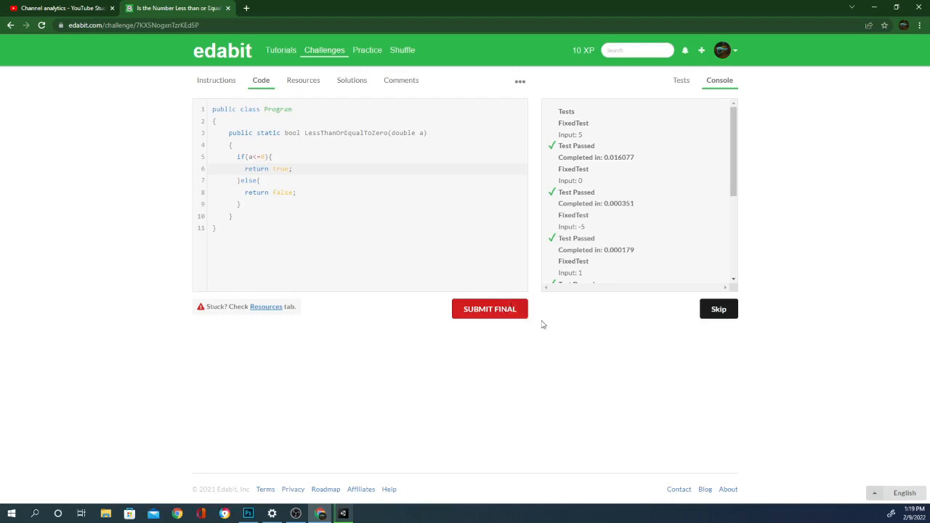
left_click(489, 308)
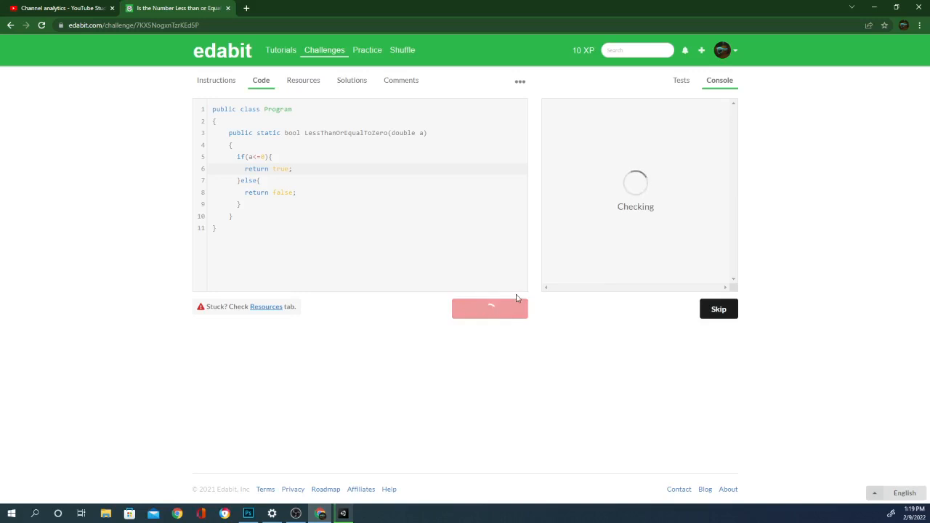
mouse_move(481, 322)
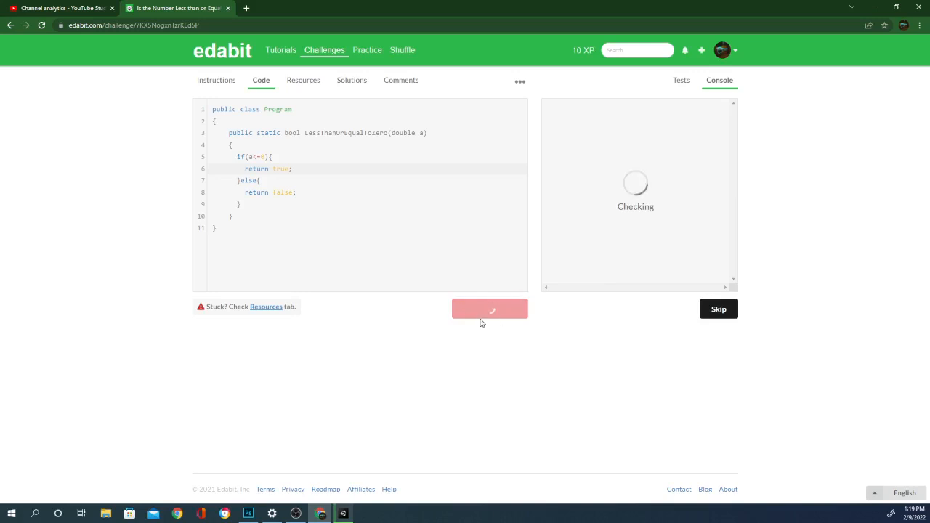
left_click(489, 308)
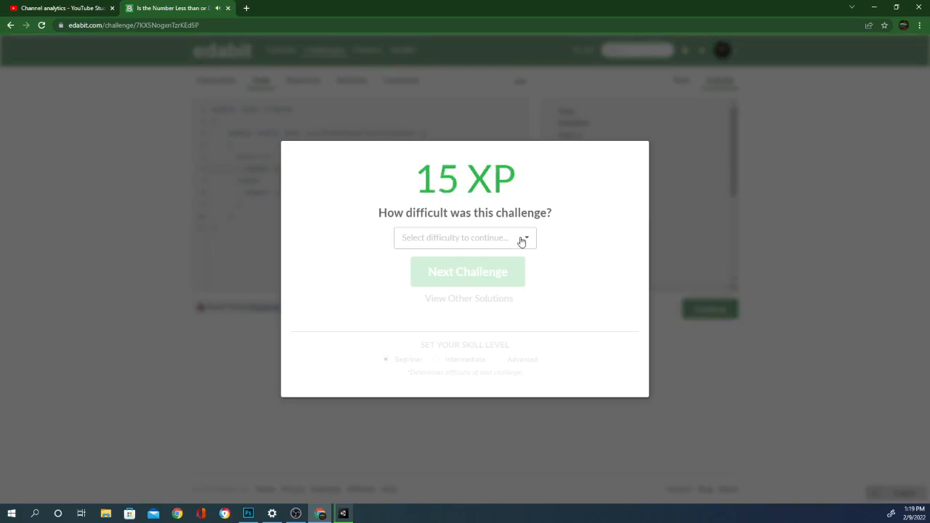
left_click(464, 238)
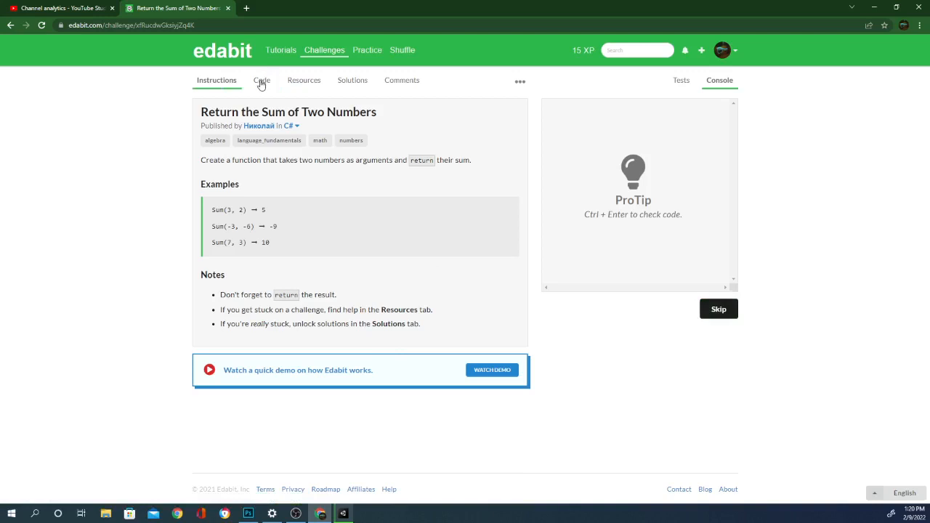
Write `return a +b;` inside the Sum method and check it
left_click(260, 80)
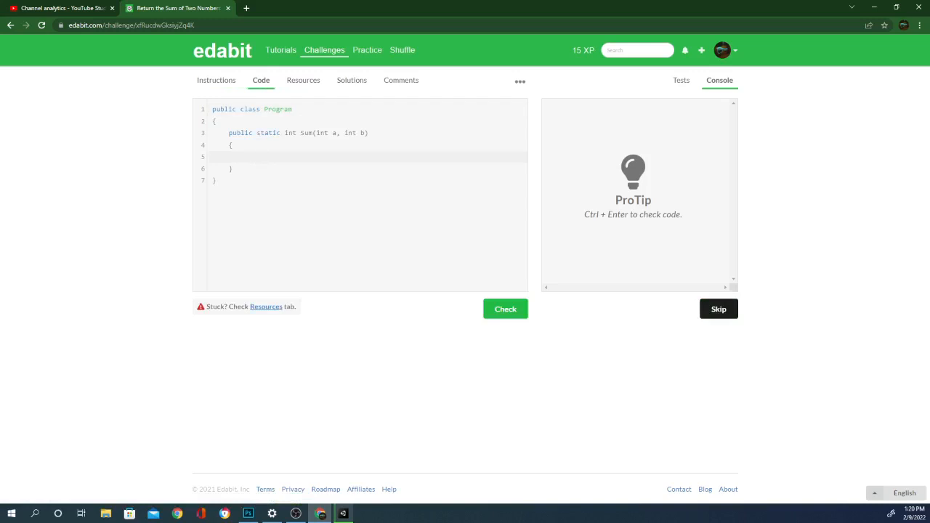
type("int c = a")
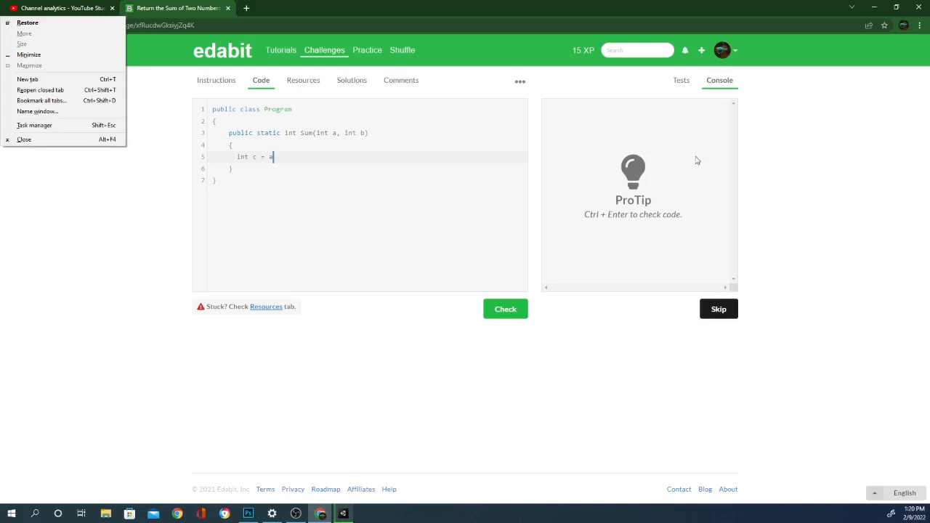
left_click(505, 158)
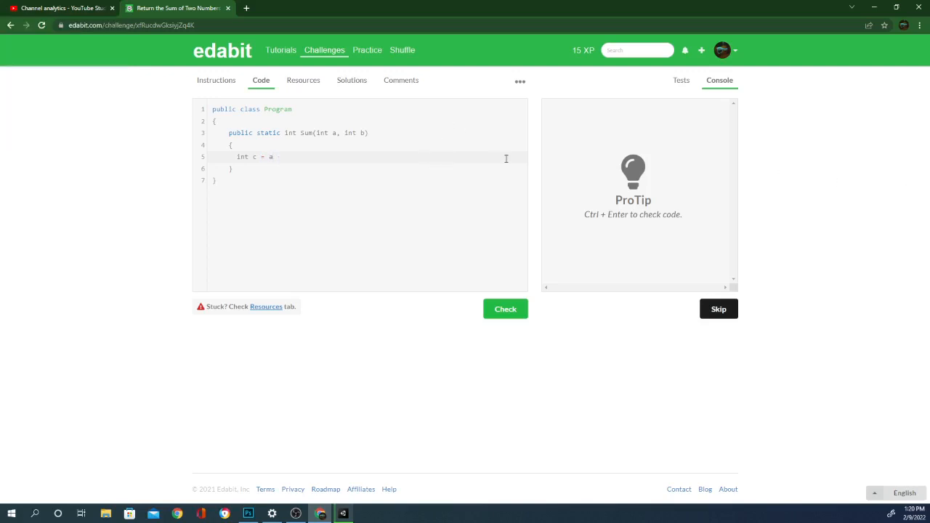
type("+b")
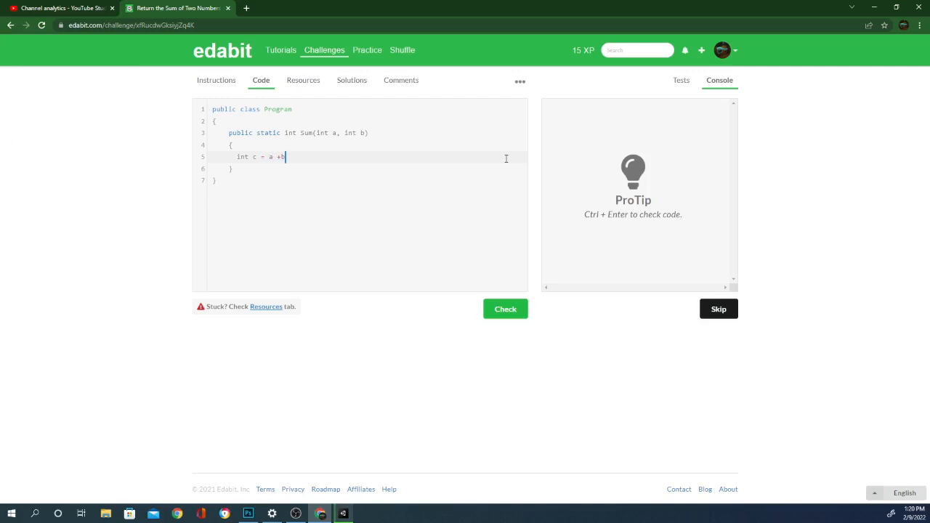
type(";")
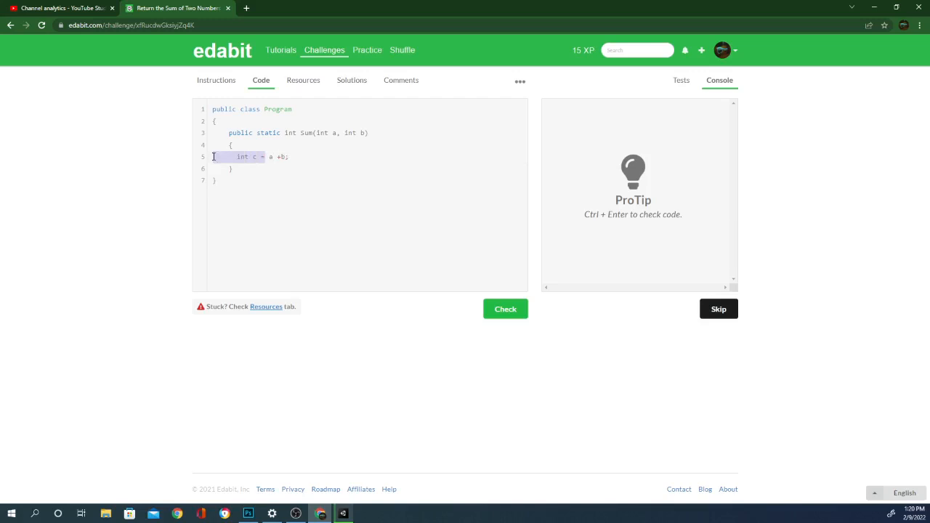
type("return")
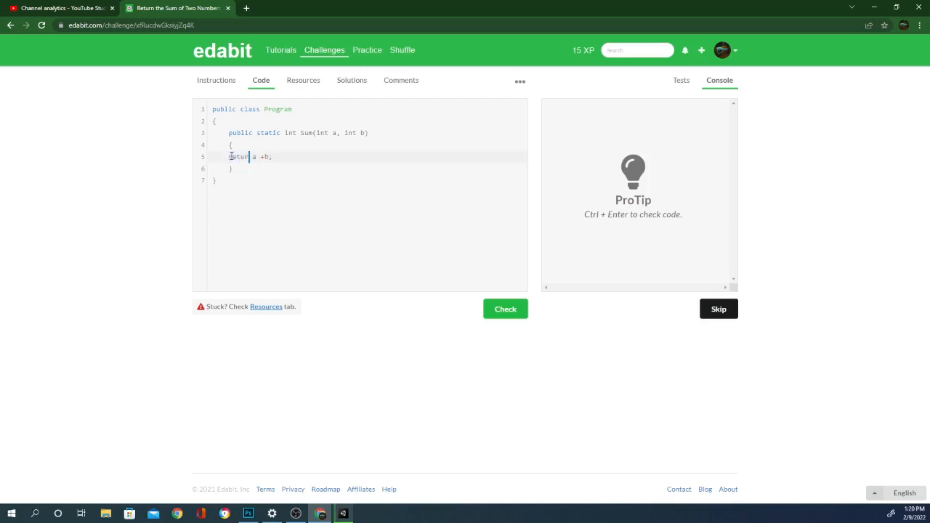
left_click(506, 308)
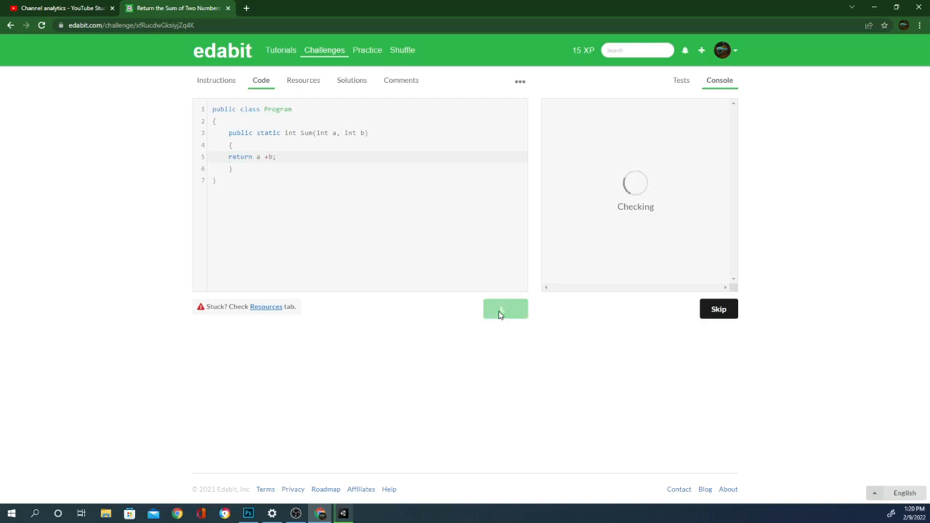
Pass the a + b sum tests, submit final, rate Very Easy and move to Flip the Boolean
left_click(506, 308)
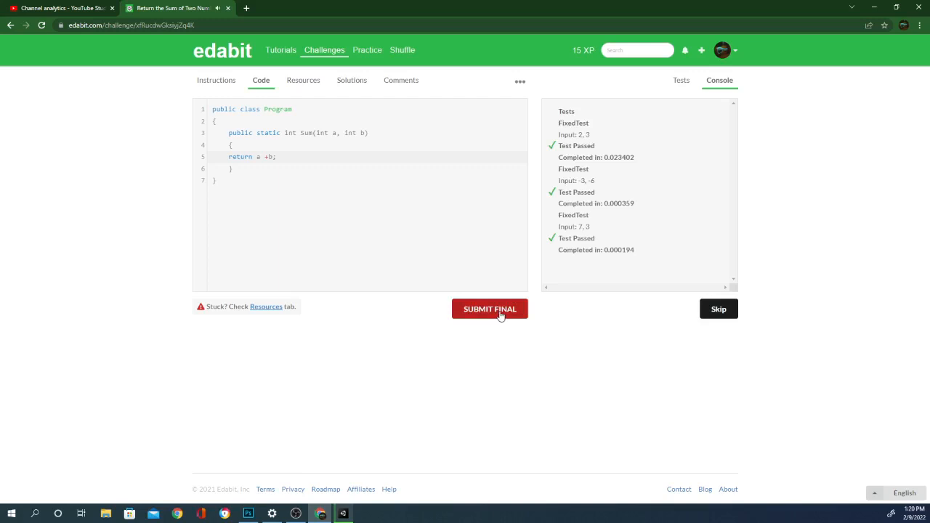
left_click(489, 308)
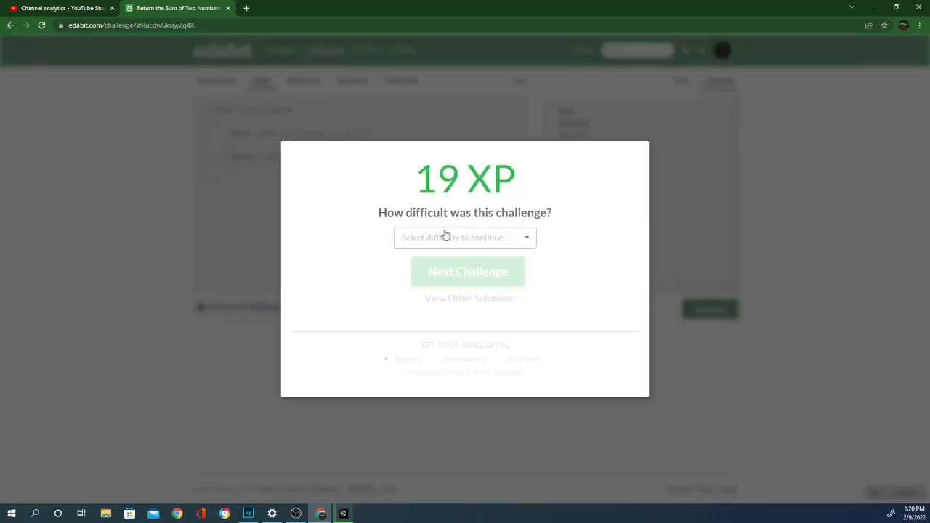
left_click(465, 238)
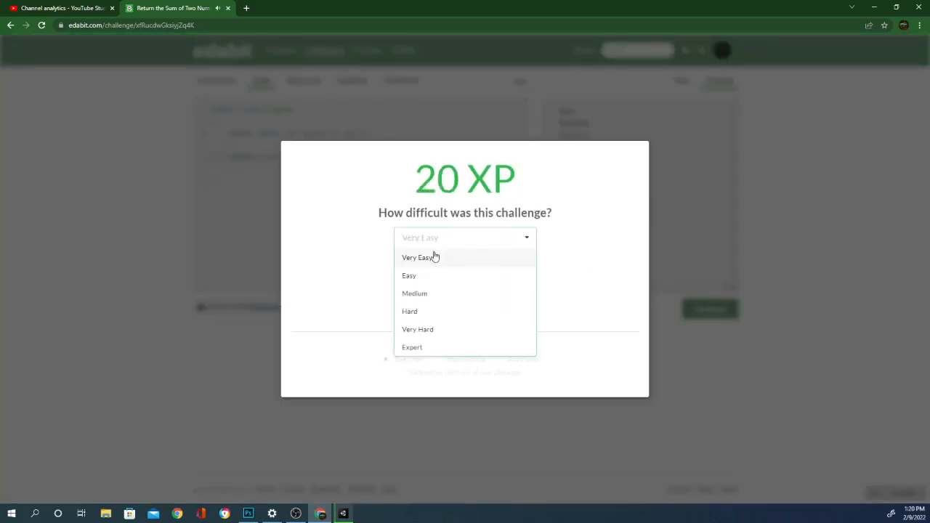
left_click(420, 257)
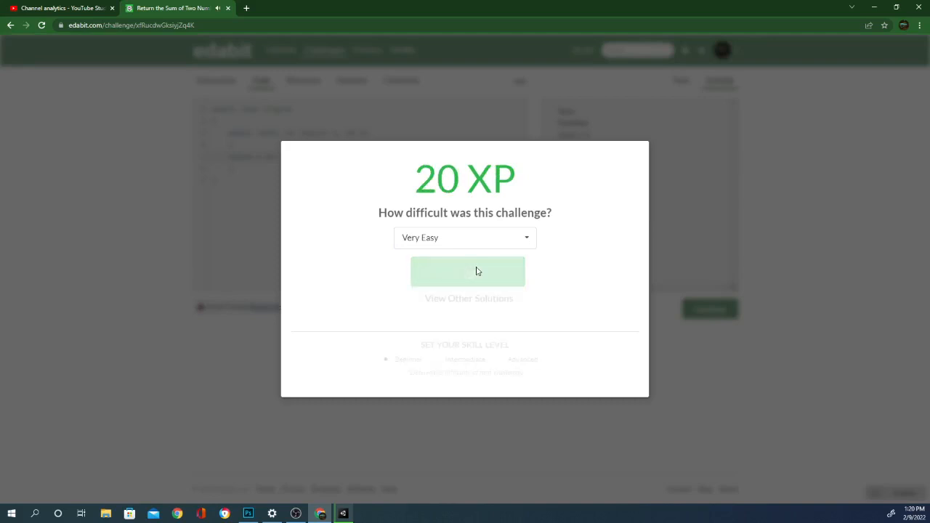
left_click(467, 272)
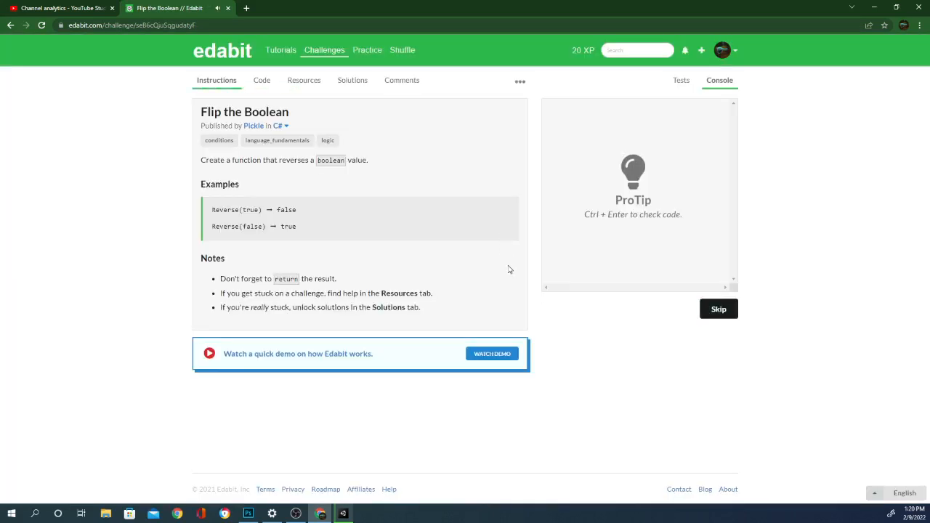
mouse_move(410, 204)
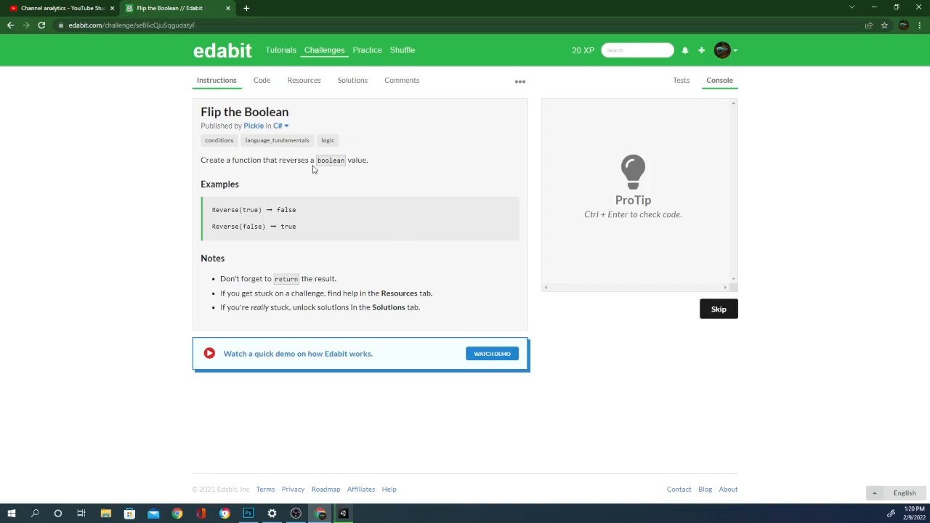
Write return !boolean in the Reverse method and run the tests, hitting a compile error
left_click(261, 80)
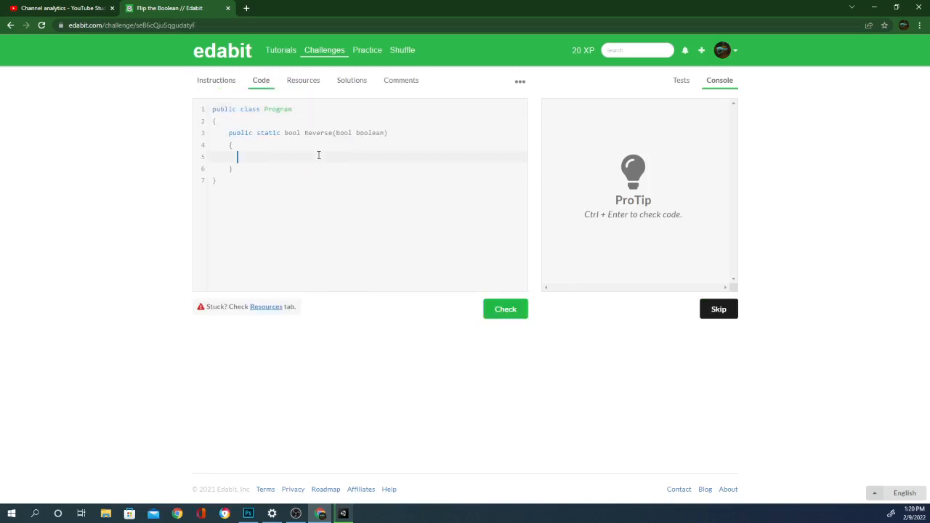
type("ret")
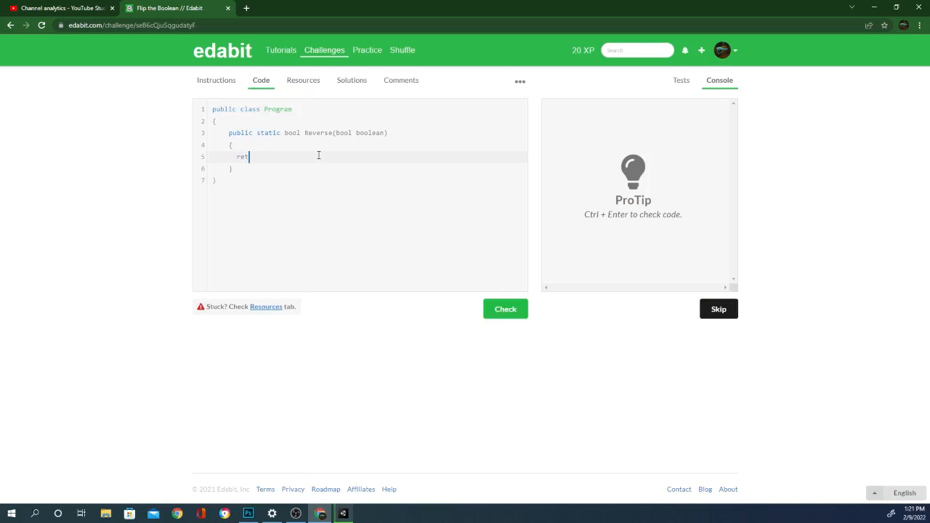
type("urn")
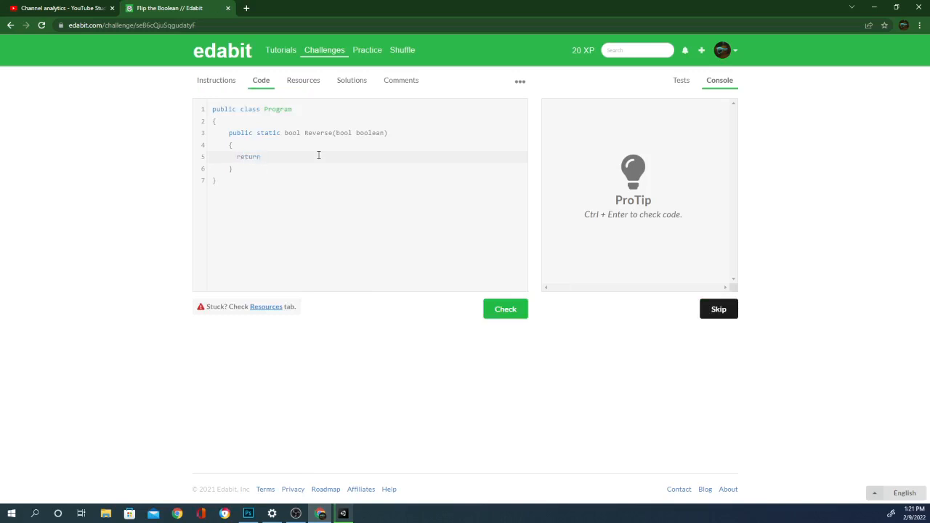
type("!boole")
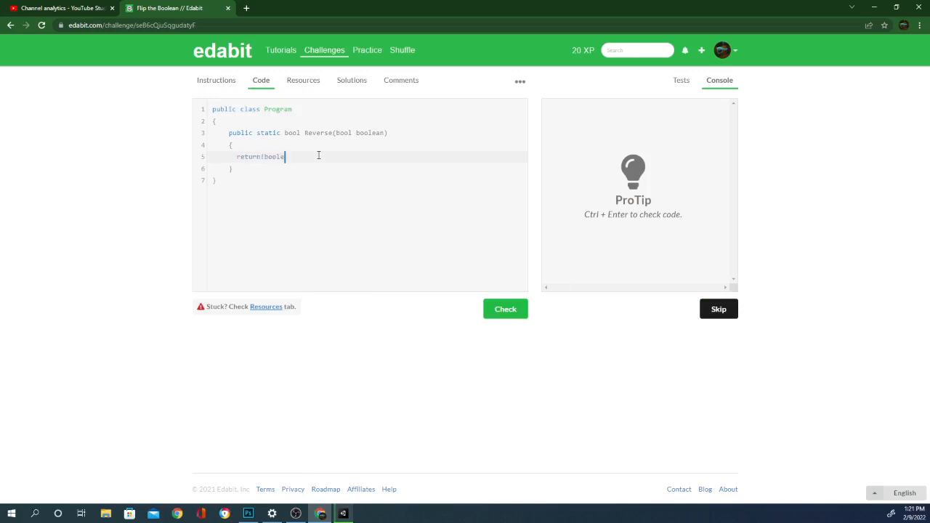
left_click(506, 308)
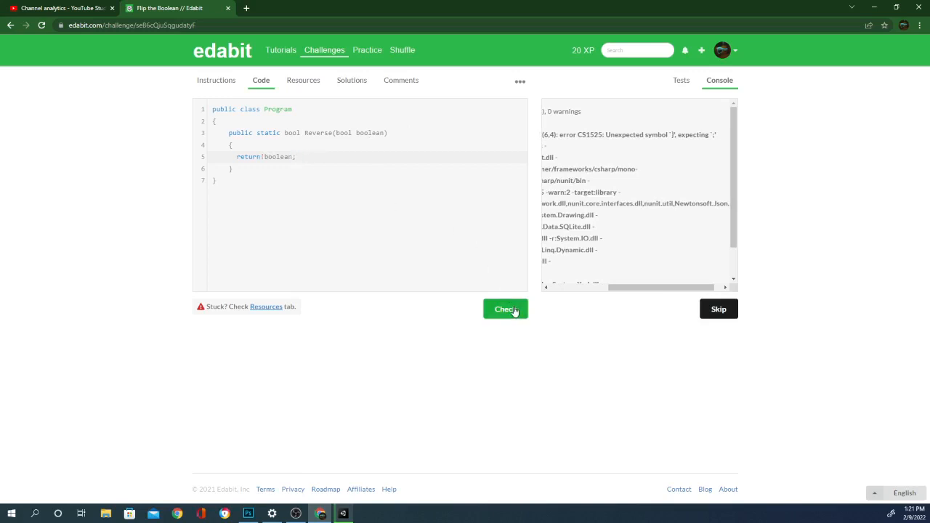
Rerun the corrected Reverse tests, submit final, rate Very Easy and open Sum of Polygon Angles
left_click(506, 308)
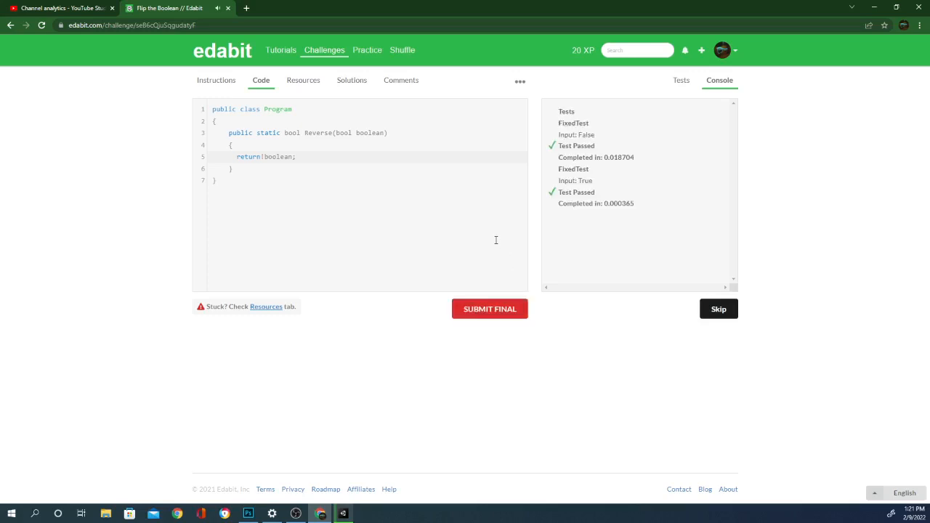
left_click(489, 308)
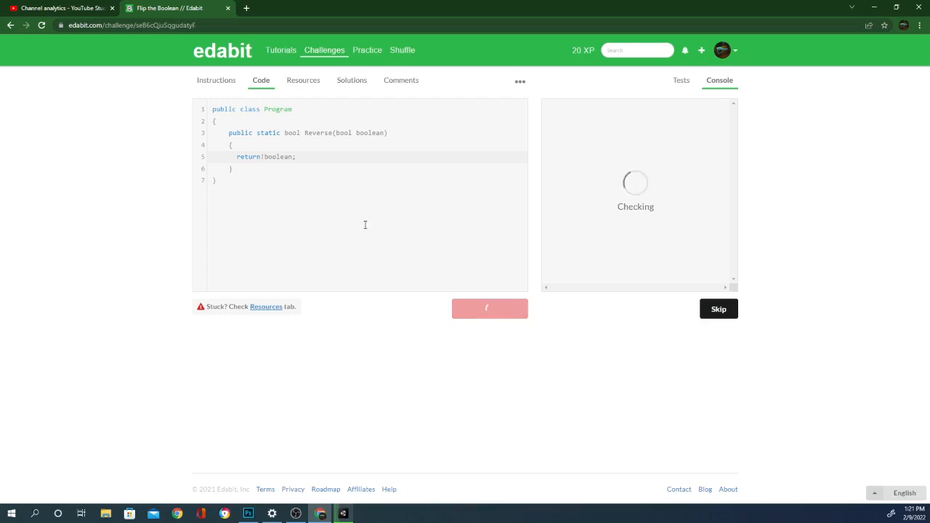
left_click(489, 308)
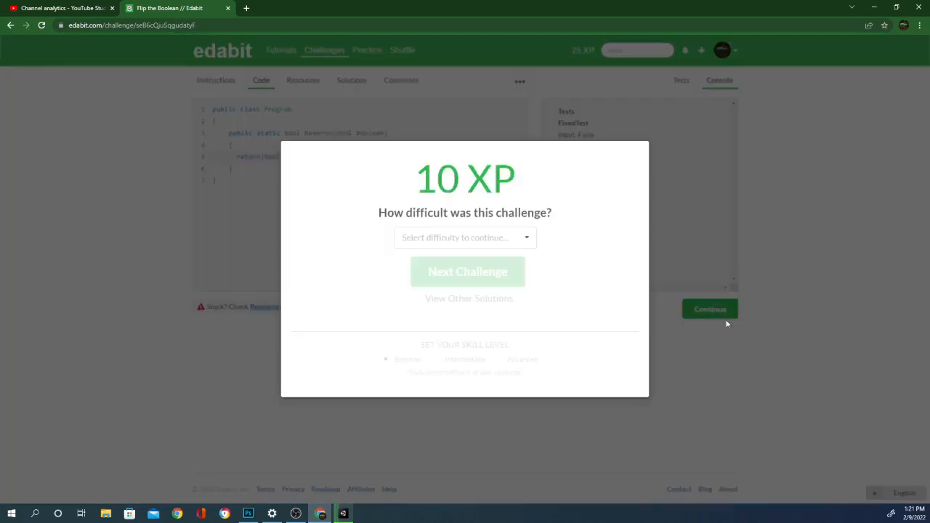
left_click(463, 239)
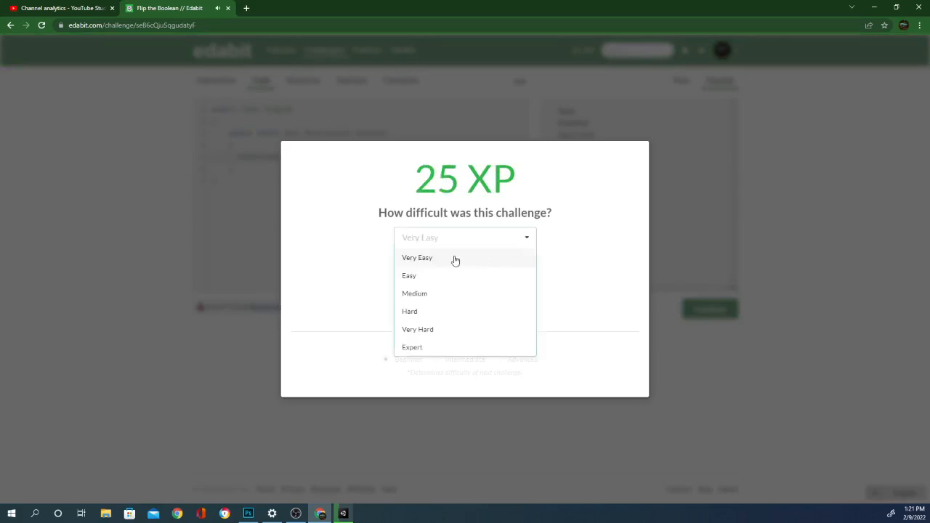
left_click(417, 257)
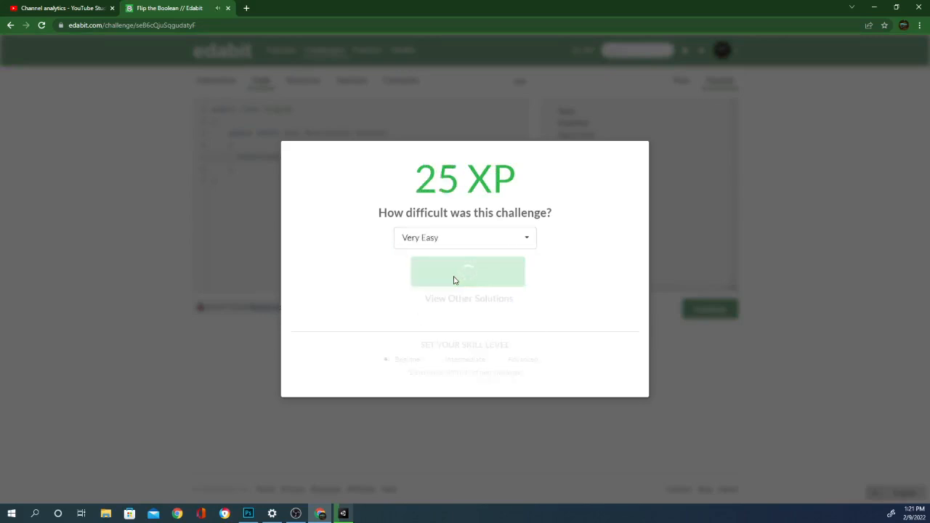
left_click(467, 272)
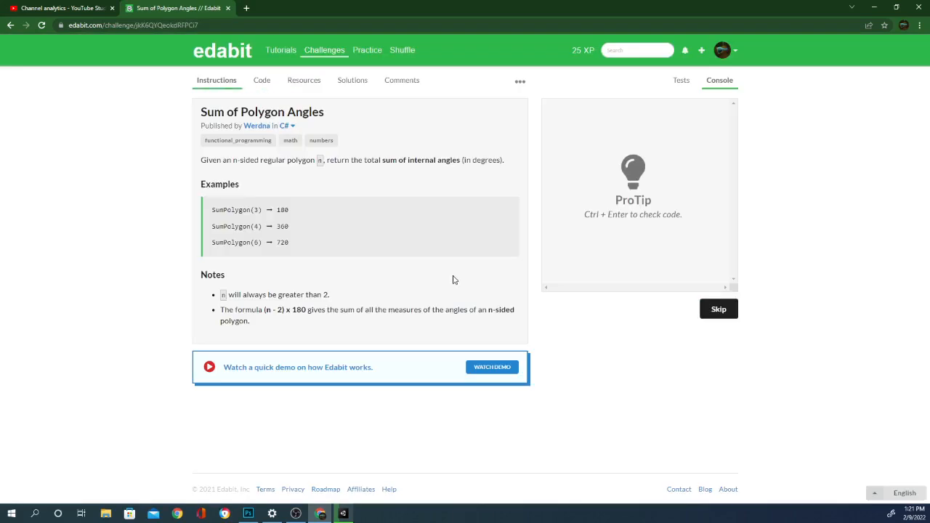
mouse_move(360, 189)
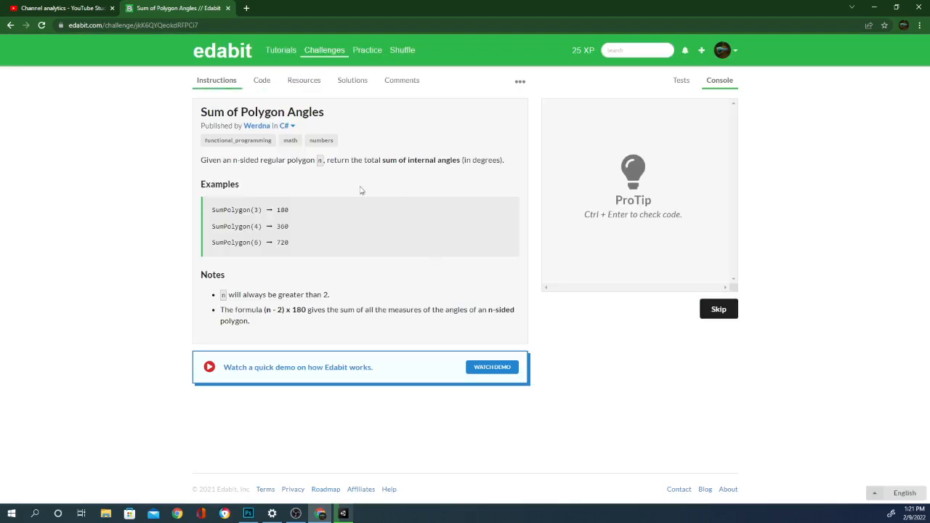
mouse_move(371, 186)
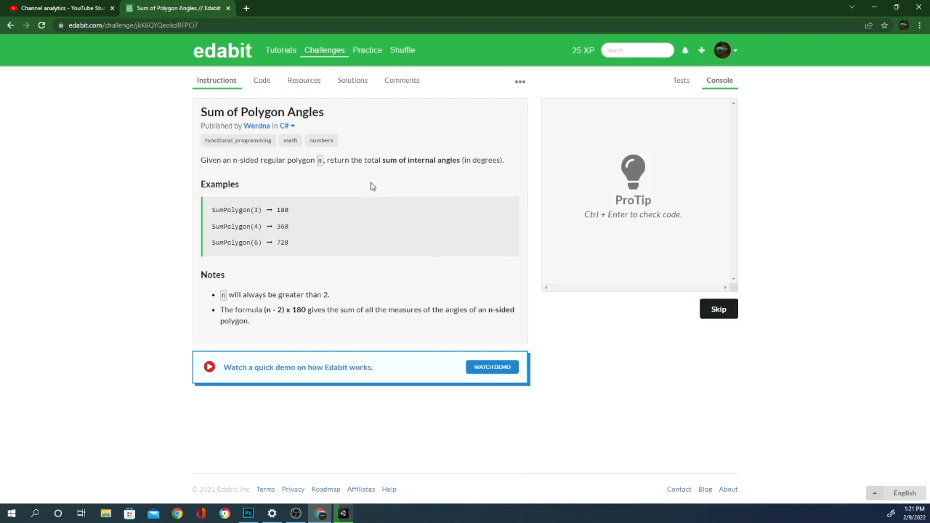
mouse_move(430, 179)
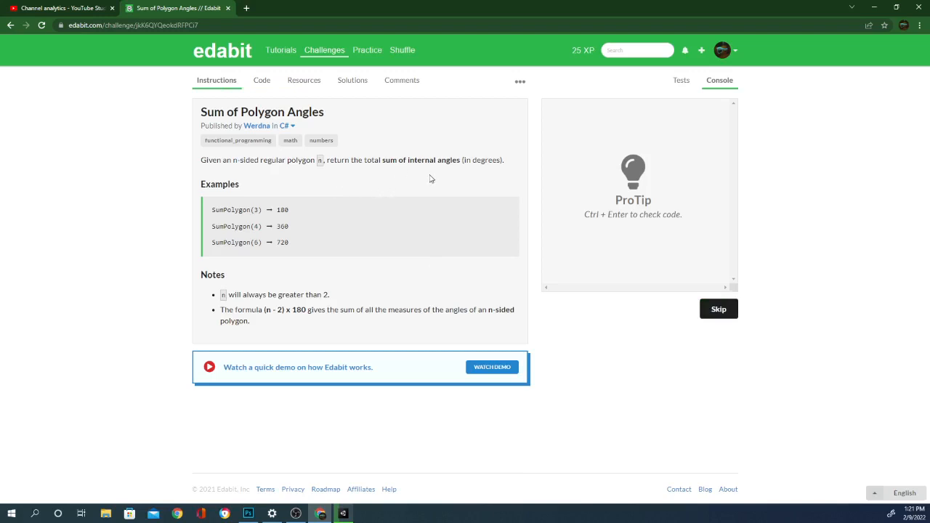
mouse_move(415, 200)
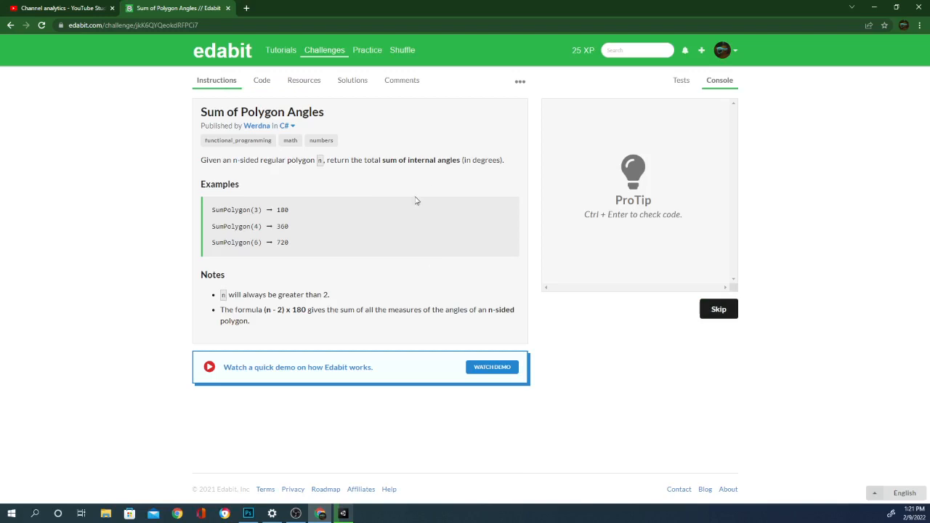
mouse_move(285, 346)
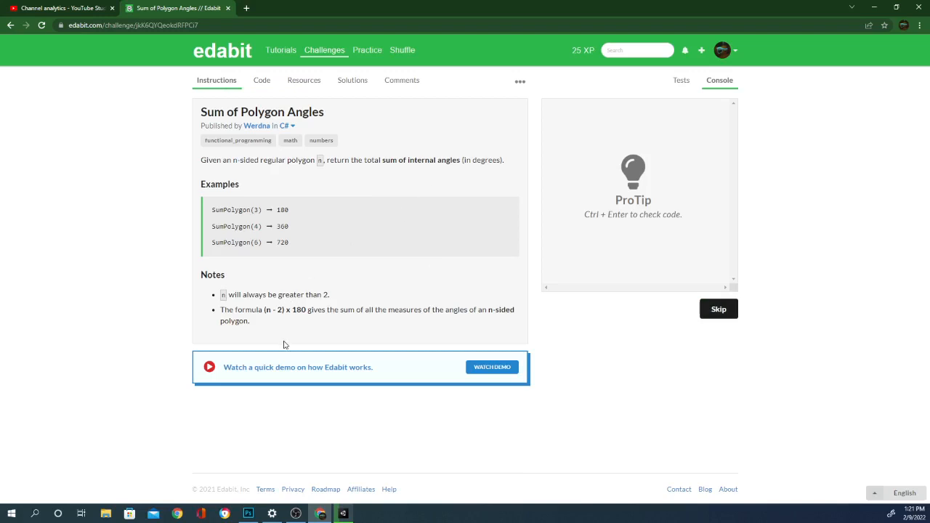
mouse_move(294, 318)
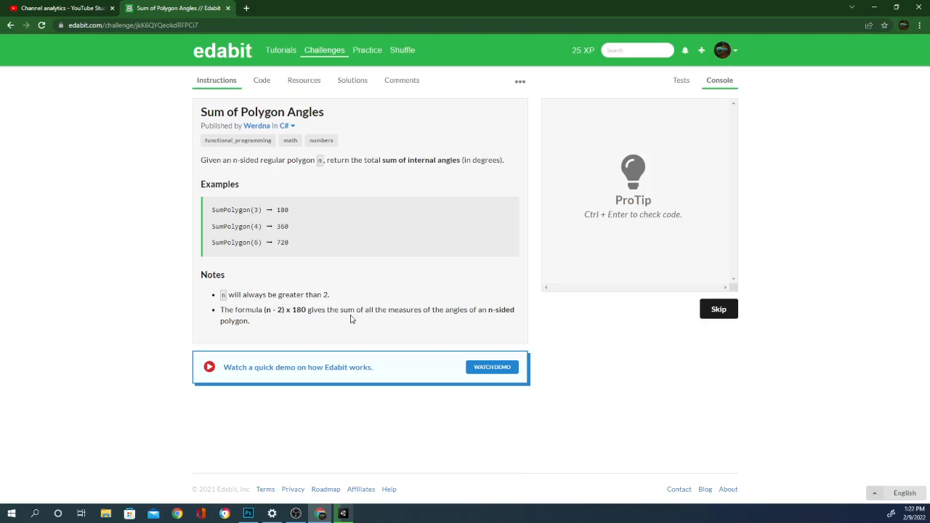
mouse_move(434, 322)
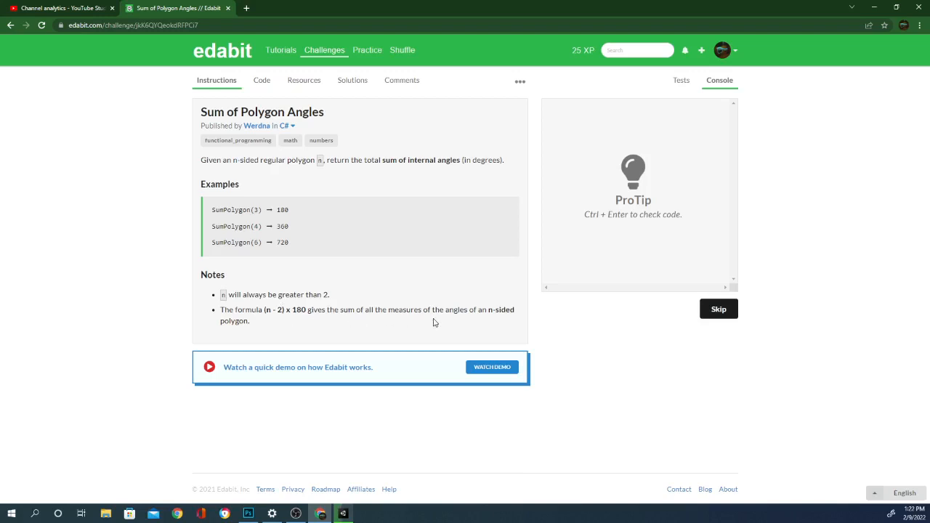
mouse_move(486, 323)
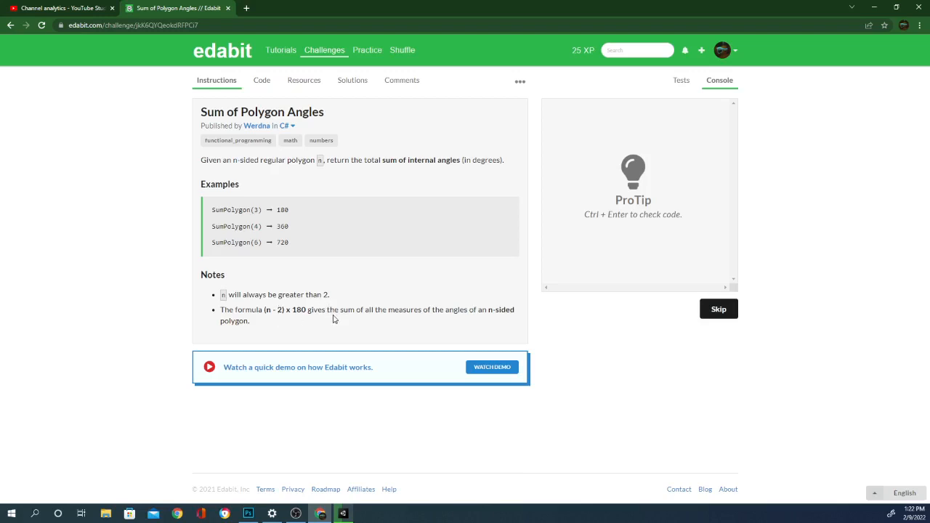
Write SumPolygon as return (num-2)*180; and run Check until its tests pass
left_click(261, 80)
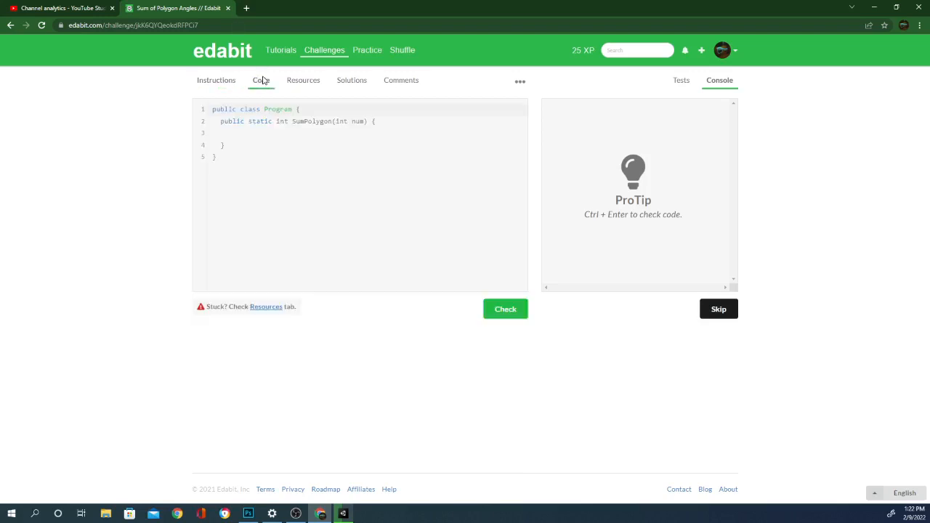
type("in")
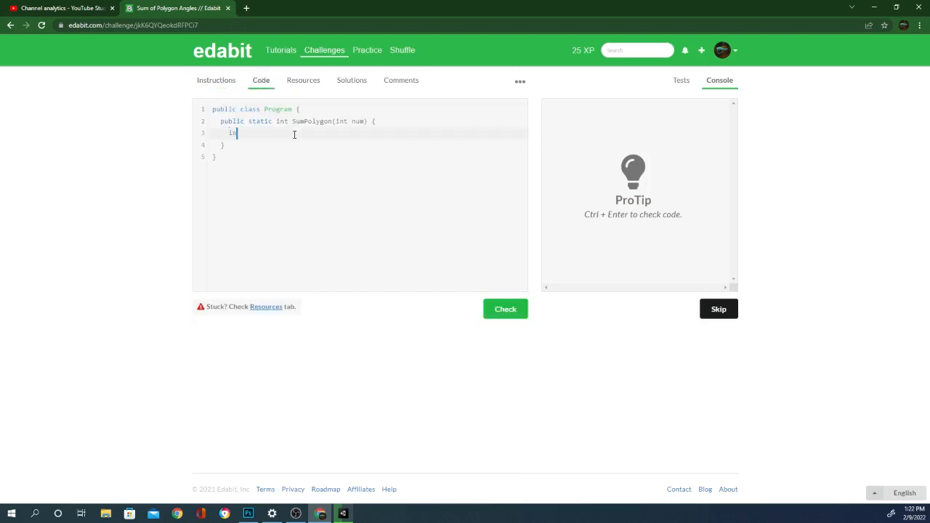
type("t")
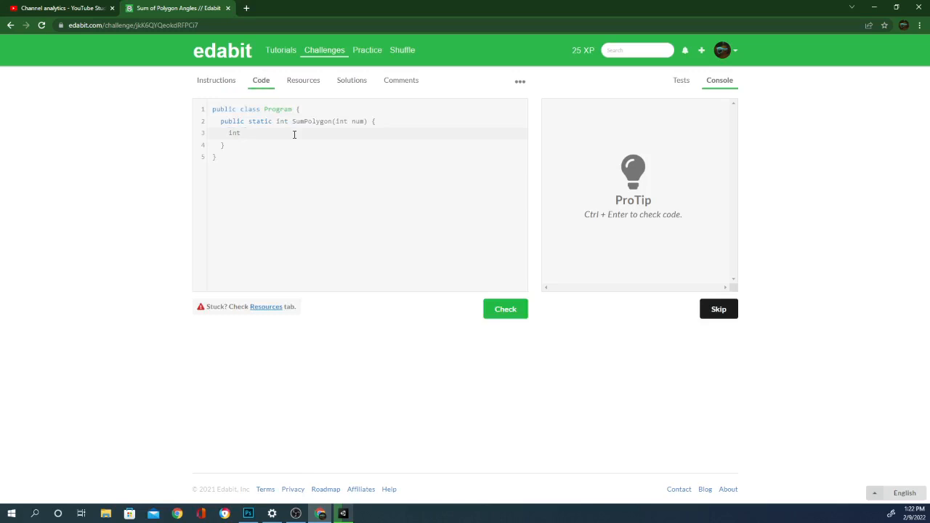
type("o = n")
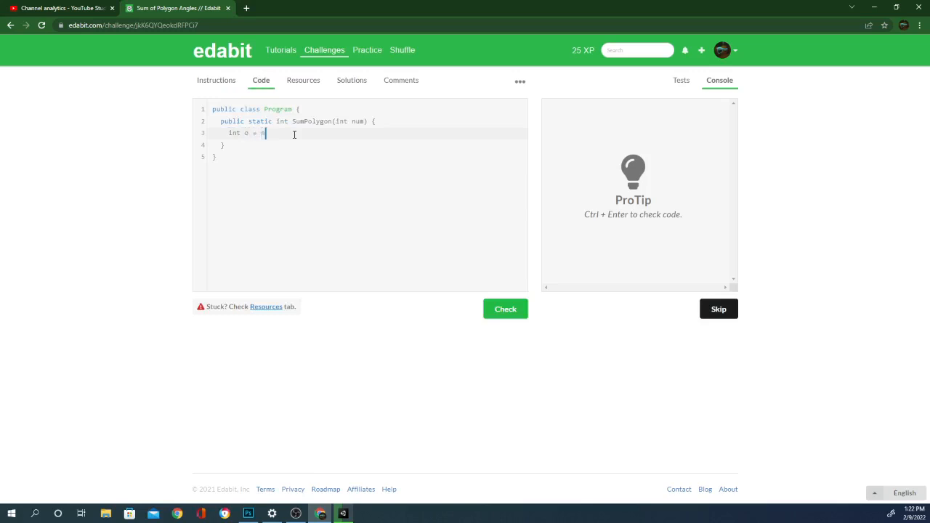
type("-2")
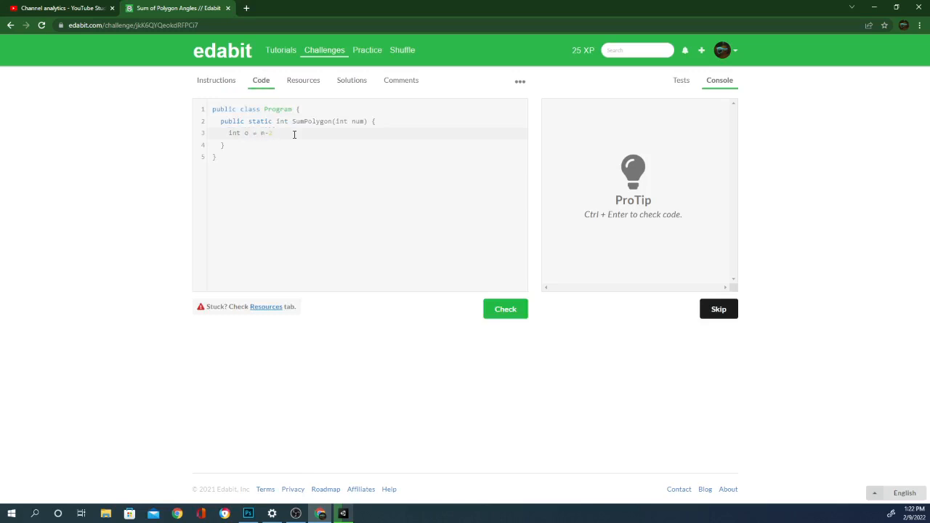
type(")*180;")
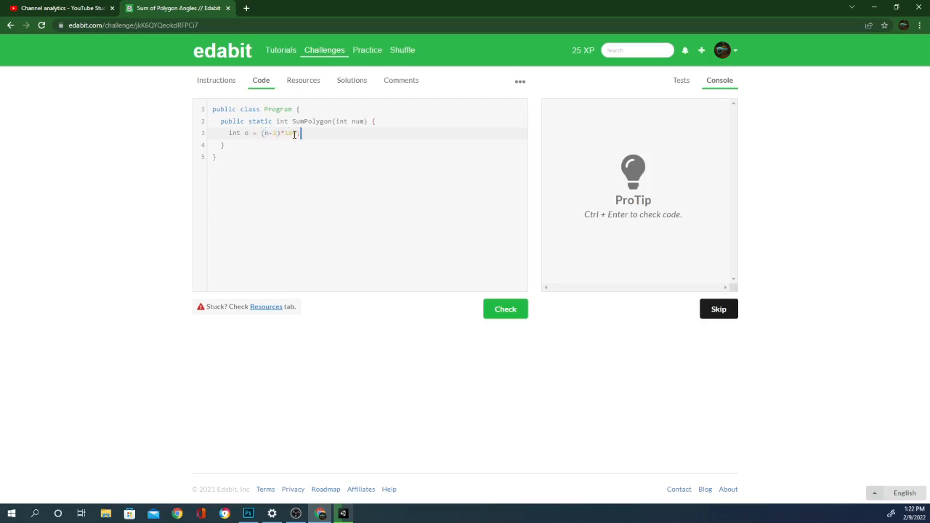
left_click(505, 308)
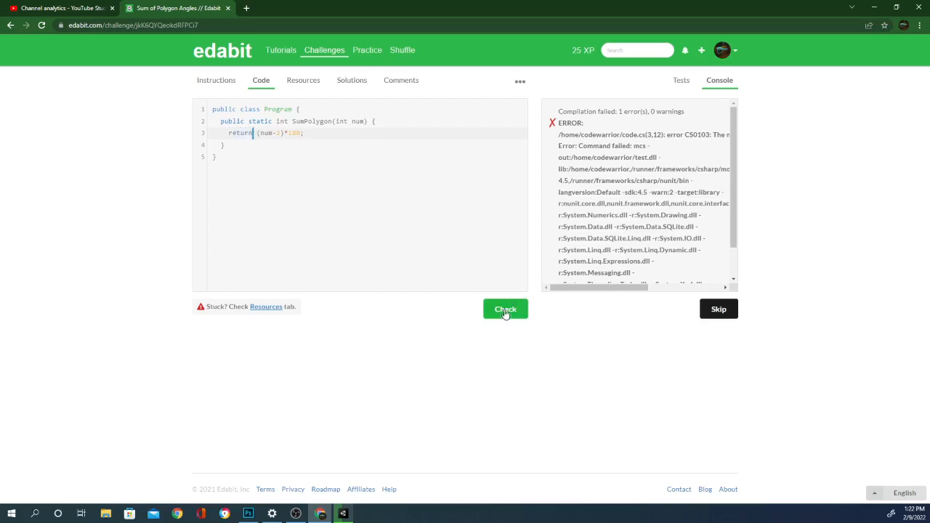
left_click(506, 308)
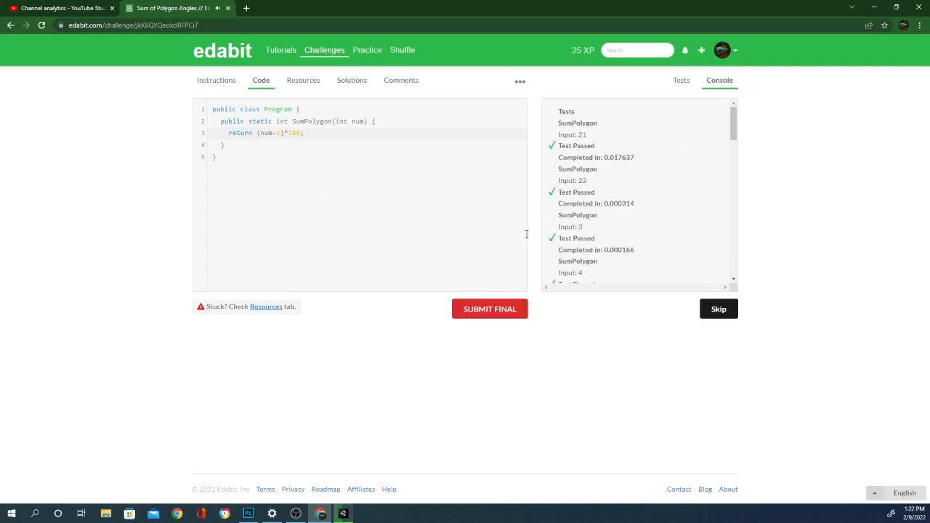
Submit the polygon angles solution for 30 XP, rate it Very Easy and request the next challenge
left_click(489, 308)
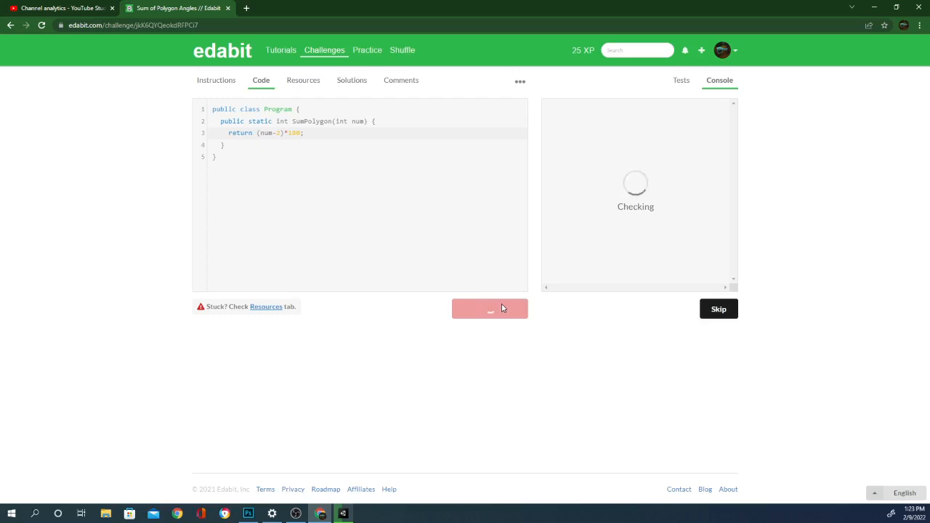
mouse_move(503, 341)
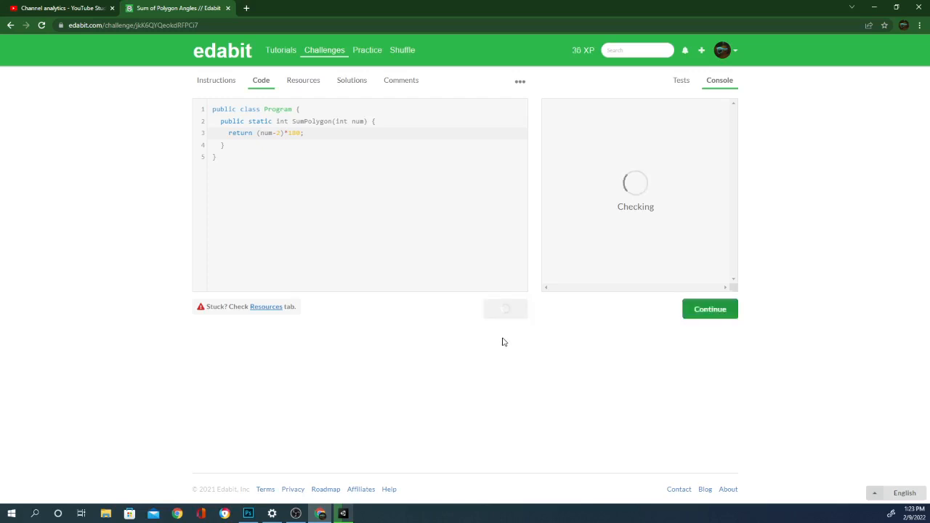
left_click(709, 308)
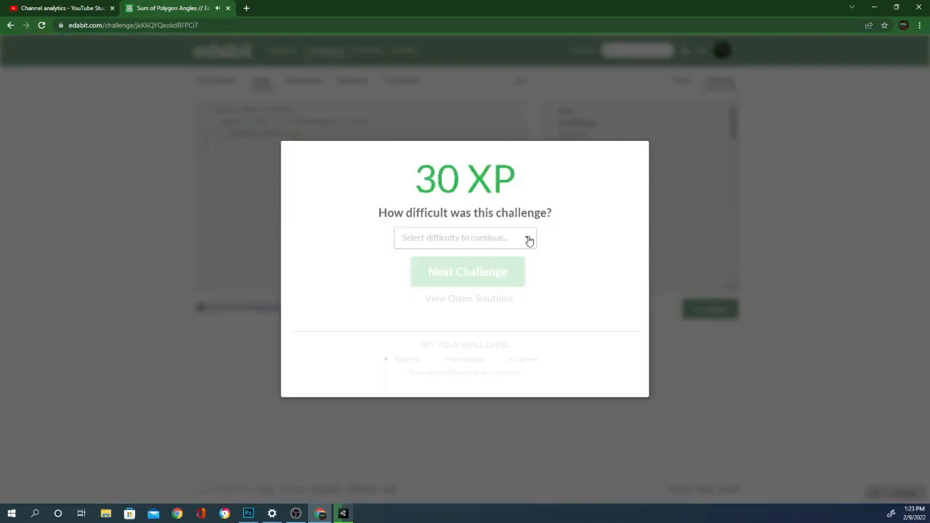
left_click(464, 238)
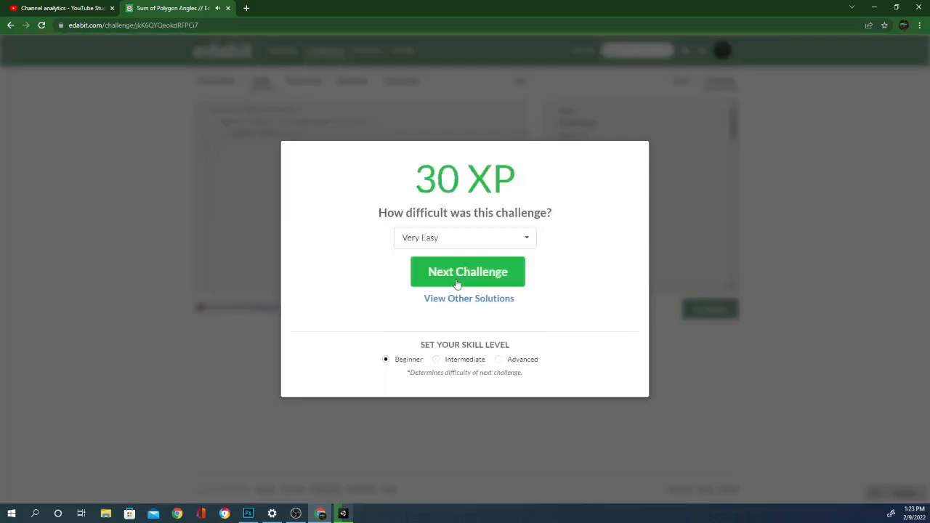
left_click(468, 272)
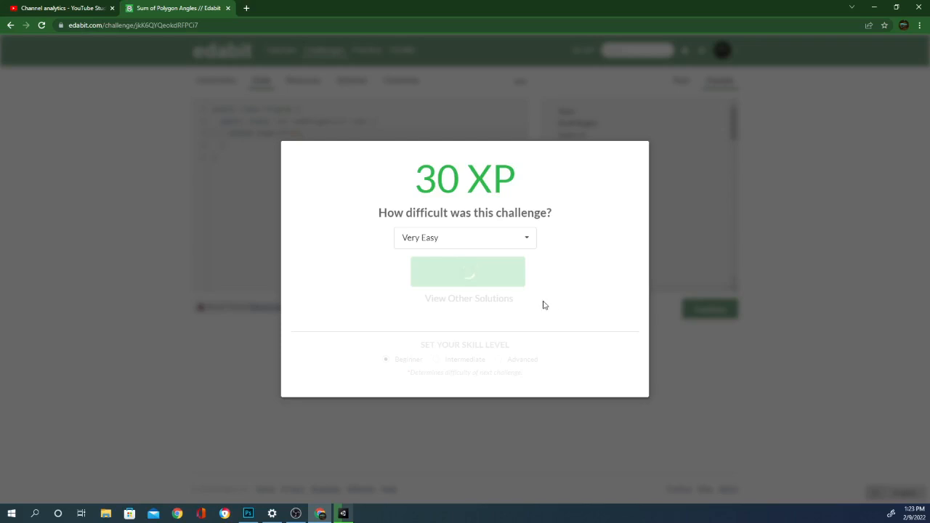
mouse_move(540, 305)
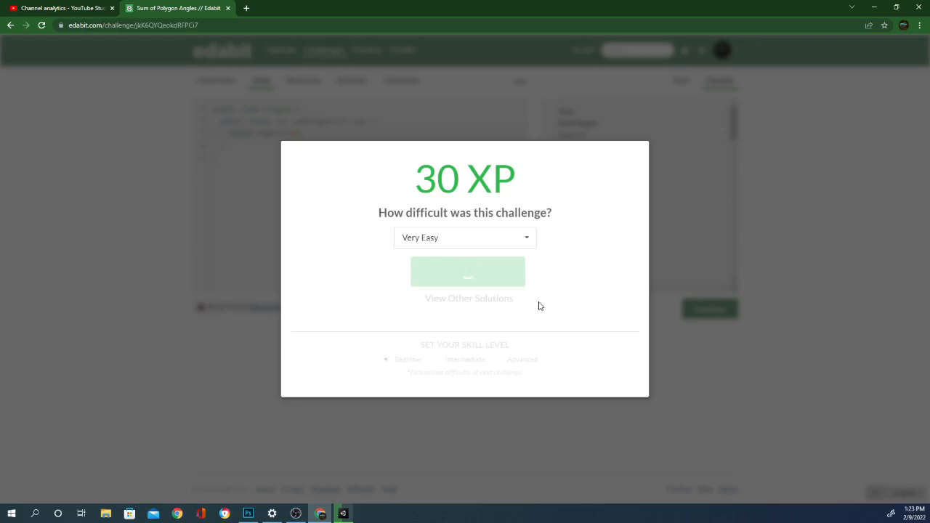
Move on to the Area of a Triangle challenge after the completion dialog
left_click(467, 271)
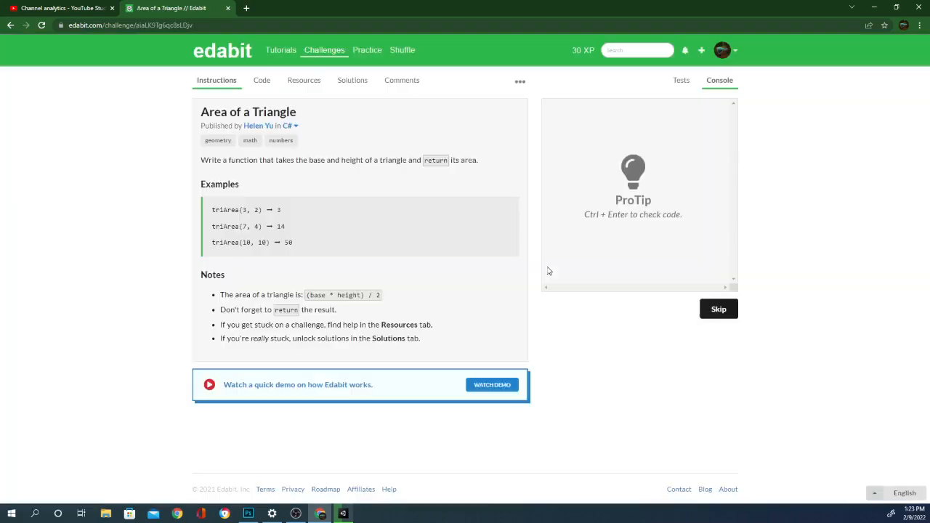
mouse_move(485, 315)
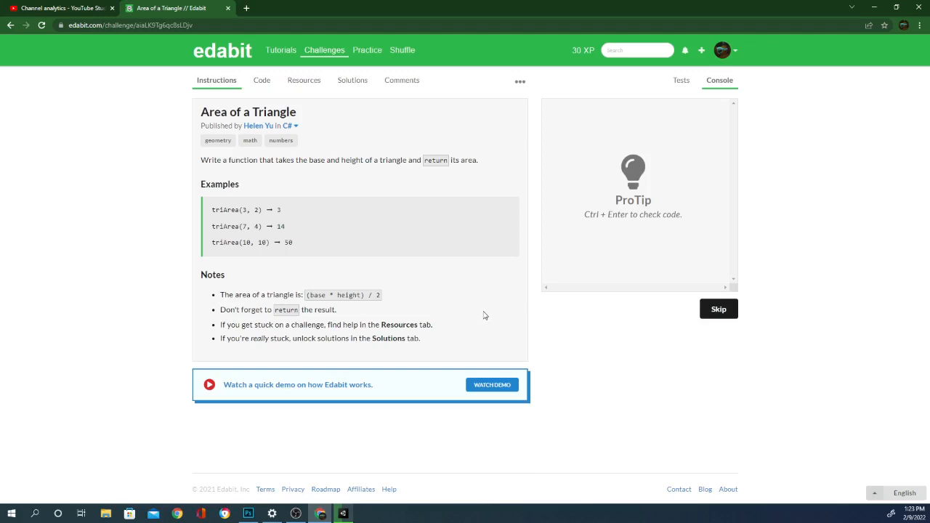
mouse_move(402, 183)
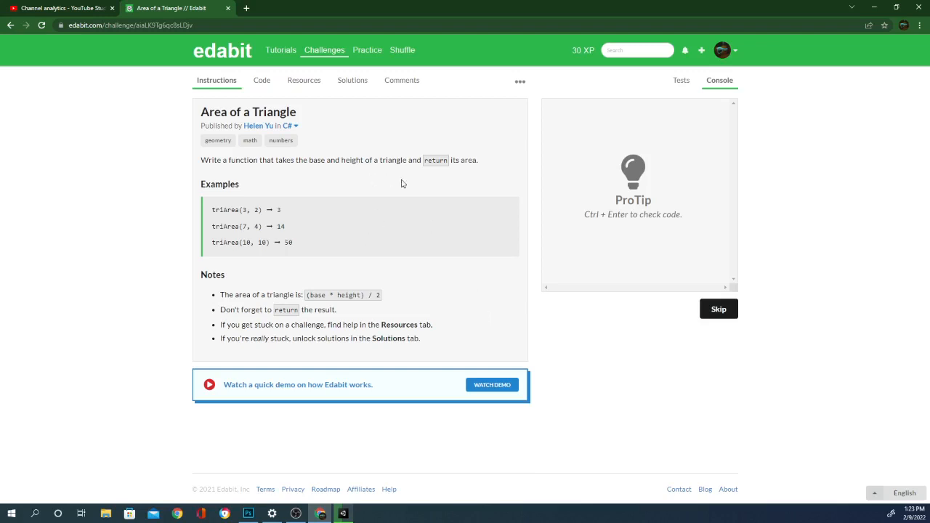
mouse_move(429, 189)
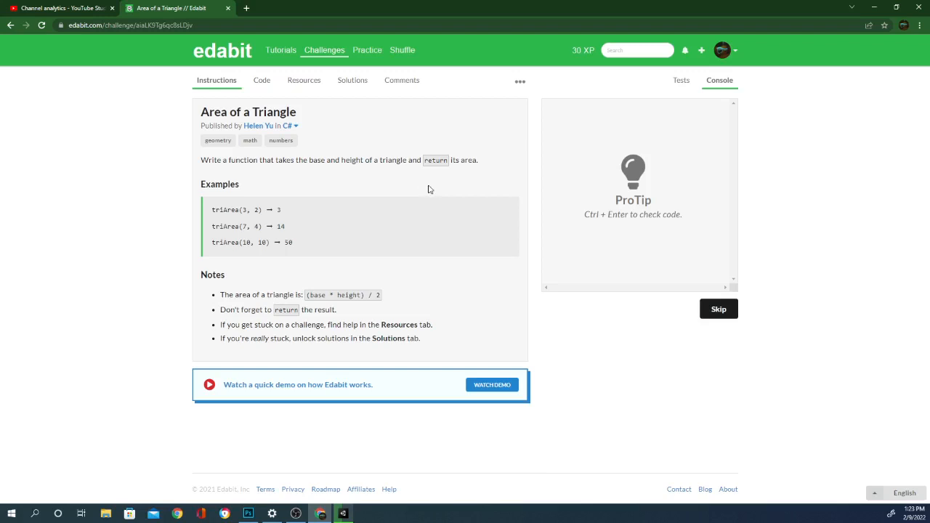
mouse_move(369, 204)
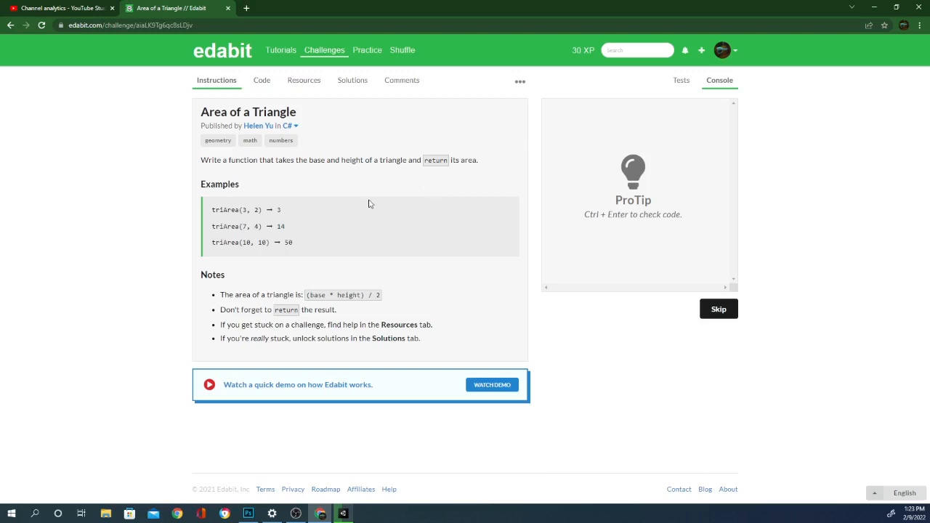
mouse_move(363, 218)
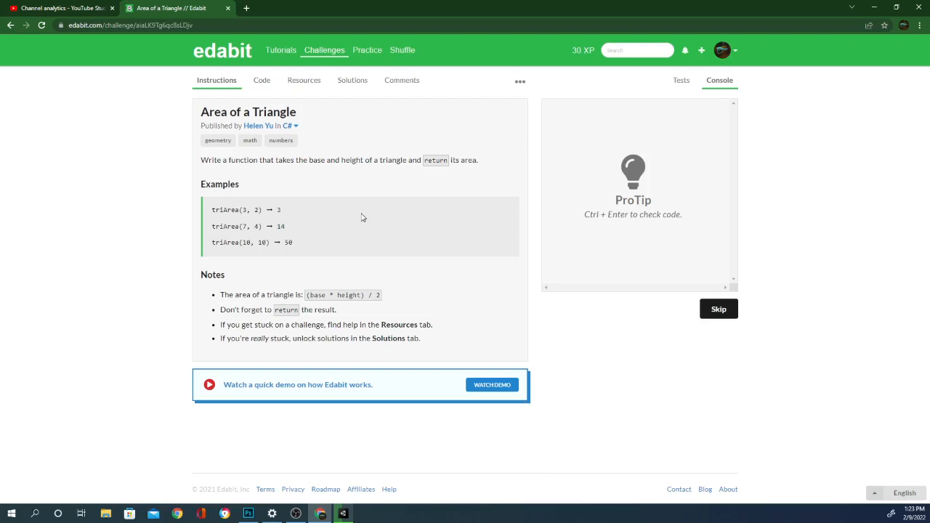
mouse_move(283, 83)
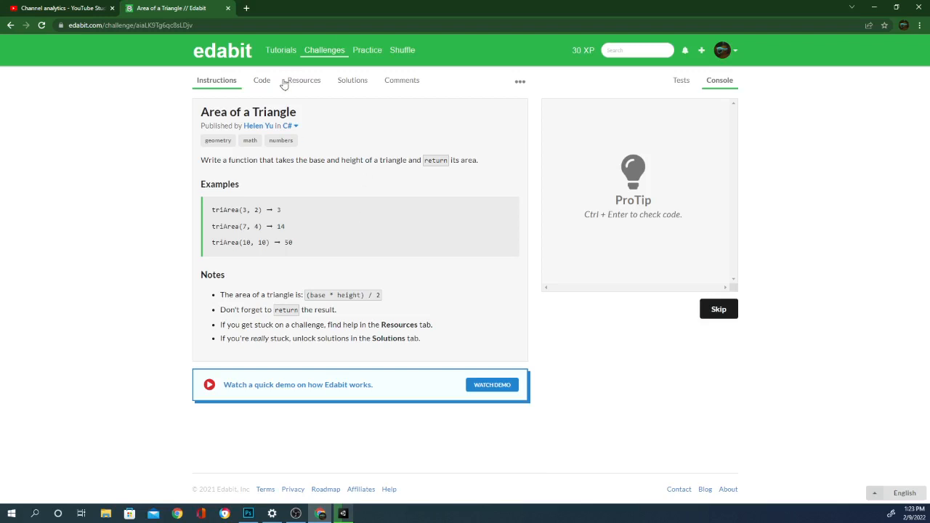
Make triArea return (b*h)/2, pass its tests and submit it as final
left_click(262, 80)
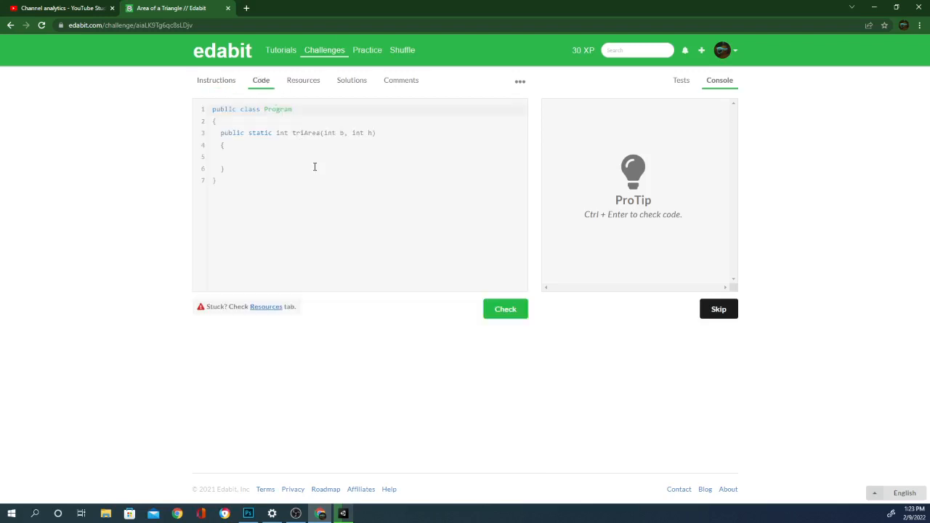
type("return (")
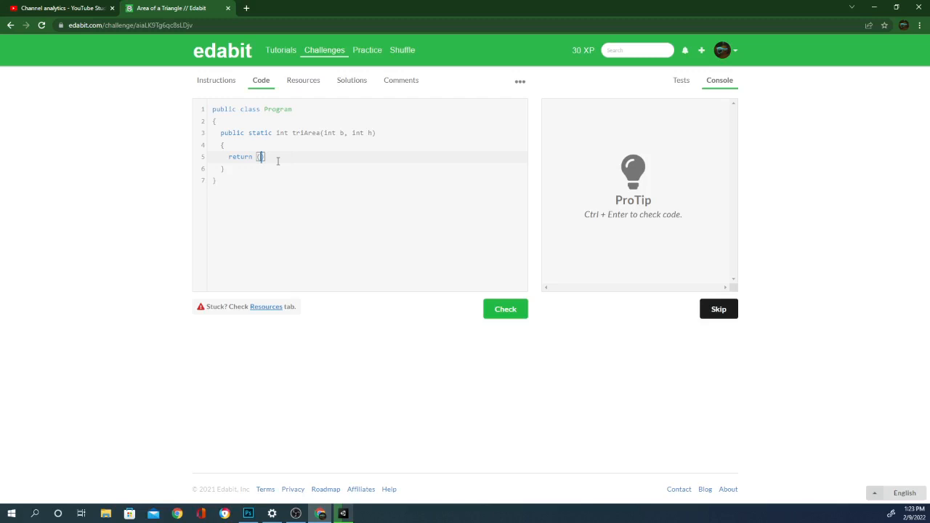
type("b*h")
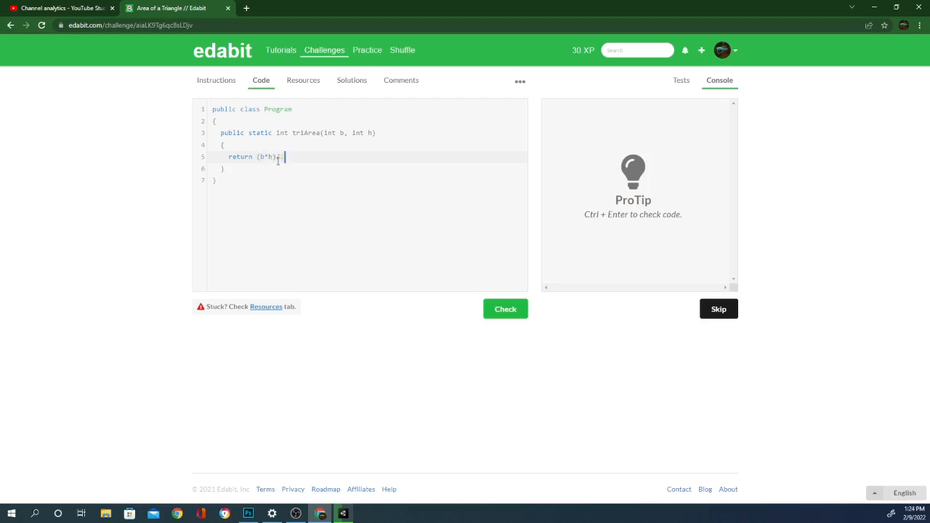
type("/2")
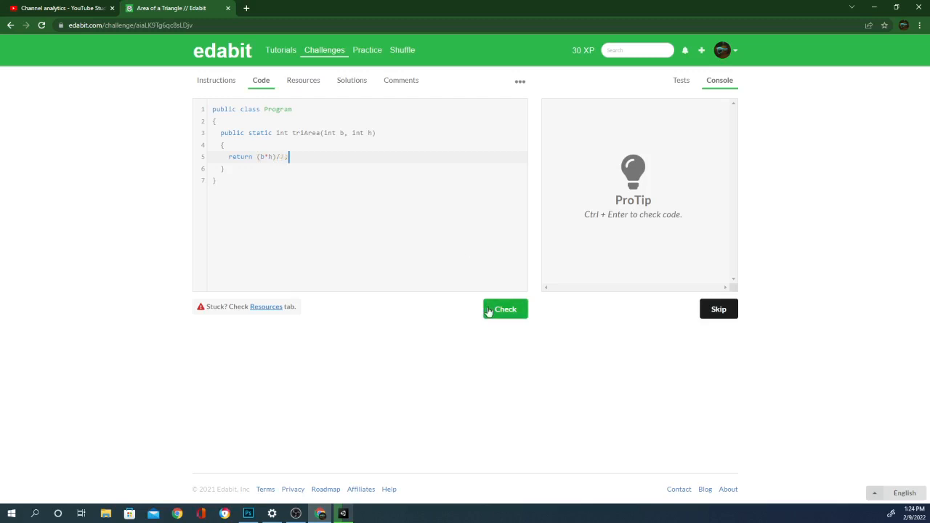
left_click(506, 307)
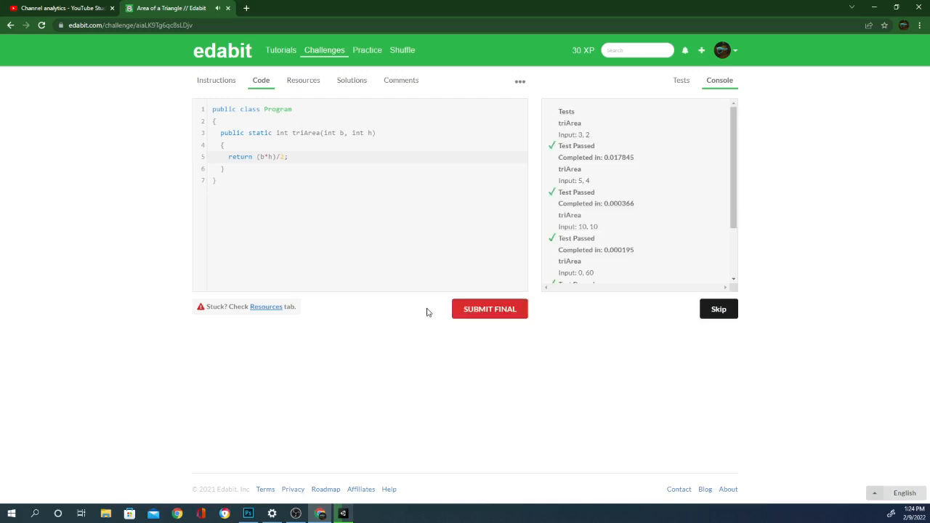
left_click(490, 308)
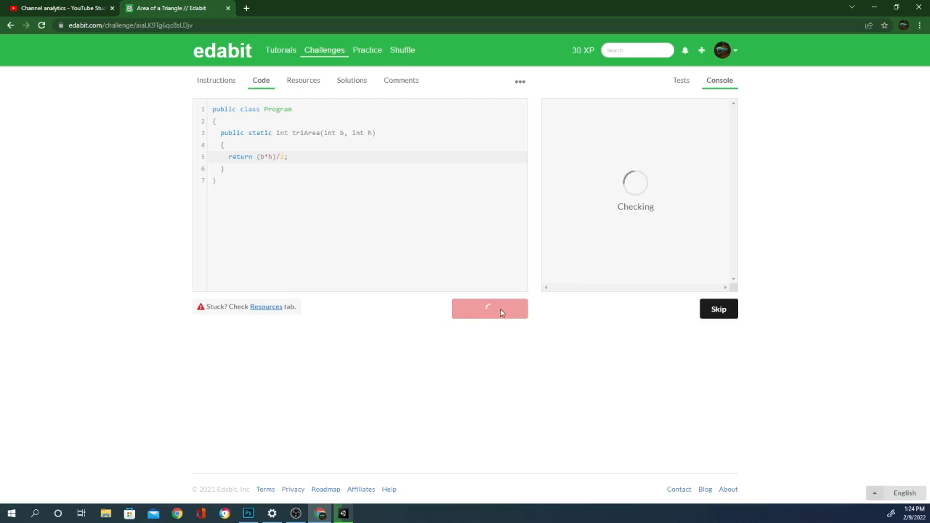
Continue past the 35 XP popup and rate Area of a Triangle as Medium
left_click(489, 308)
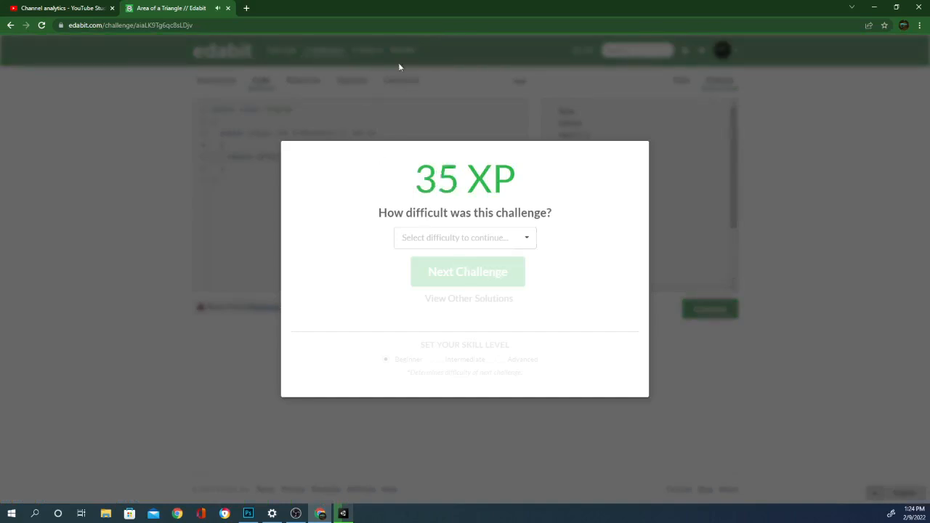
mouse_move(511, 241)
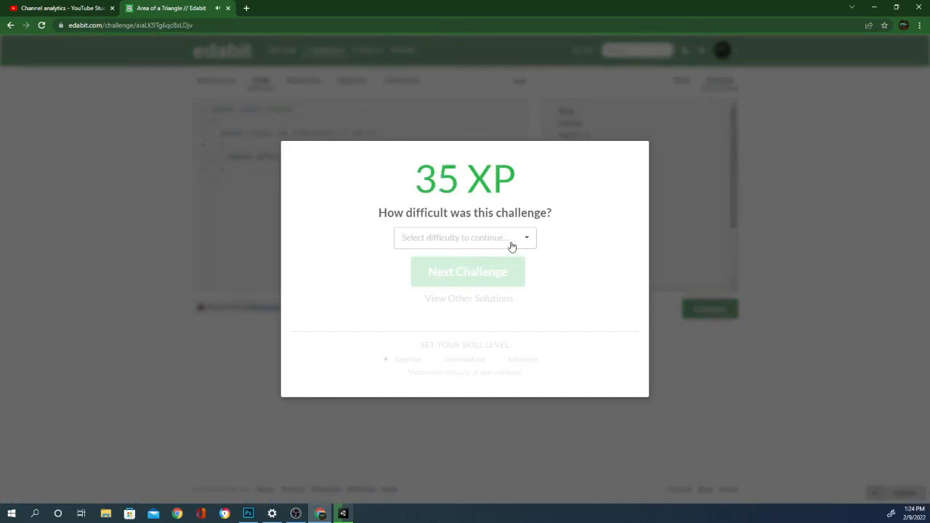
left_click(465, 239)
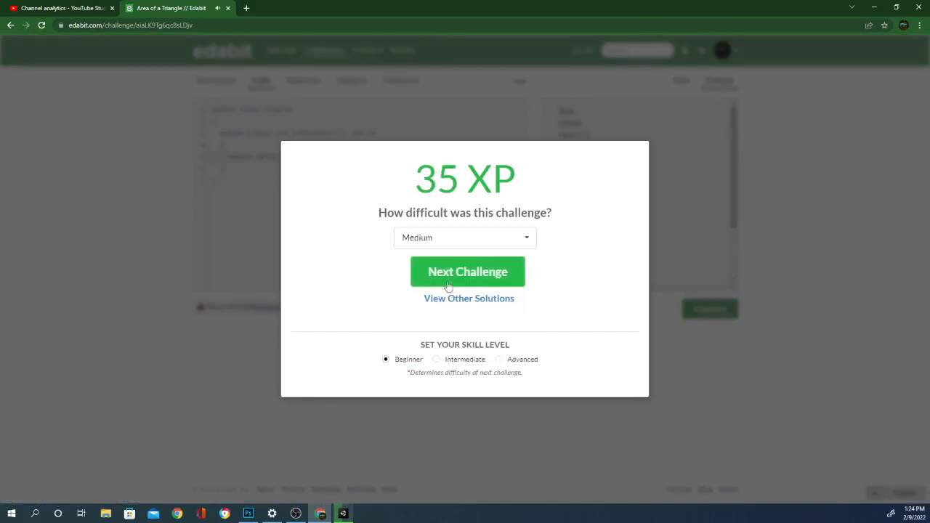
left_click(468, 271)
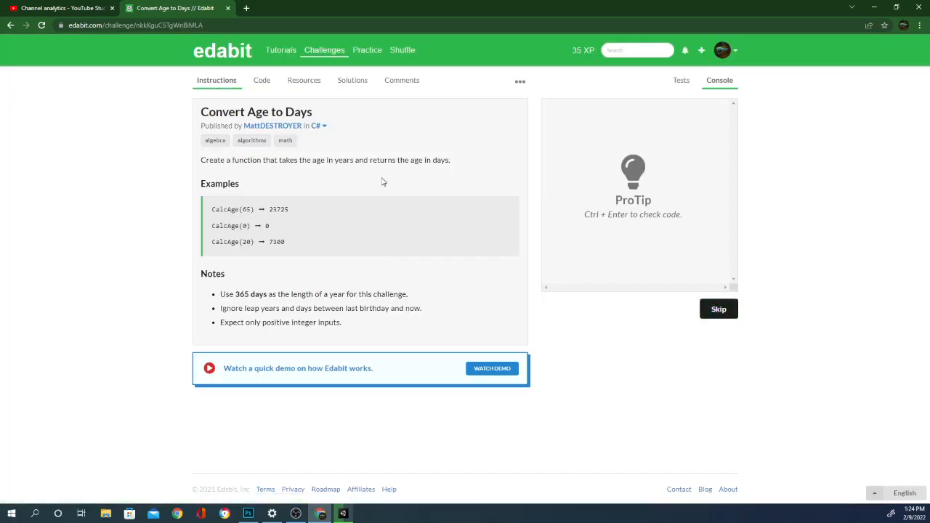
mouse_move(378, 186)
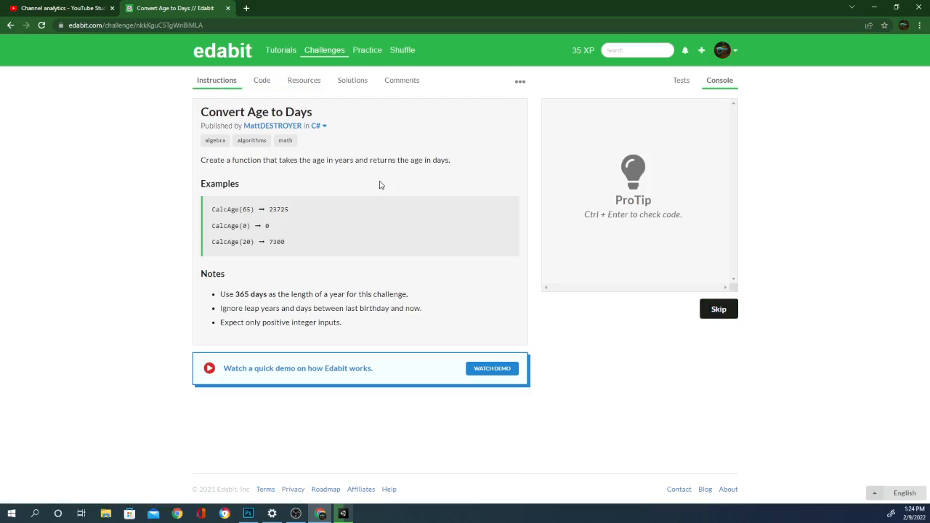
mouse_move(262, 313)
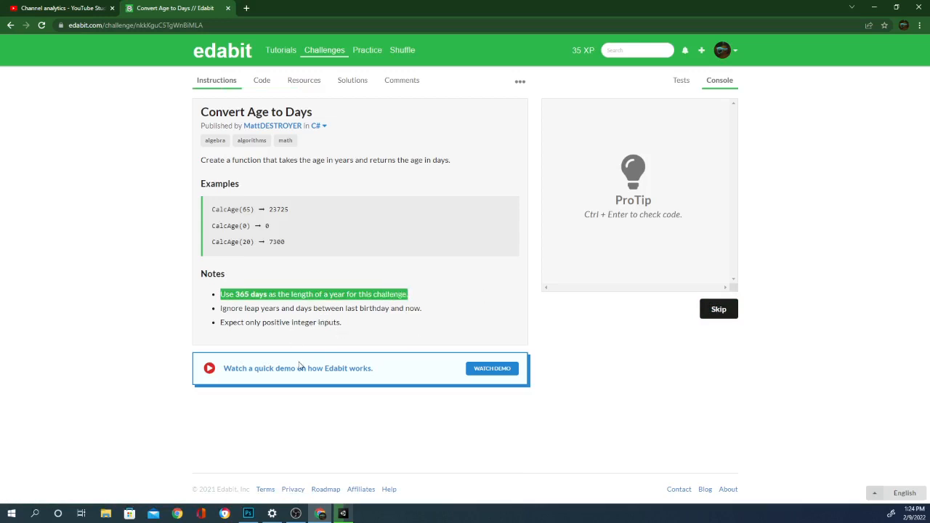
mouse_move(257, 341)
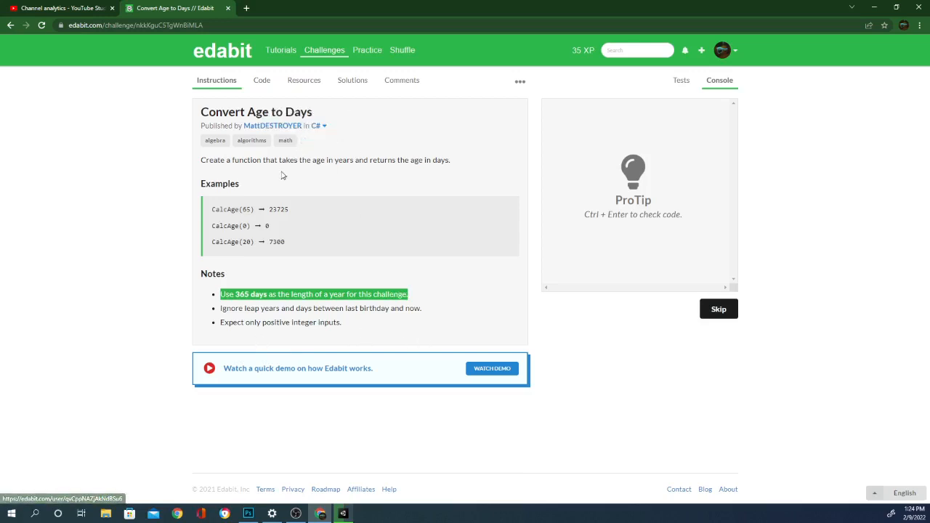
Review the Convert Age to Days instructions and open the CalcAge starter code for editing
left_click(262, 80)
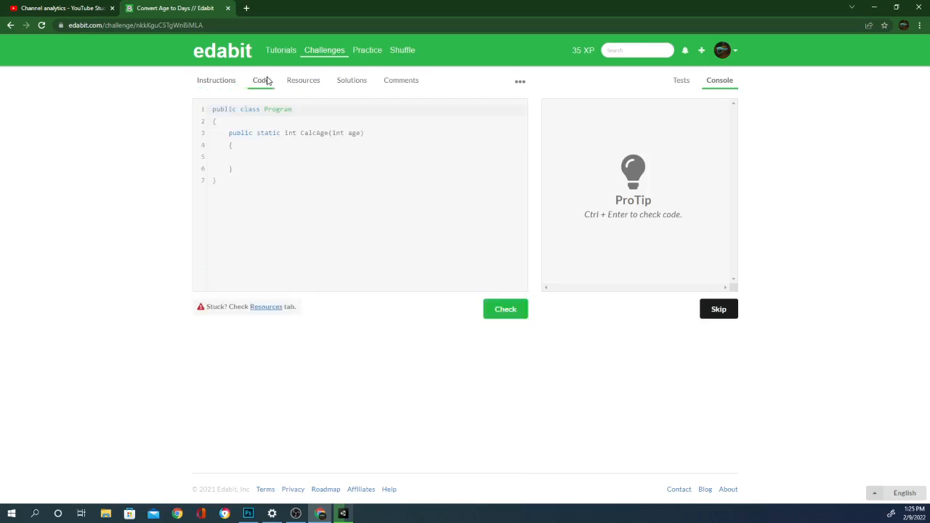
mouse_move(253, 96)
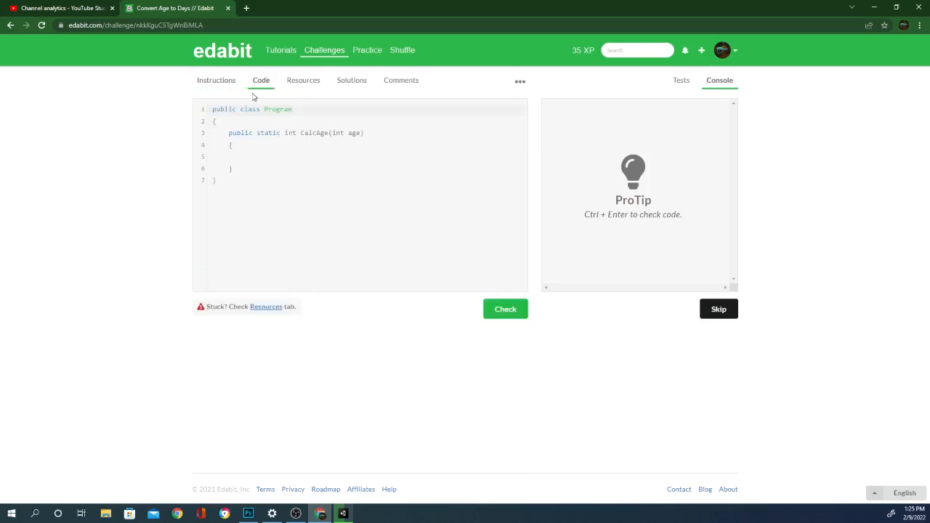
left_click(217, 79)
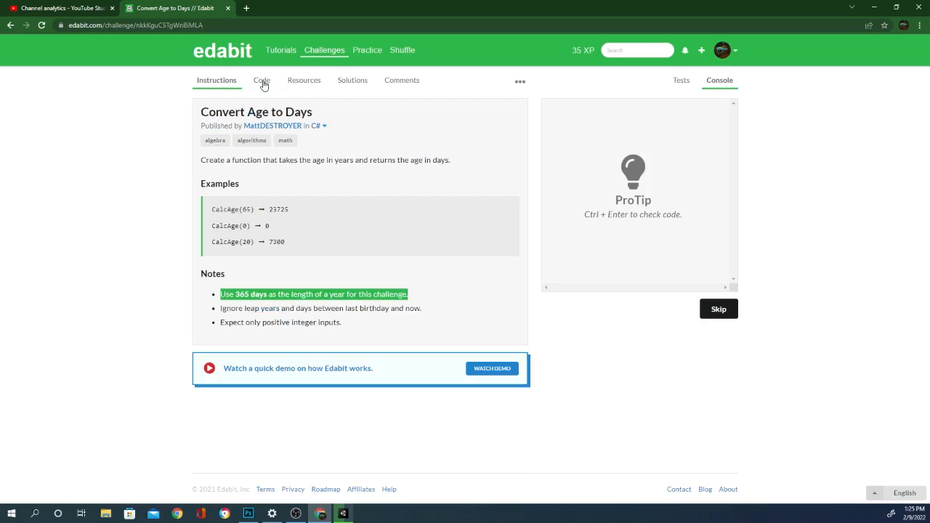
left_click(261, 80)
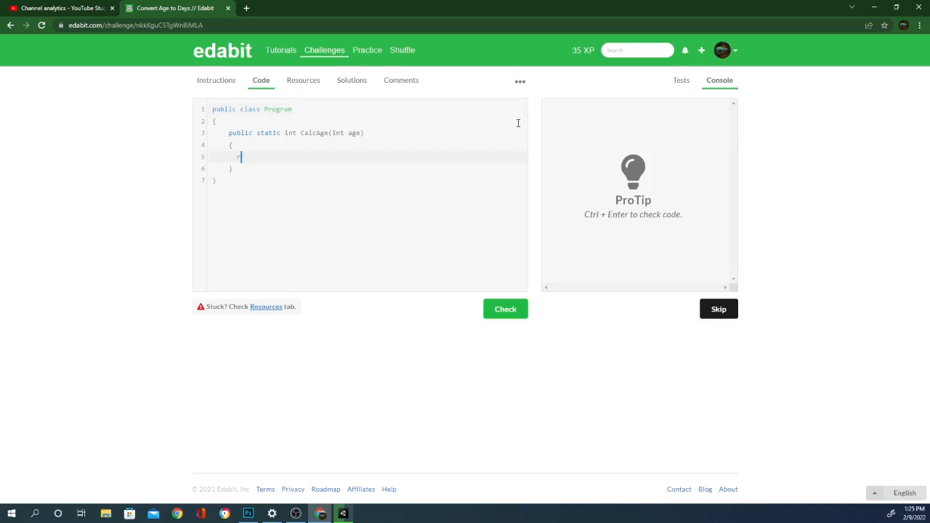
Make CalcAge return age*365 and confirm all three tests pass
type("return")
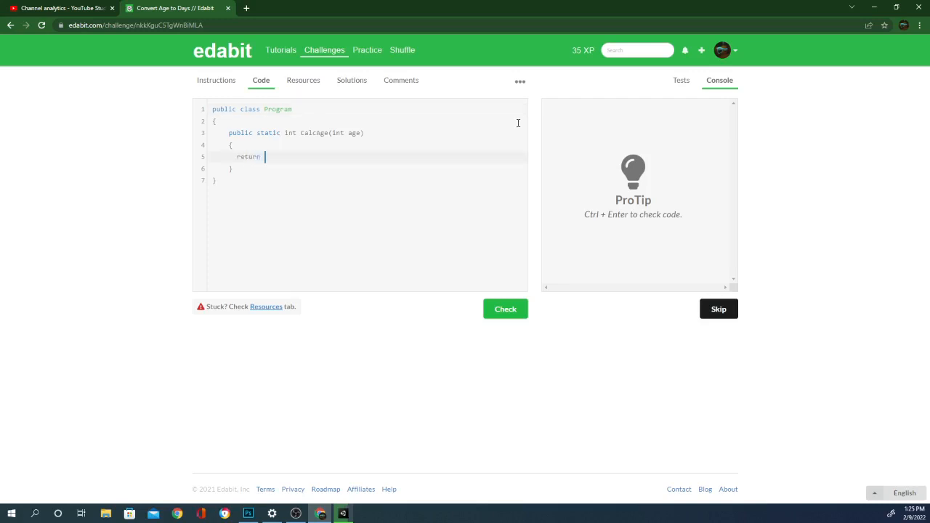
type("age*")
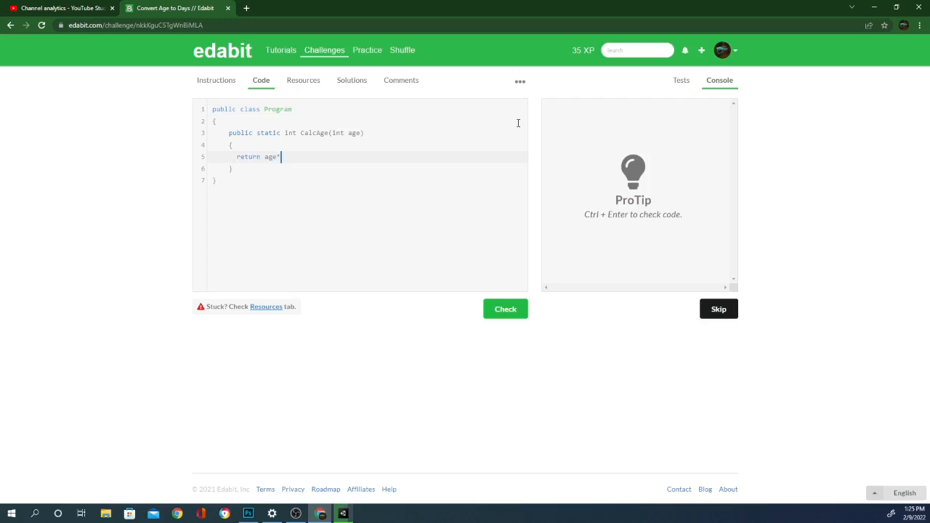
type("*365;")
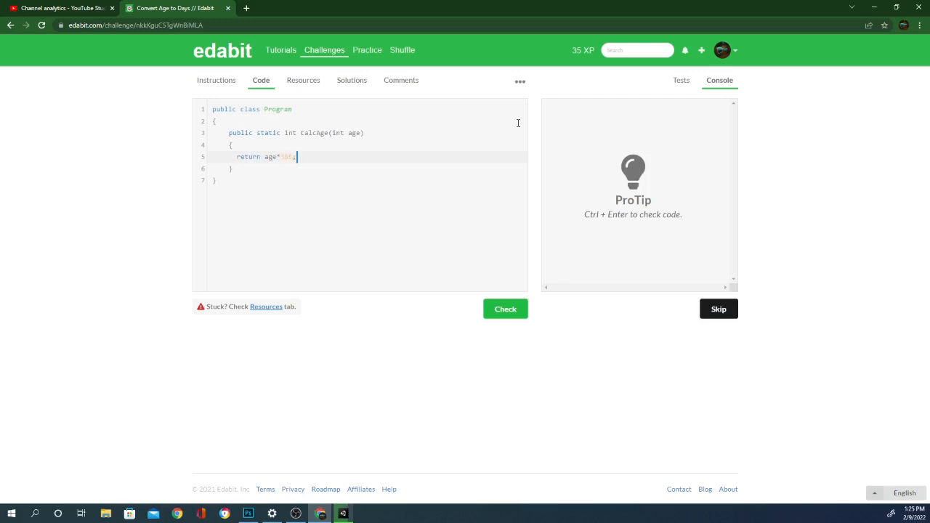
left_click(506, 308)
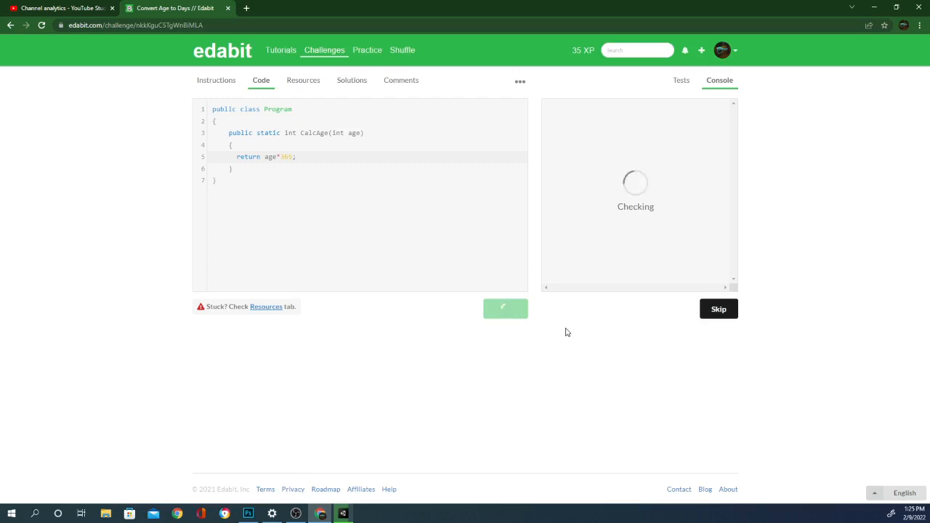
mouse_move(566, 332)
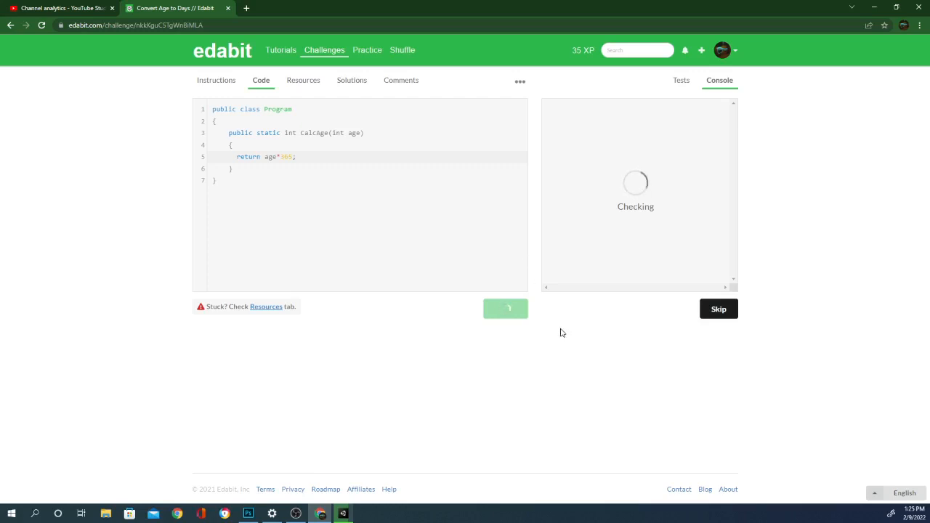
left_click(505, 308)
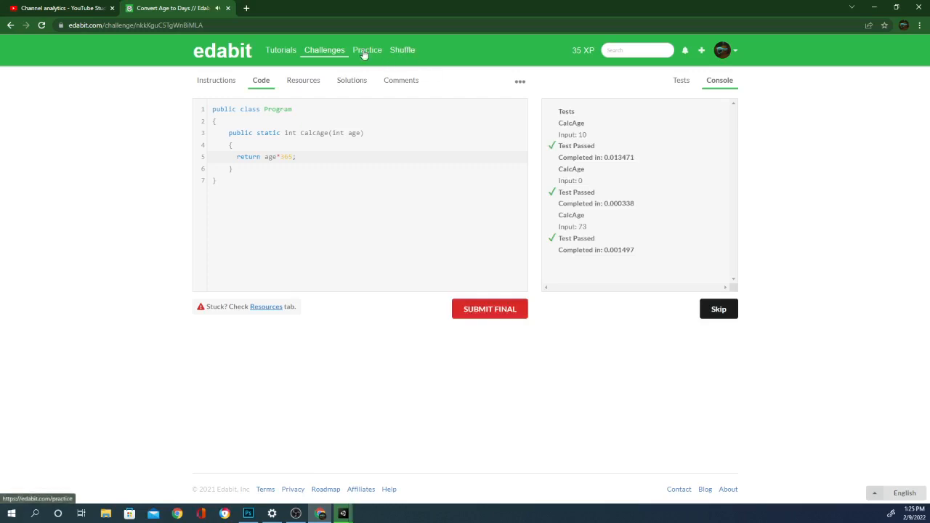
mouse_move(404, 49)
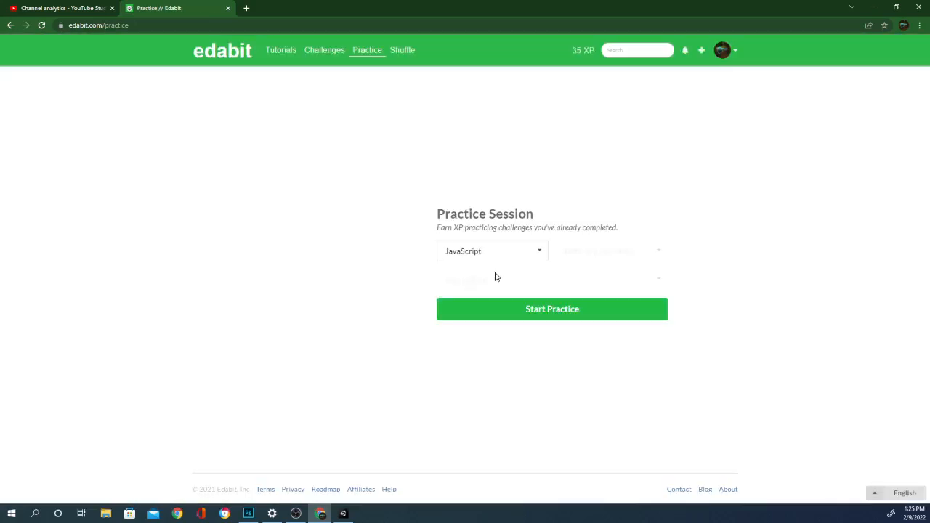
Start a practice session with C# chosen as the language
left_click(538, 250)
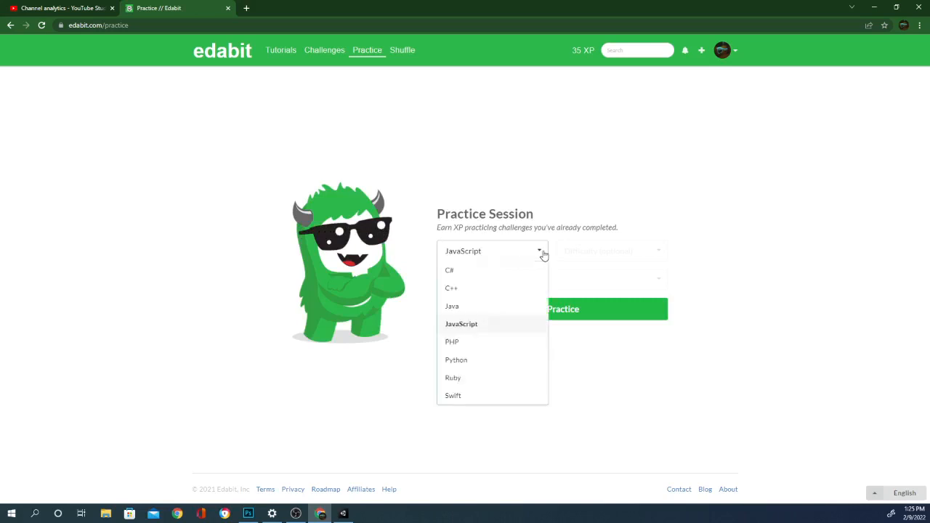
left_click(451, 269)
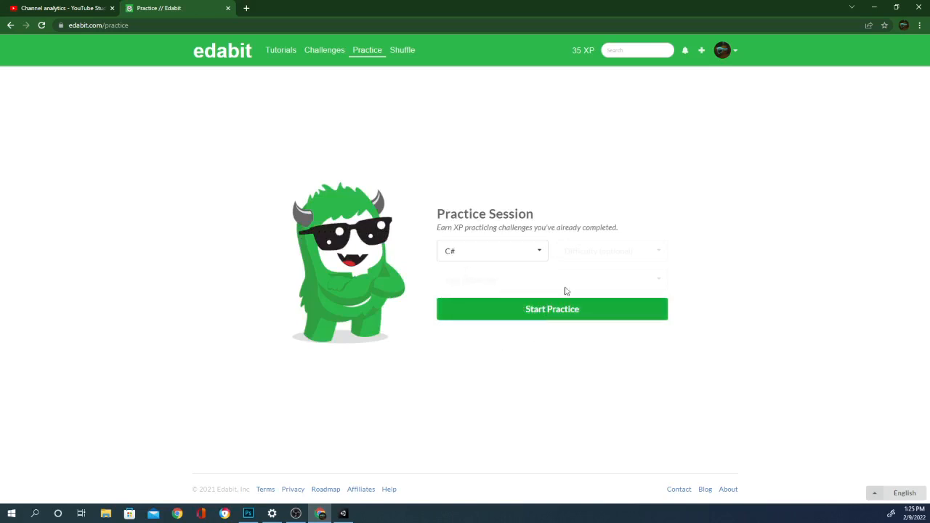
left_click(552, 308)
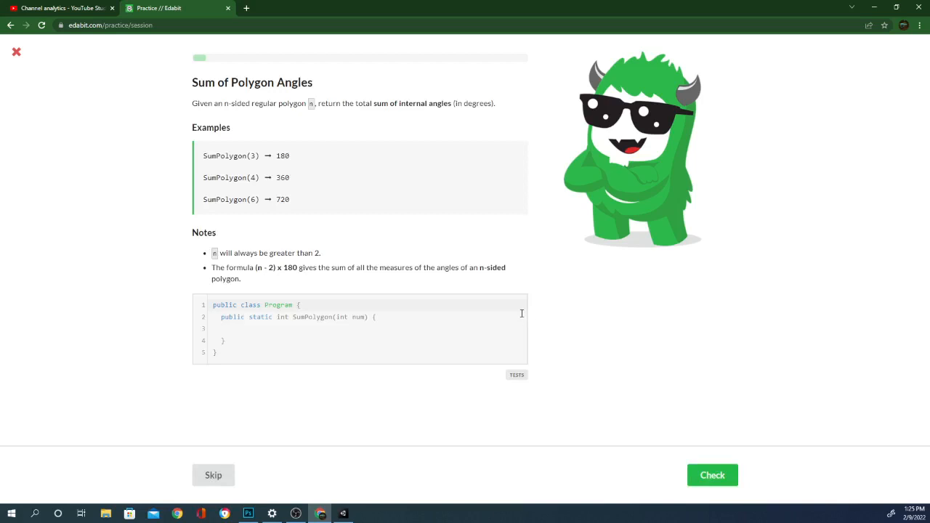
mouse_move(337, 334)
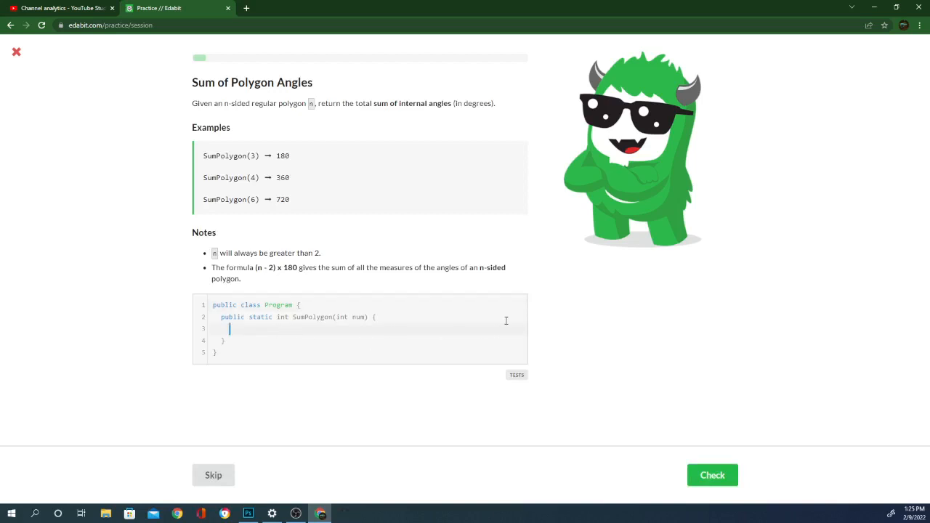
Solve SumPolygon with return (num-2)*180;, check it and continue to the next challenge
type("return")
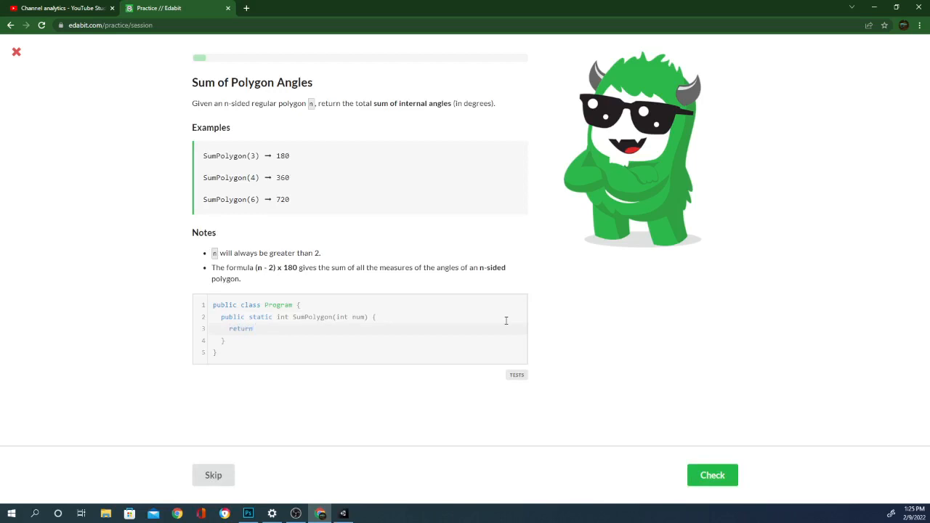
type("(")
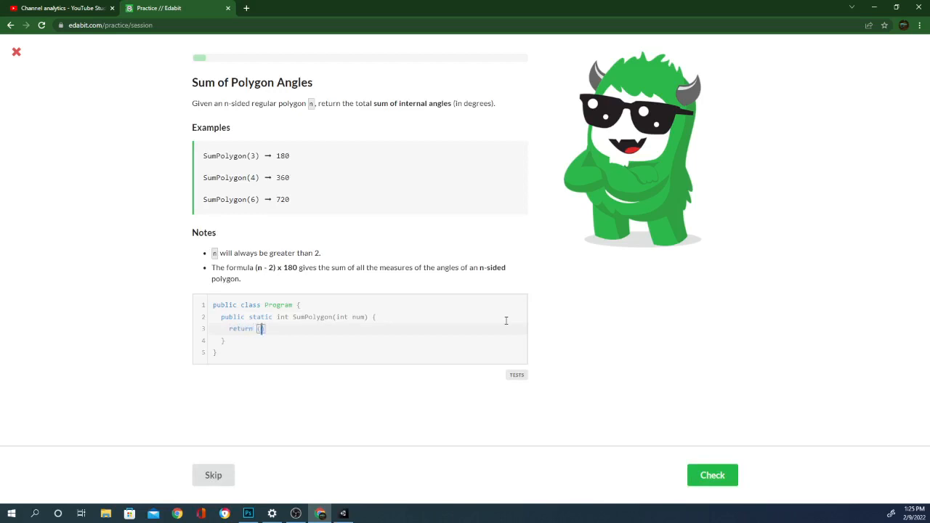
type("num")
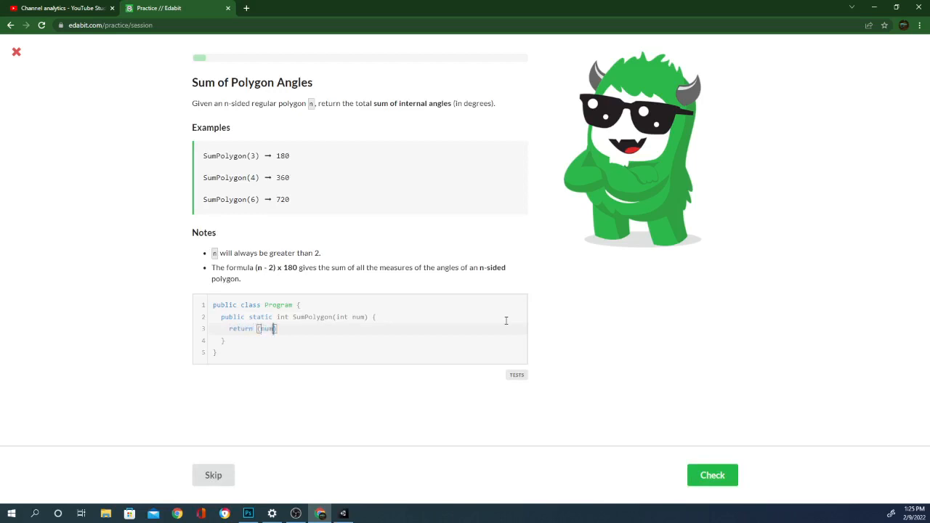
type("-2")
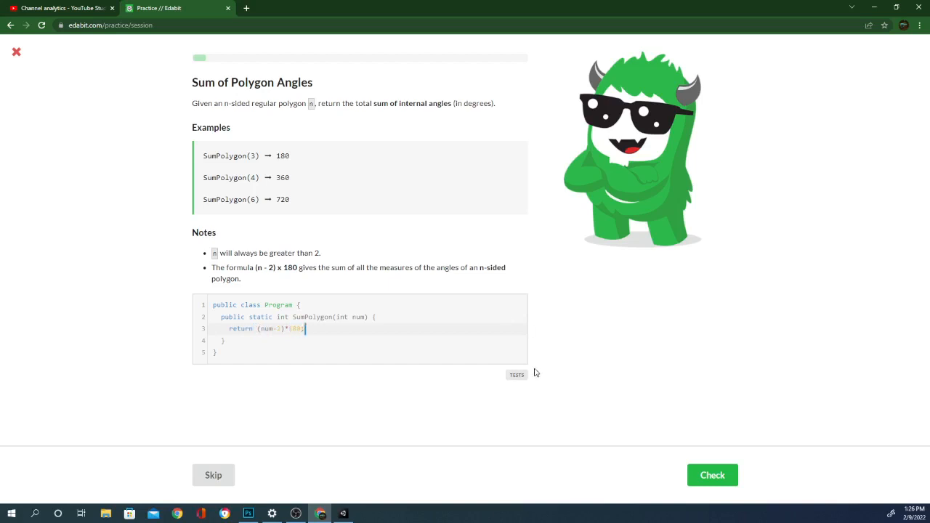
left_click(712, 474)
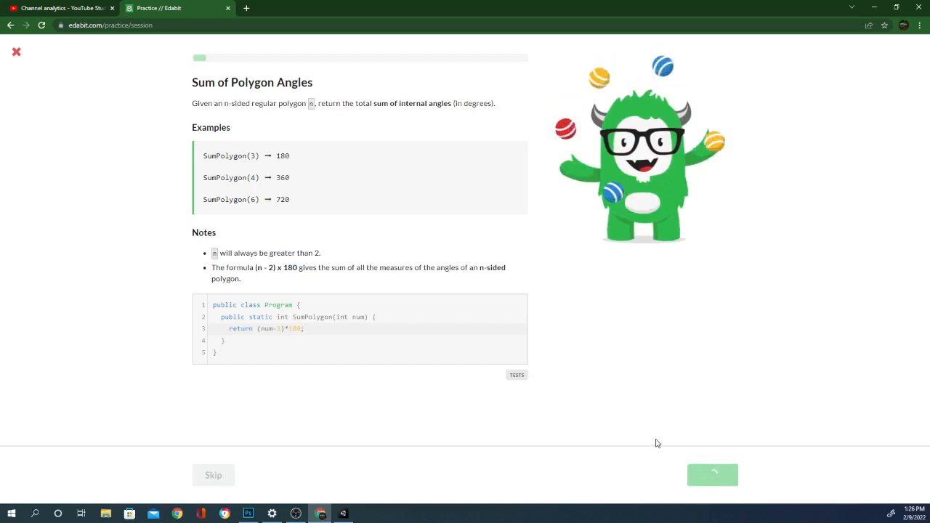
mouse_move(573, 476)
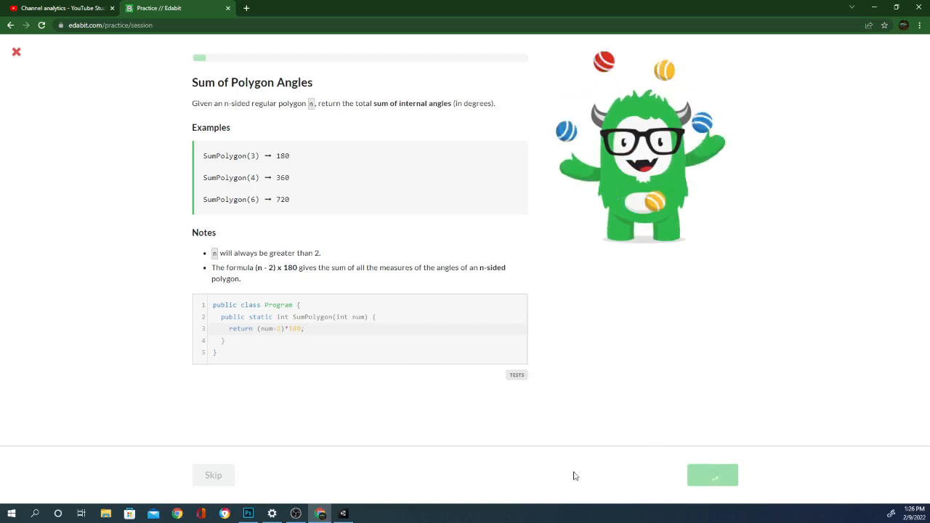
left_click(712, 475)
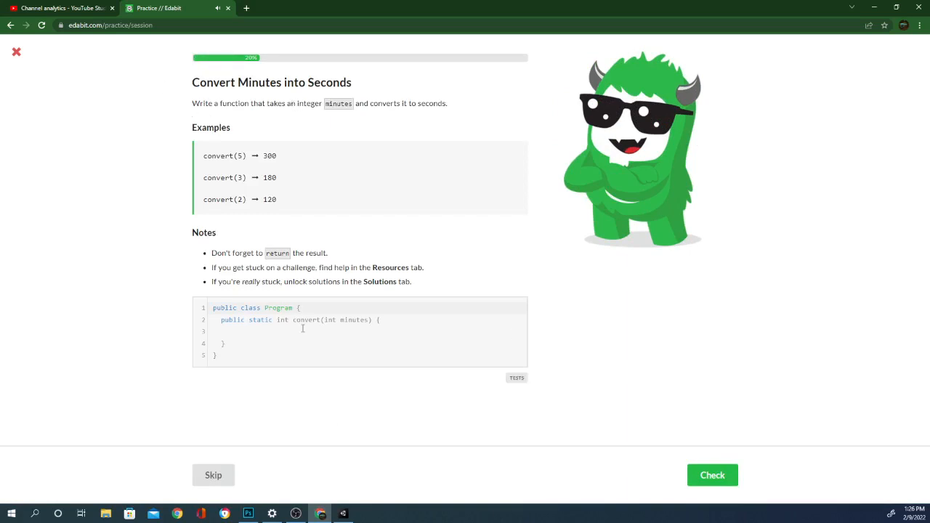
Solve convert with return minutes*60;, check it for 4 XP and continue
type("ret")
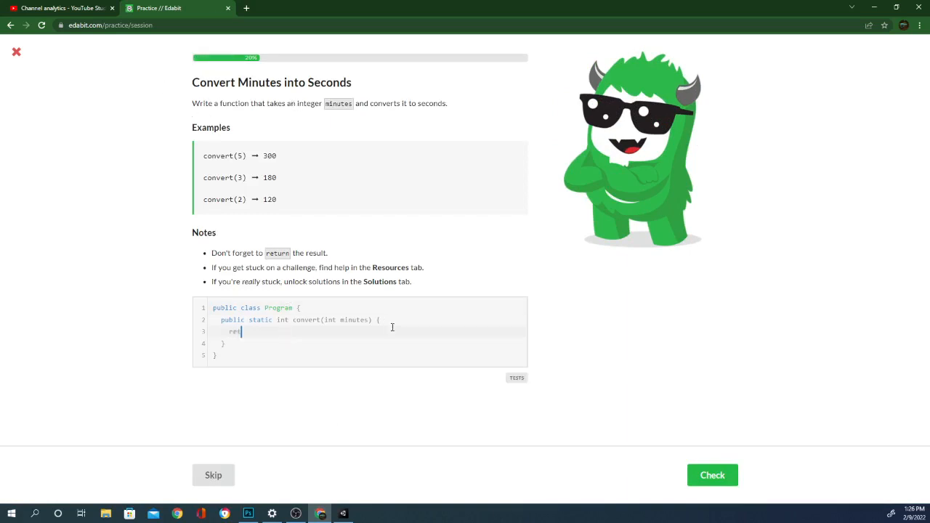
type("urn")
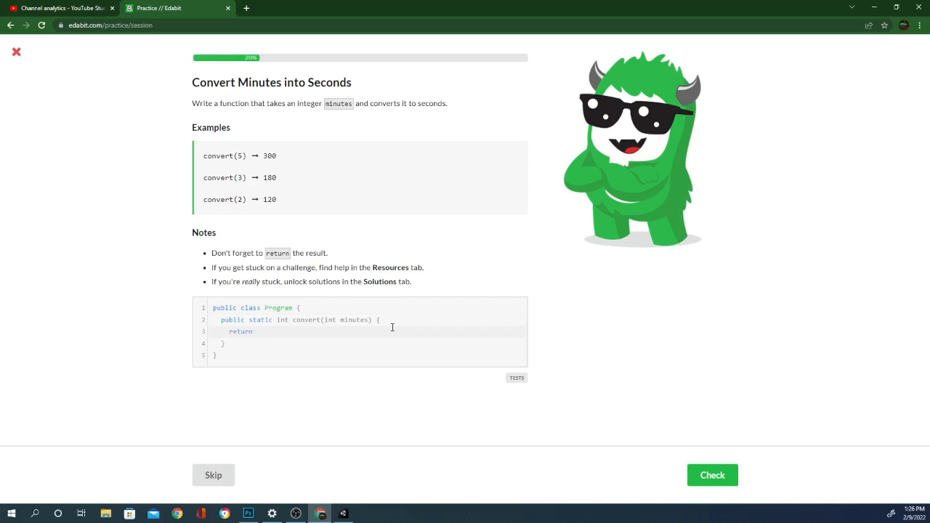
type("minutes")
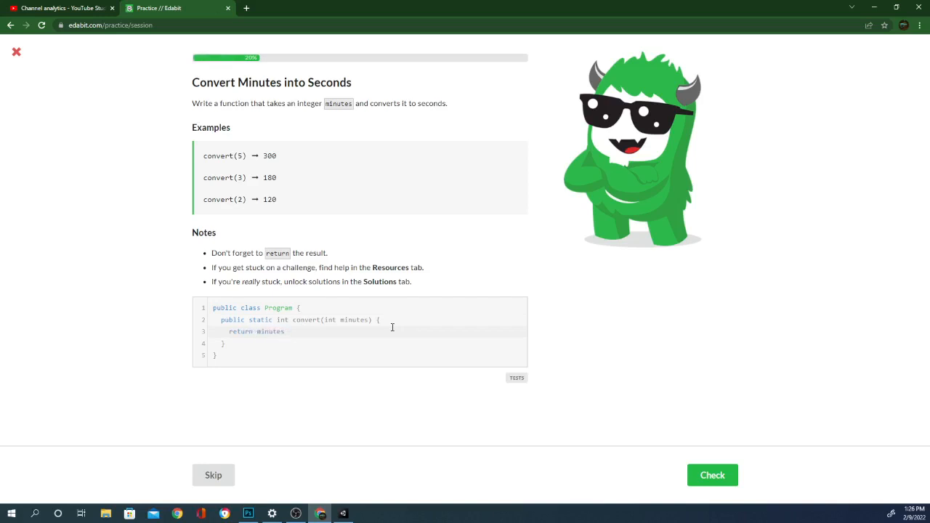
type("*")
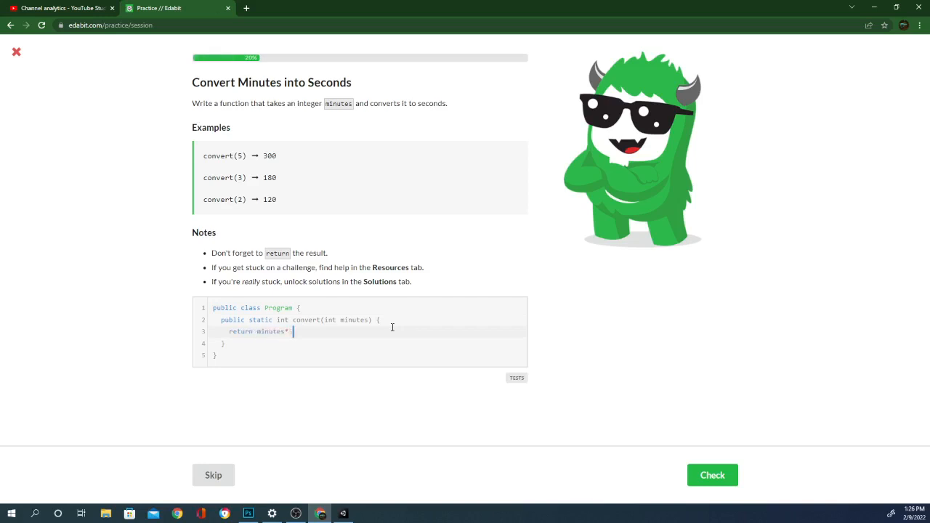
type("60")
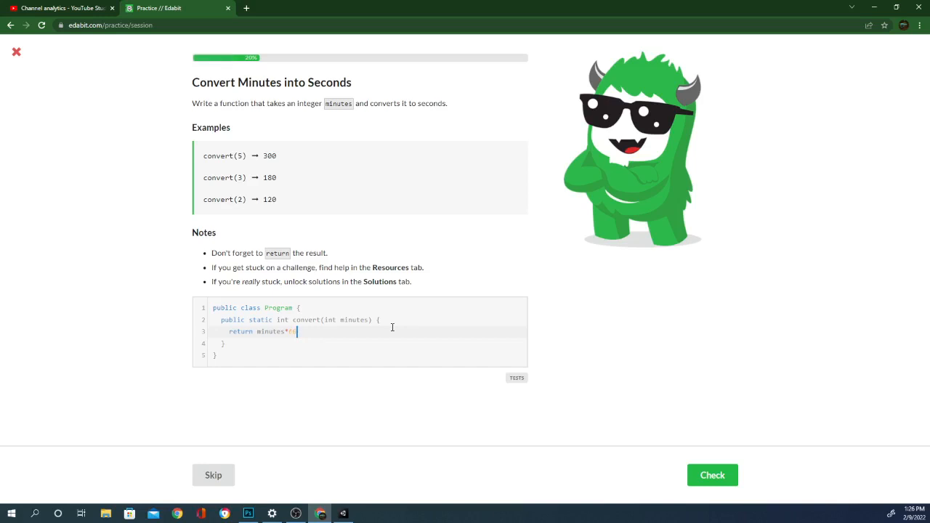
left_click(712, 473)
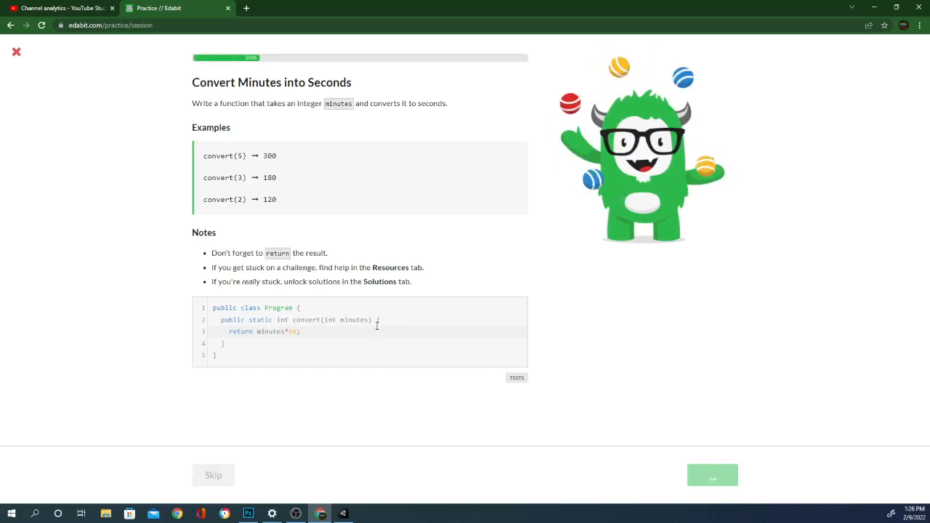
left_click(711, 473)
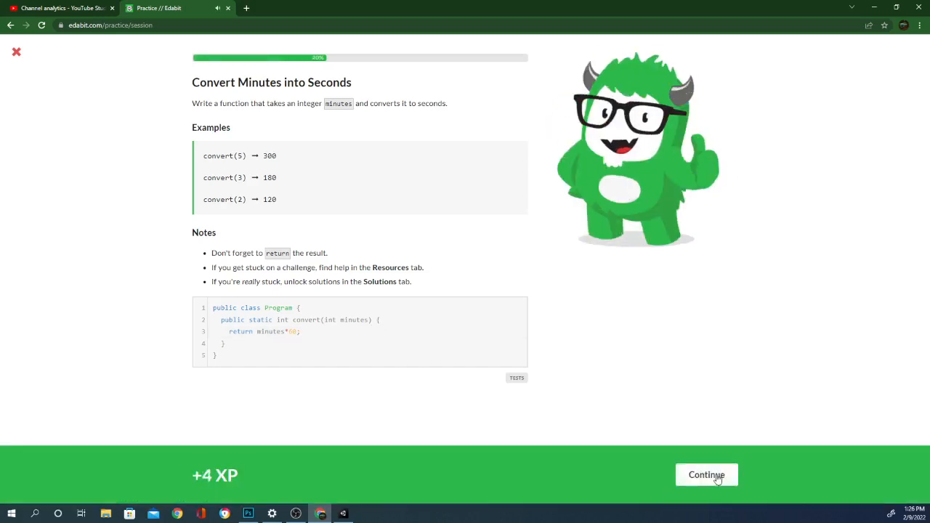
left_click(706, 474)
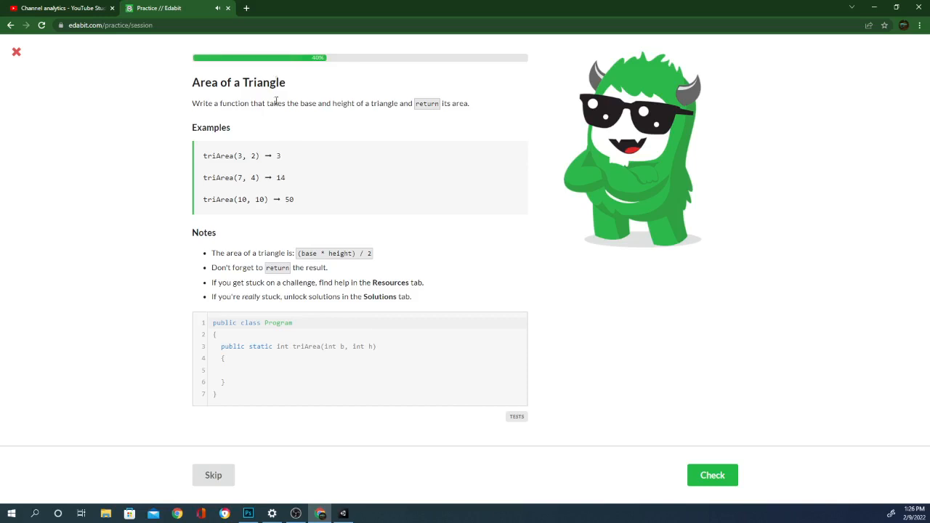
Write return (a*b)/2; in triArea and check it, hitting an undefined-variable error
left_click(279, 369)
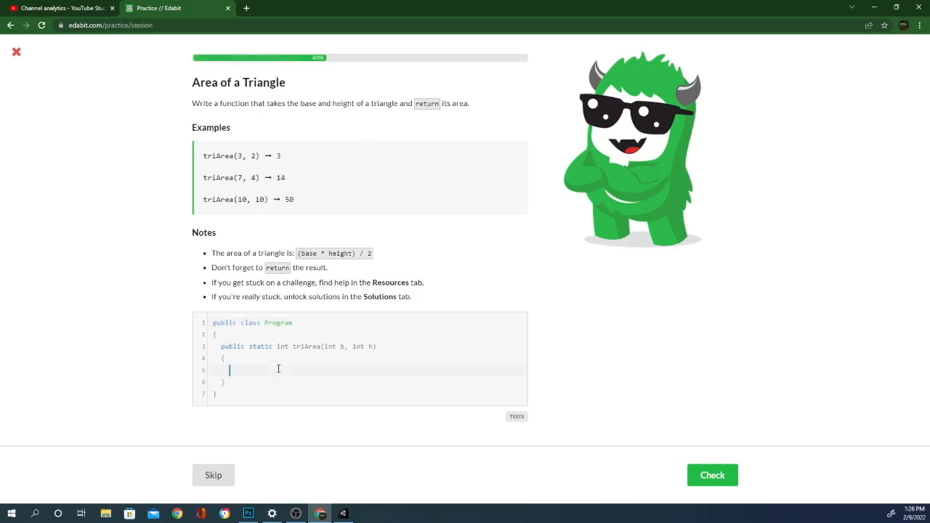
type("return (")
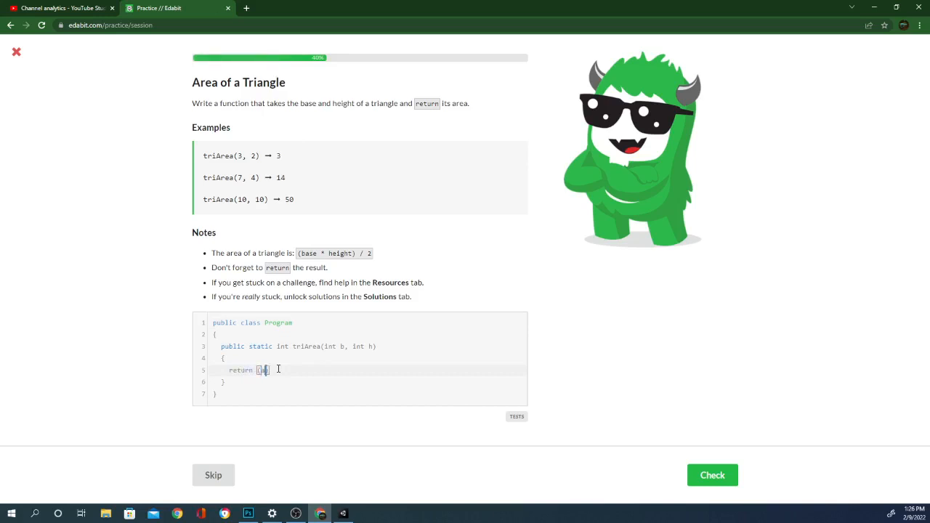
type("b")
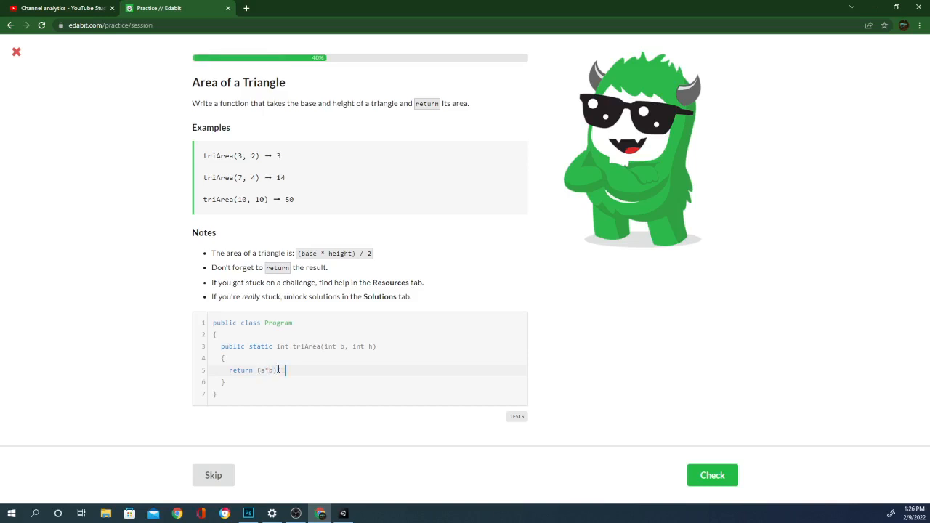
type("/2;")
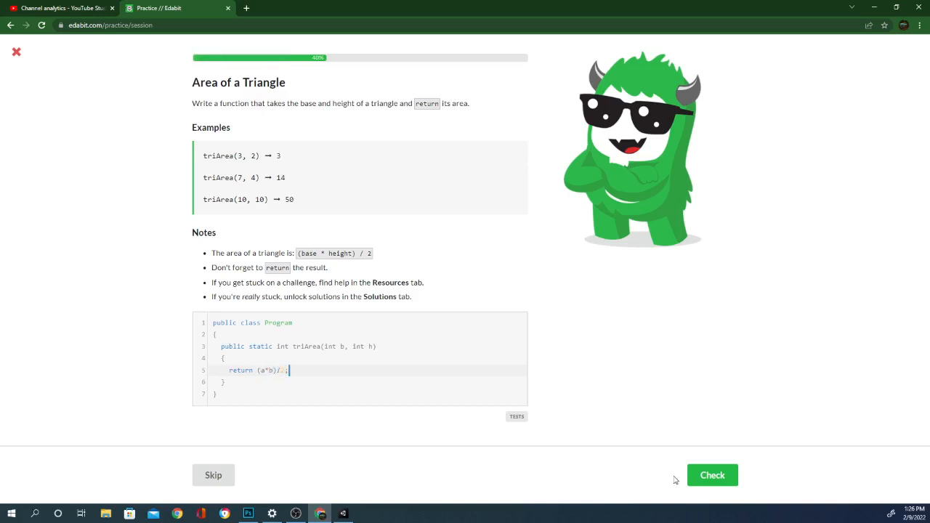
left_click(712, 474)
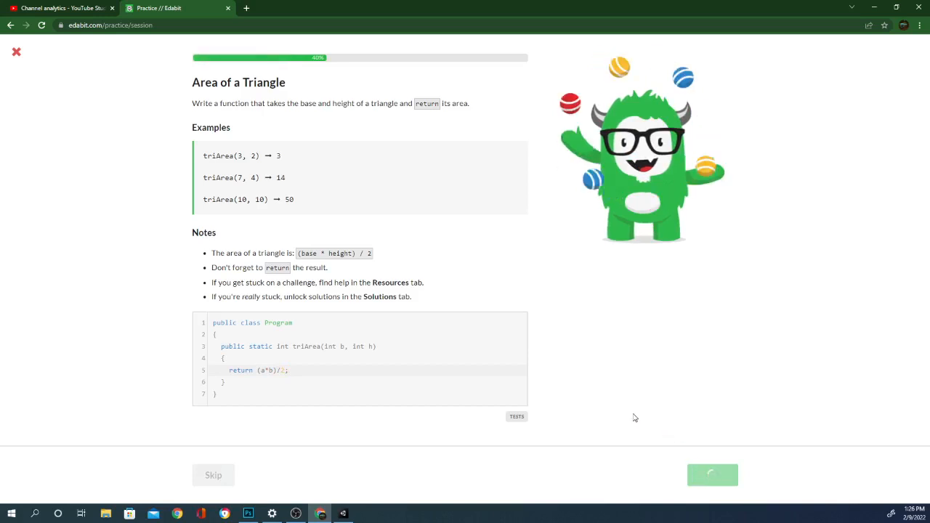
left_click(712, 473)
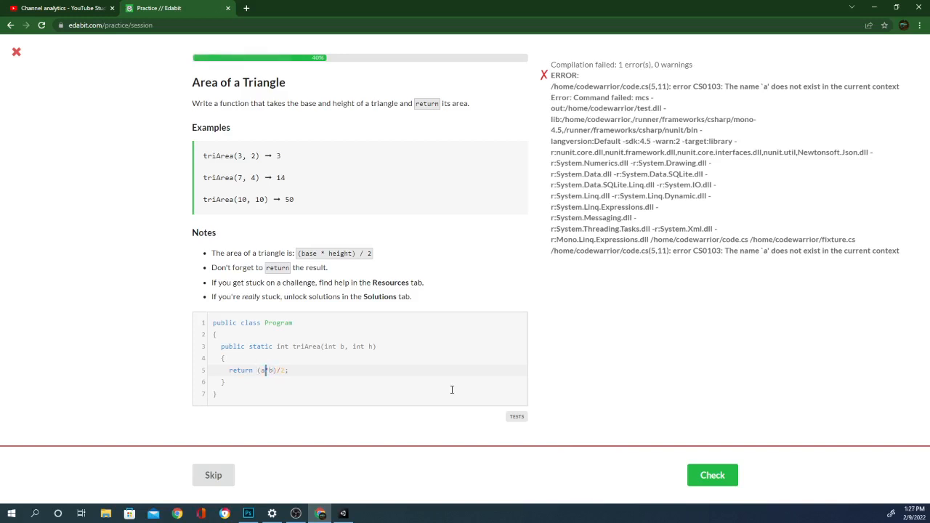
Correct a to h so it returns (h*b)/2;, recheck for 6 XP and continue
left_click(711, 474)
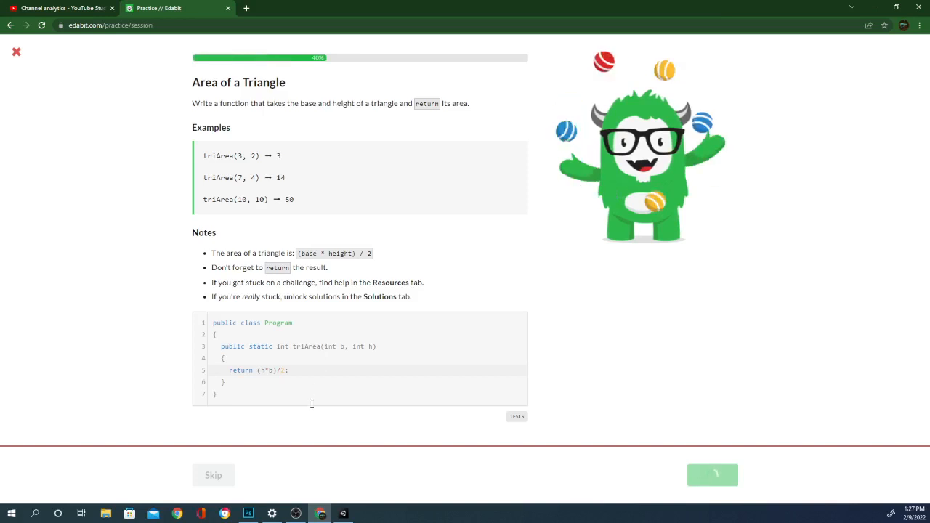
left_click(711, 474)
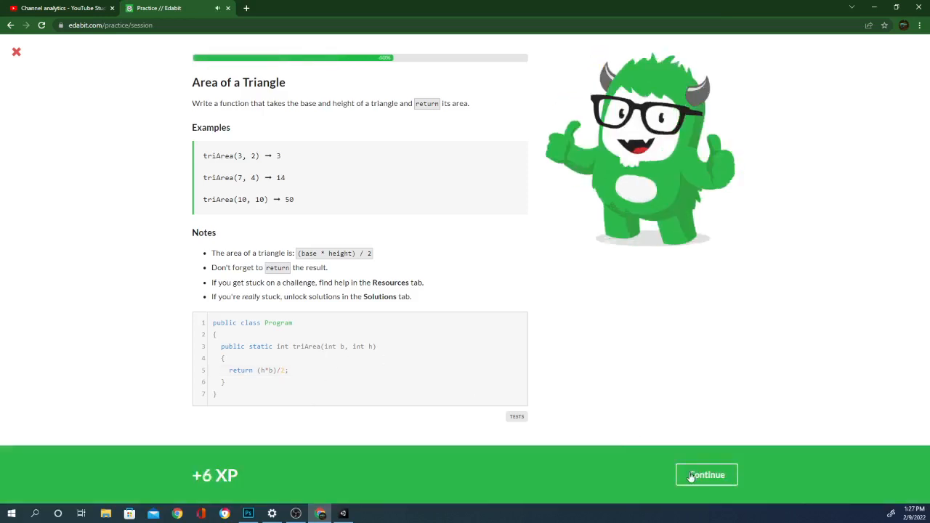
left_click(706, 474)
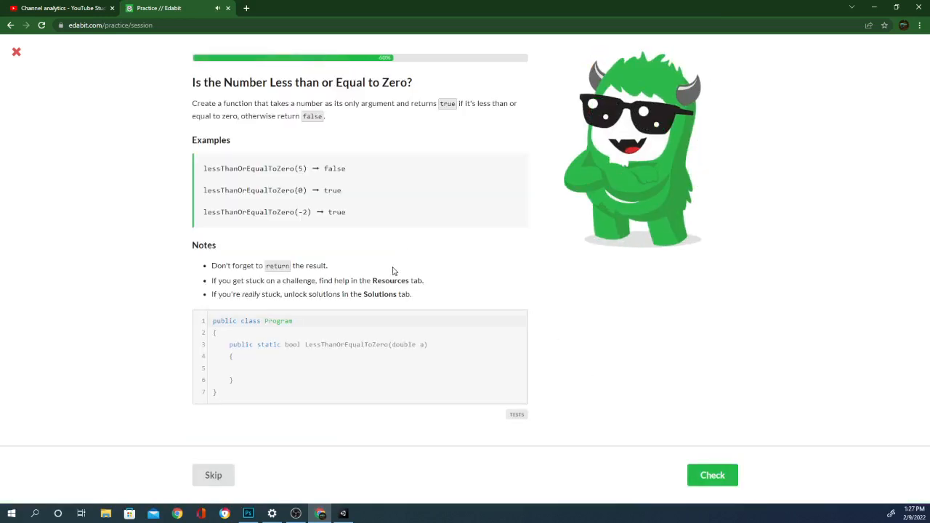
mouse_move(414, 262)
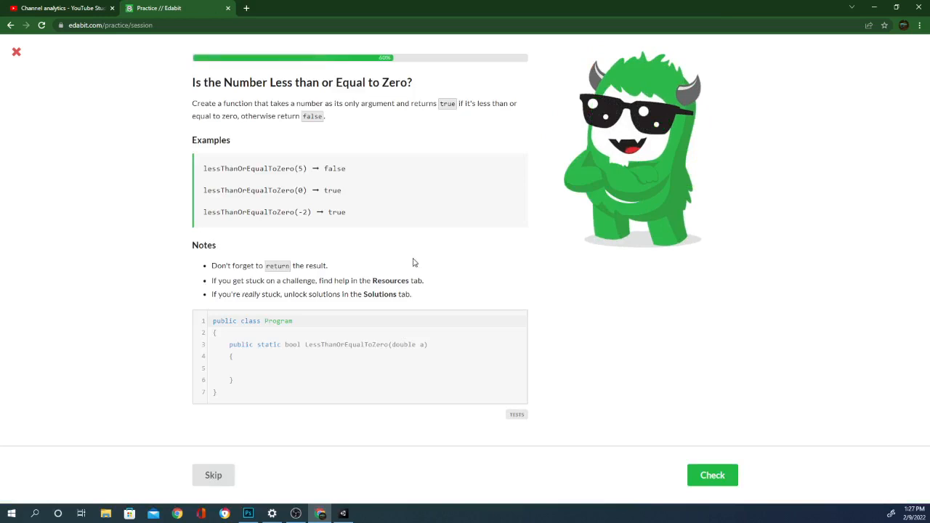
Write if(a<=0) return true as the first branch of LessThanOrEqualToZero
left_click(237, 367)
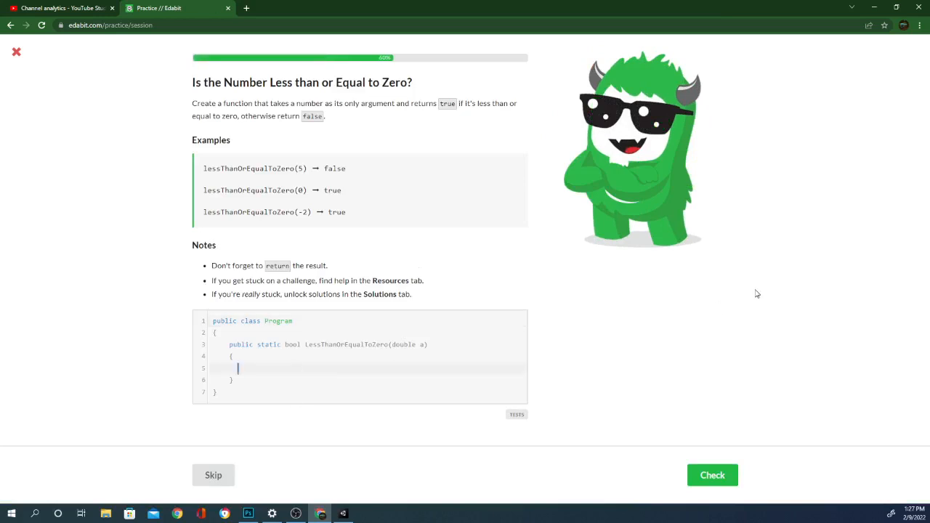
type("if()")
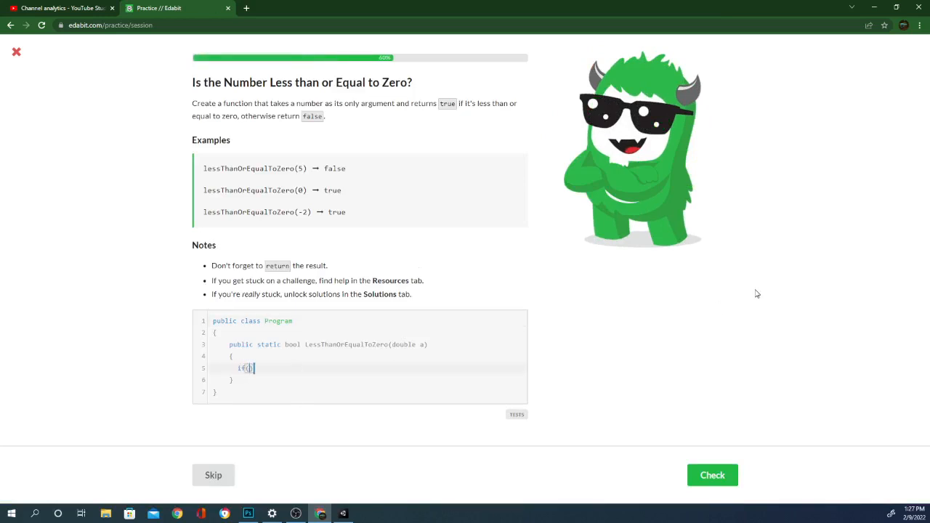
type("a")
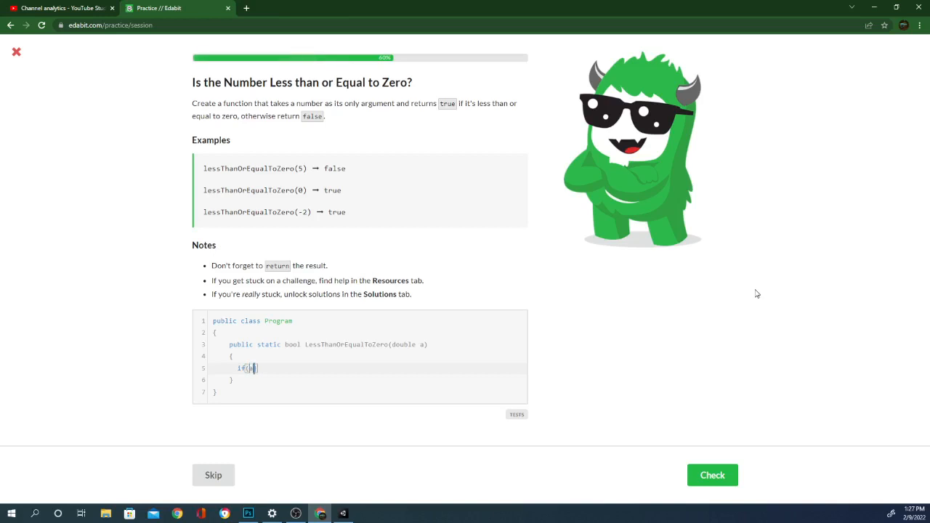
type("a<=0")
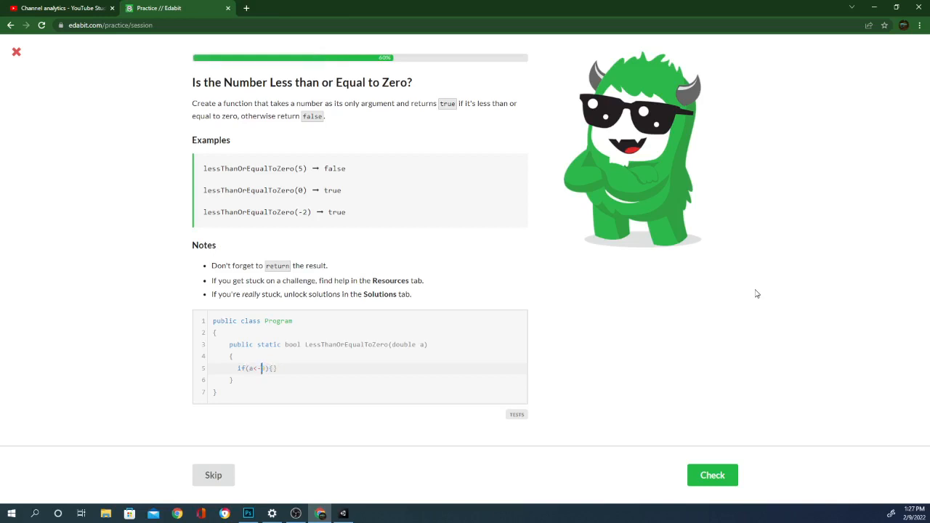
type("0")
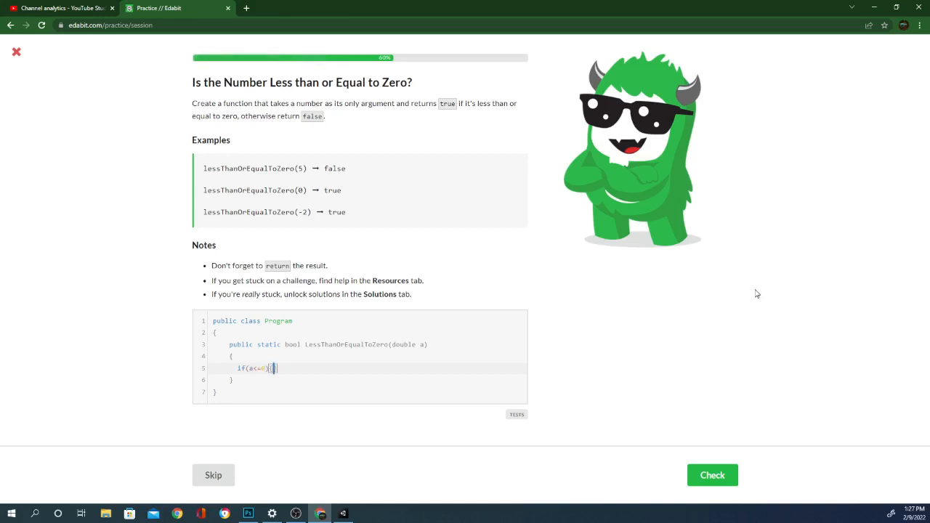
type("retu")
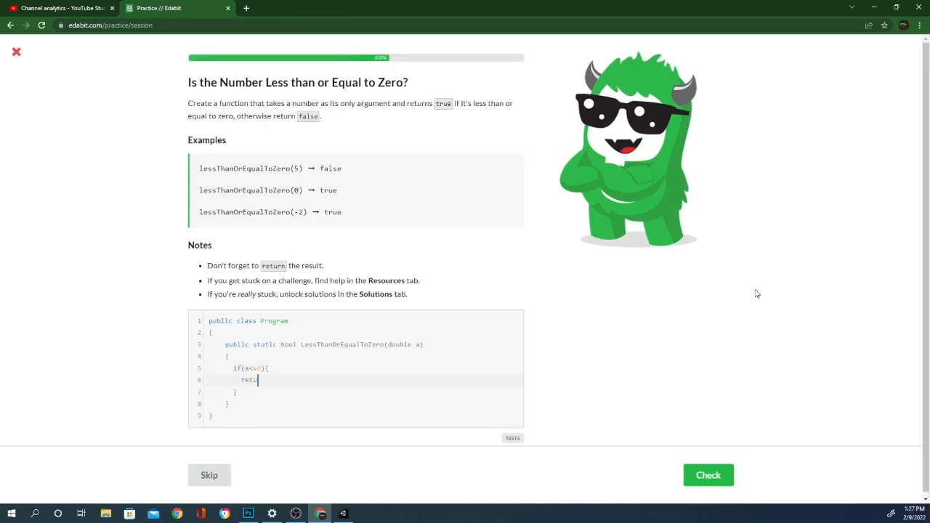
type("rn true;")
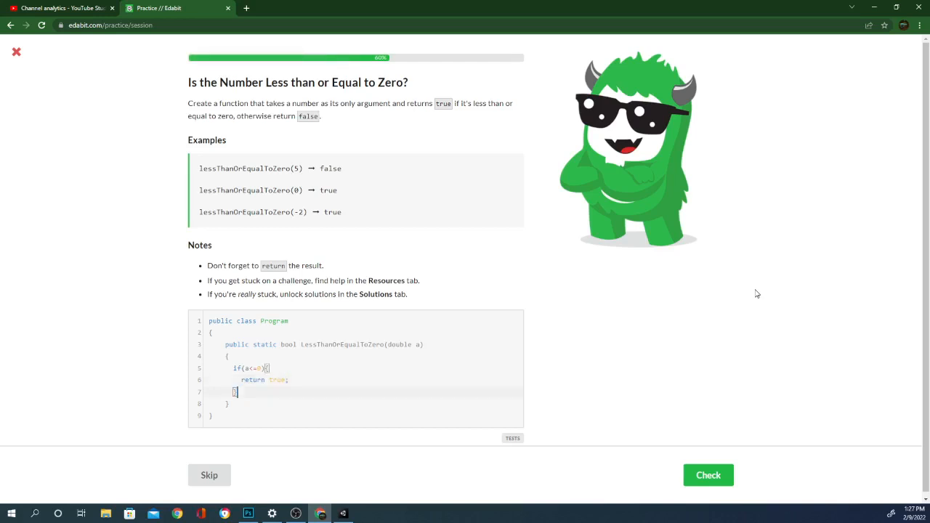
Add else{ return false; } and submit the solution for checking
type("else{")
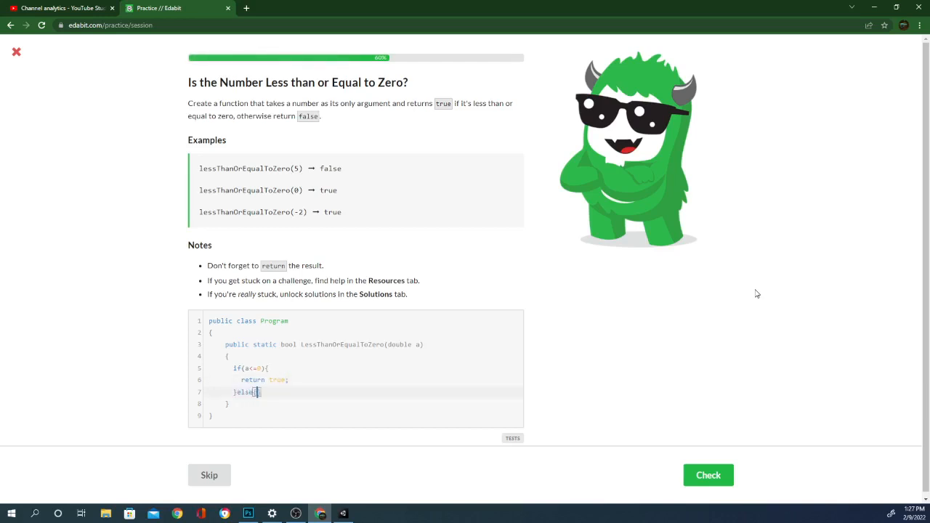
type("return false;")
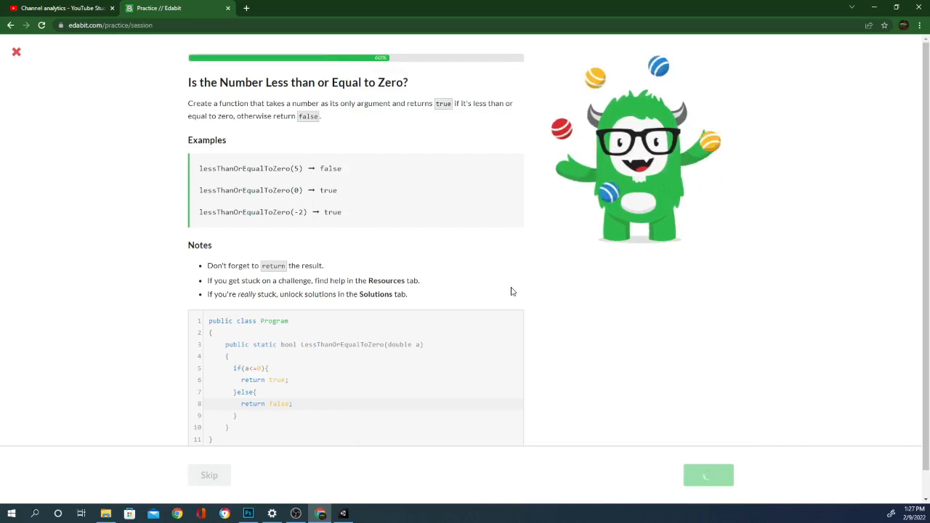
left_click(707, 473)
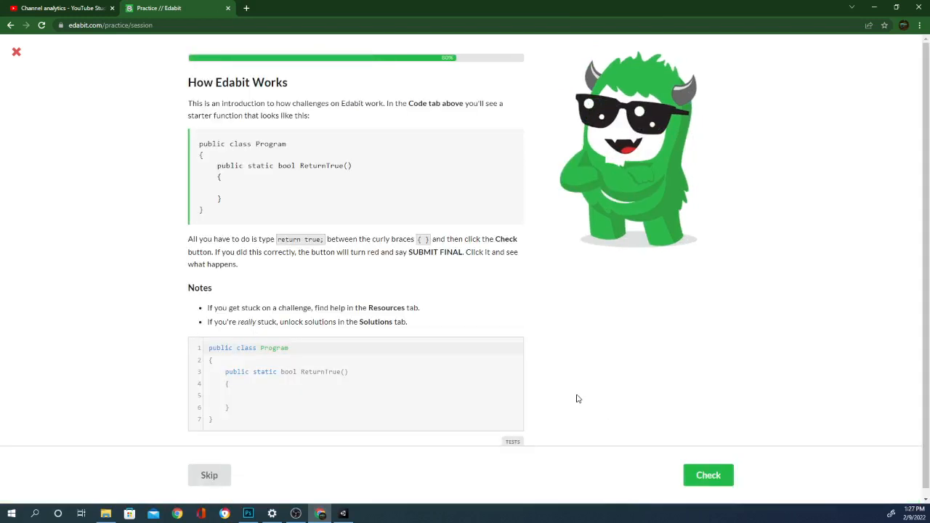
mouse_move(552, 360)
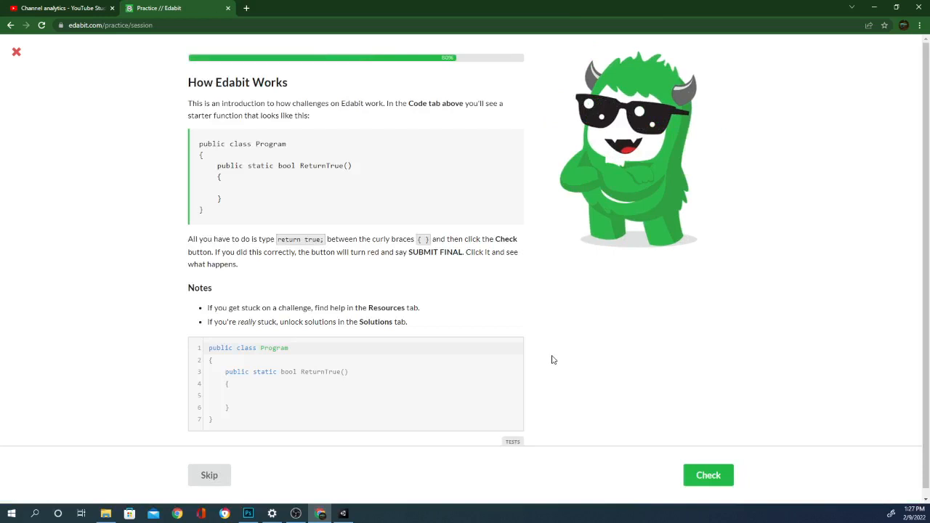
mouse_move(549, 350)
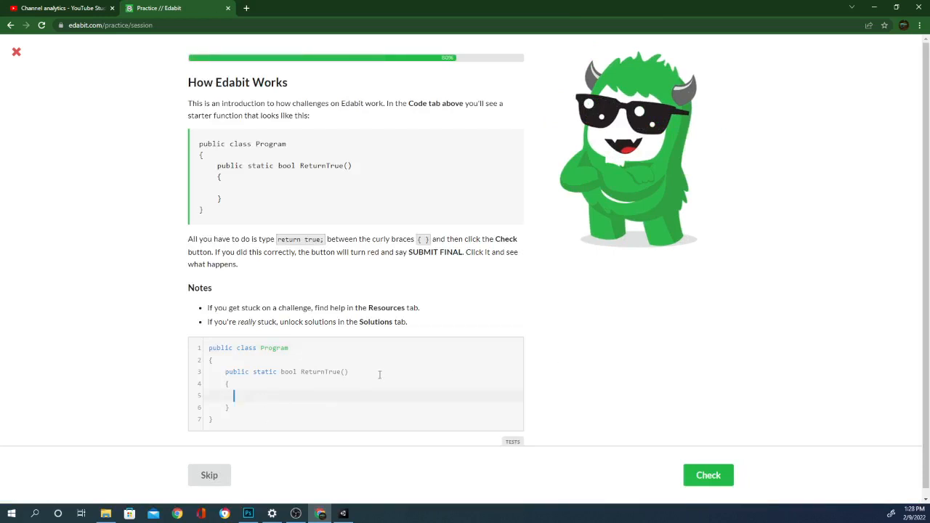
Solve ReturnTrue with return true;, submit it as final for +10 XP and head to Shuffle
type("return")
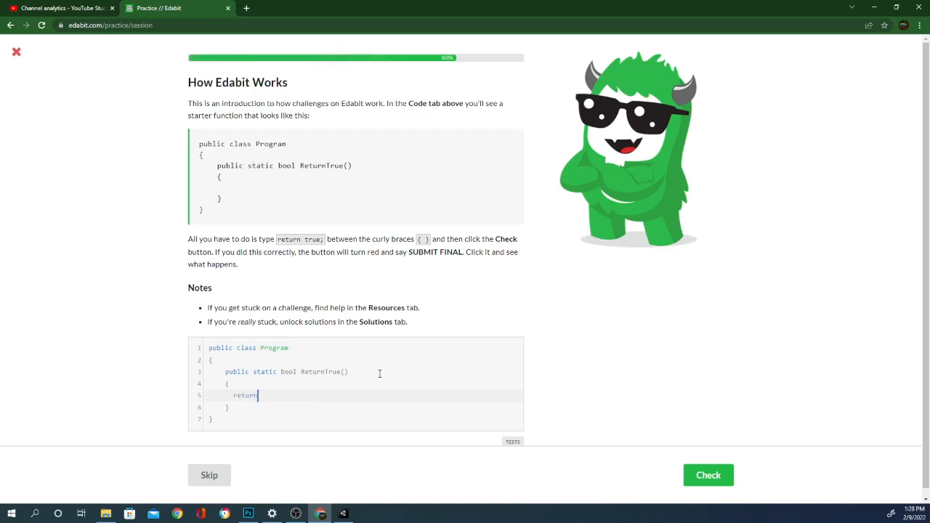
type("true;")
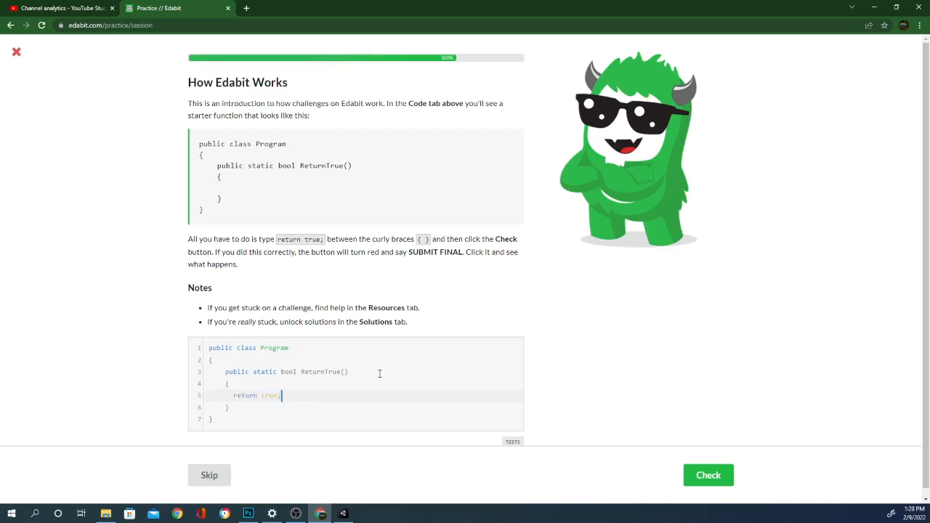
left_click(708, 473)
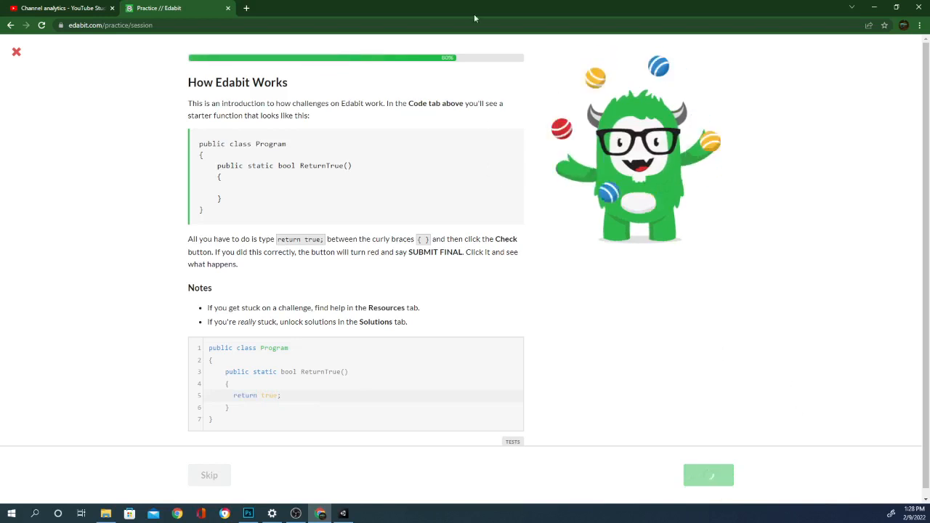
mouse_move(435, 316)
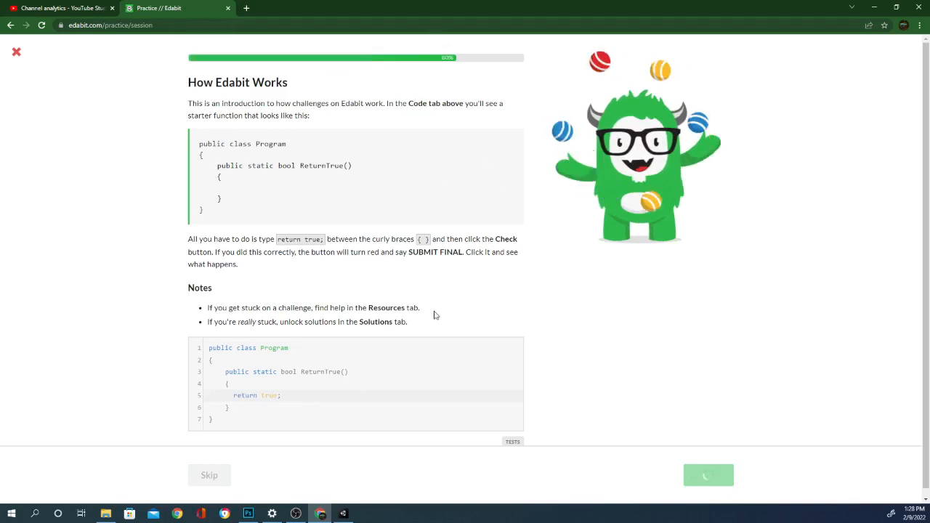
left_click(707, 473)
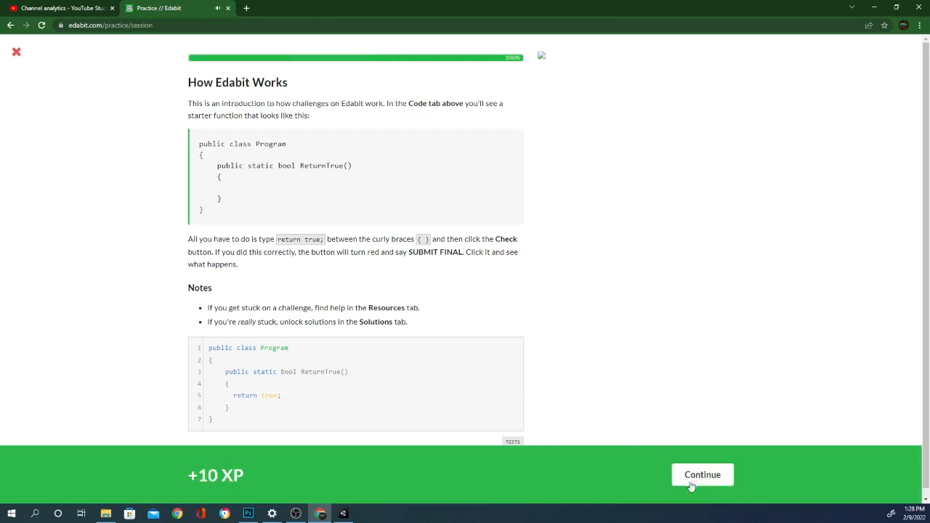
left_click(701, 473)
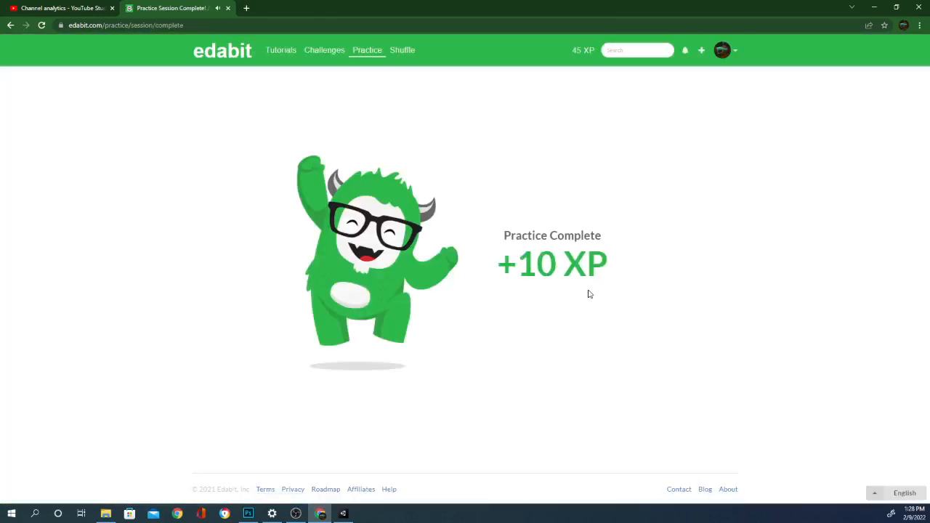
mouse_move(593, 263)
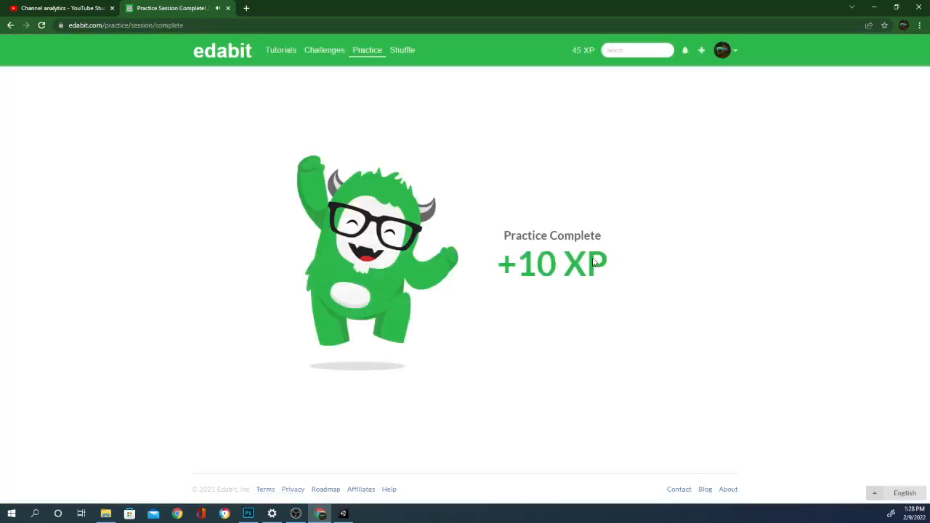
mouse_move(790, 372)
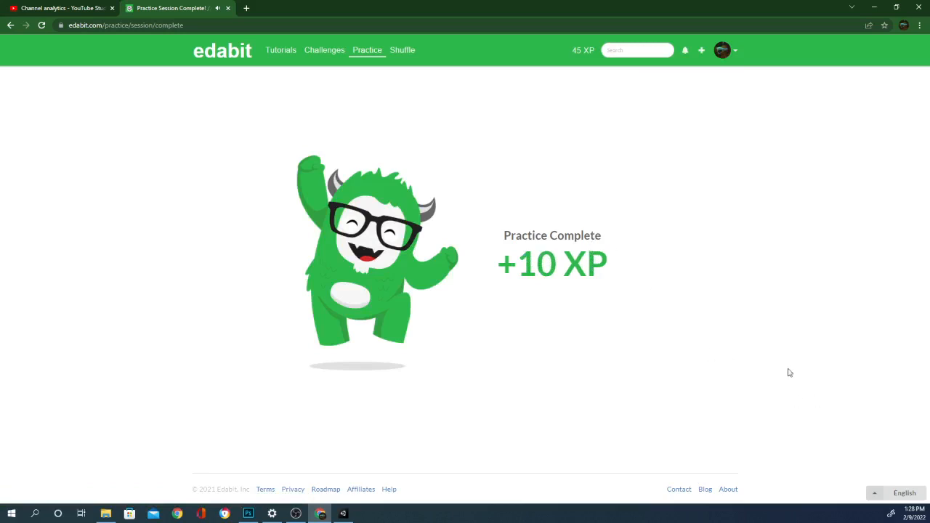
left_click(403, 49)
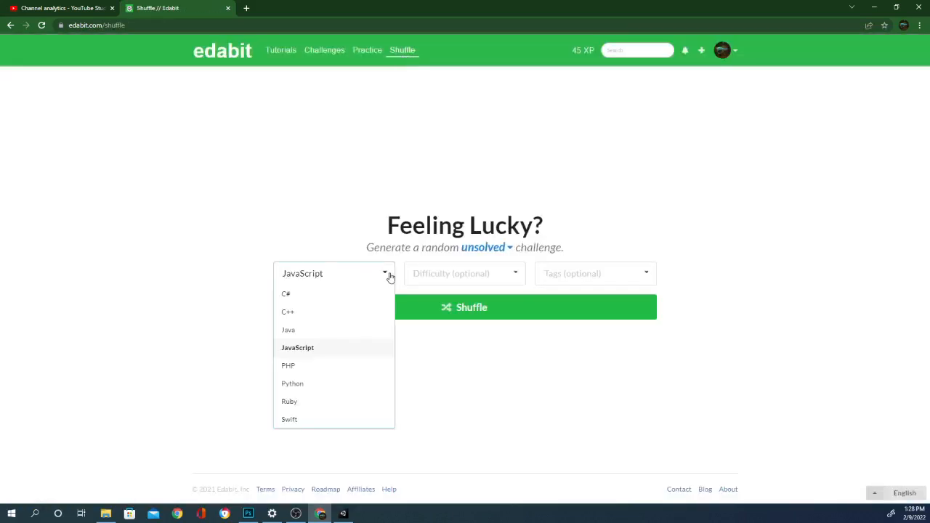
Shuffle a random Easy C# challenge, landing on Sort Numbers in Ascending Order
left_click(285, 293)
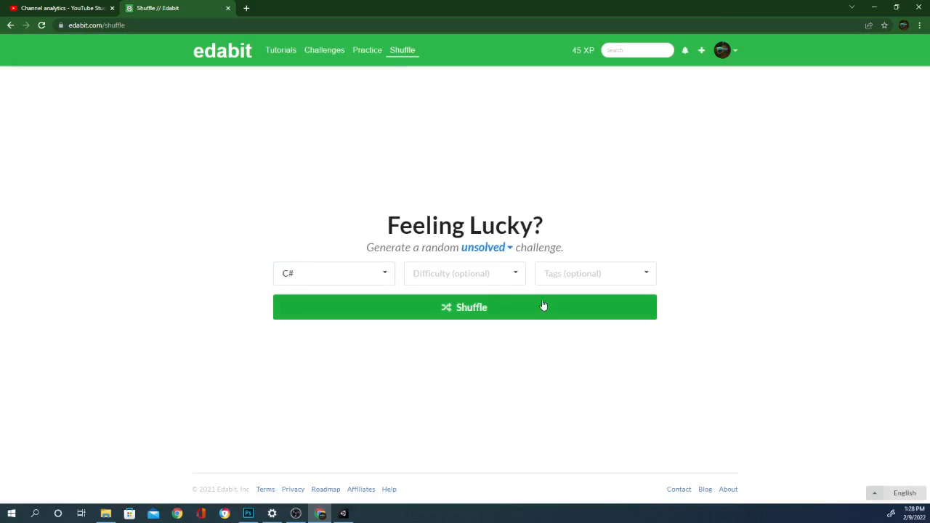
left_click(465, 274)
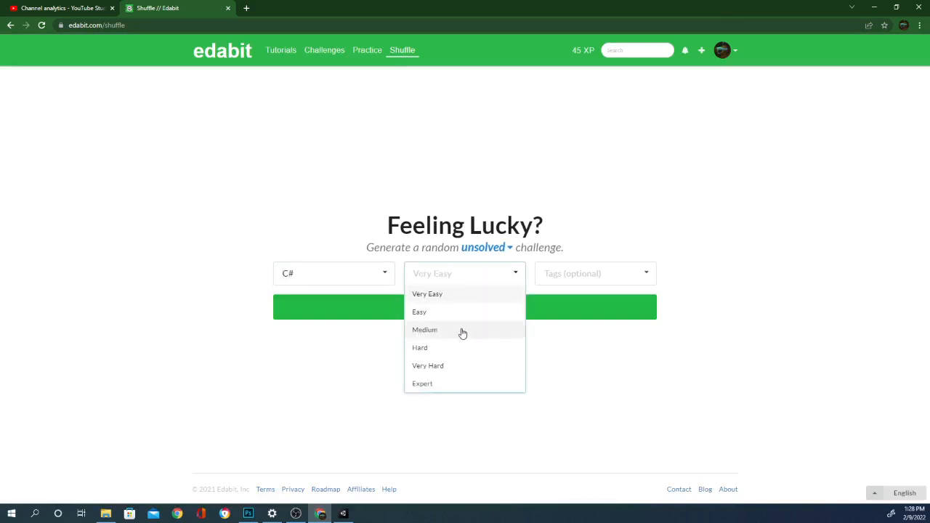
left_click(419, 311)
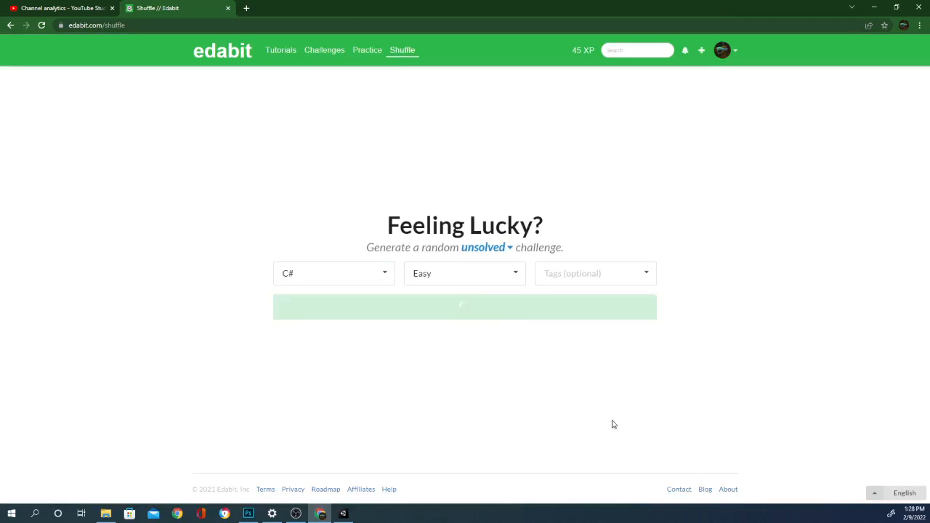
left_click(465, 307)
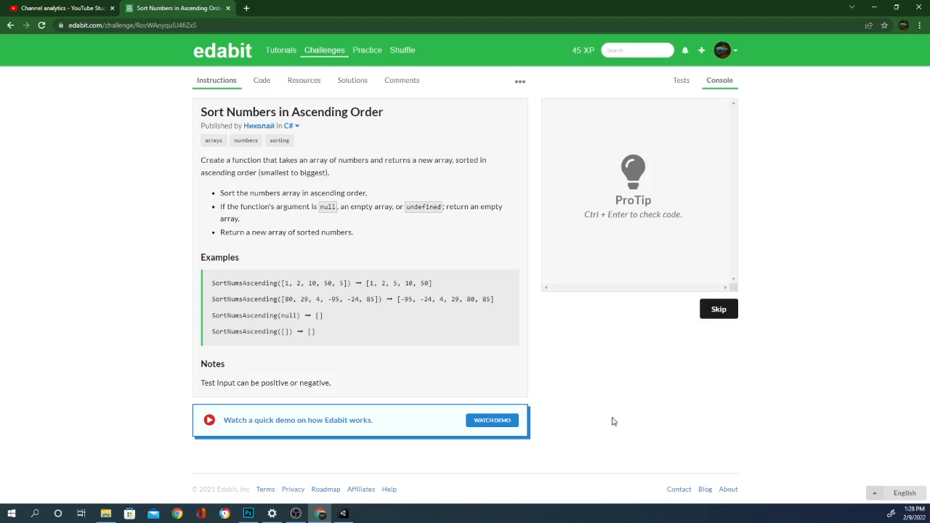
mouse_move(594, 419)
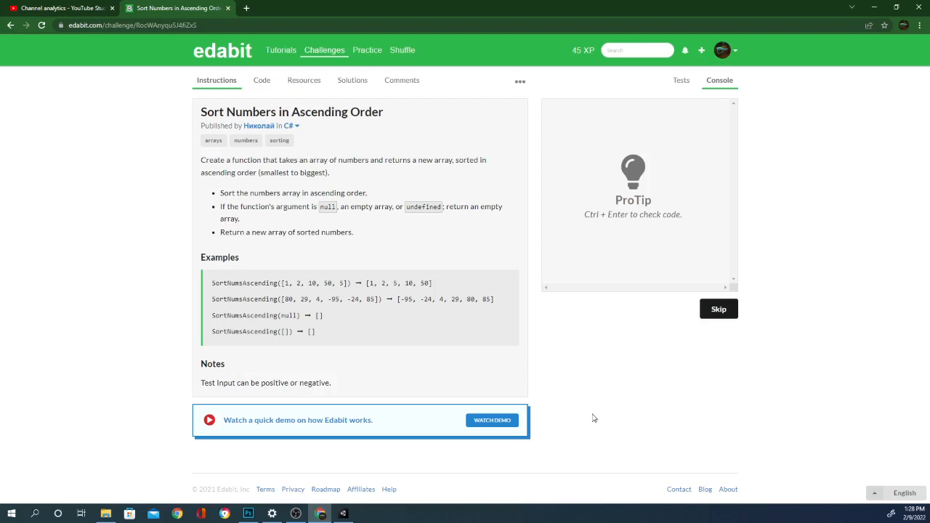
mouse_move(473, 244)
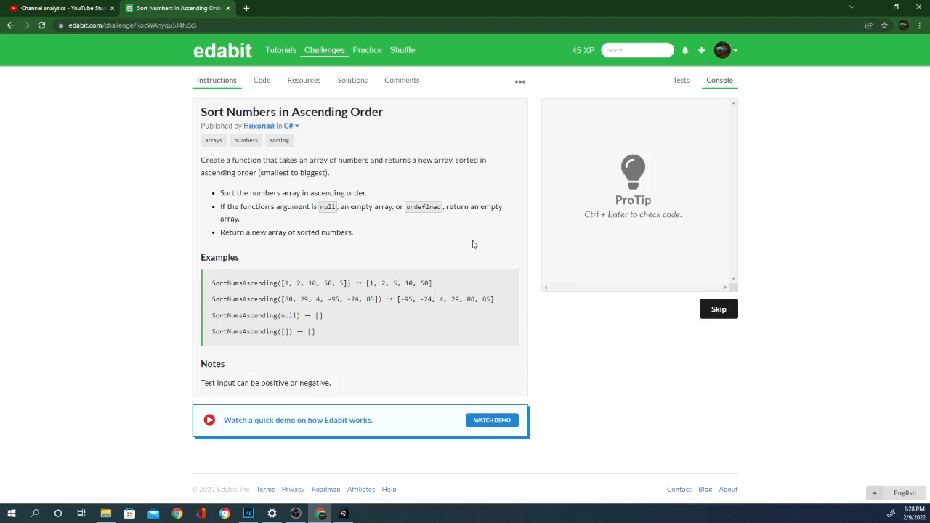
mouse_move(459, 250)
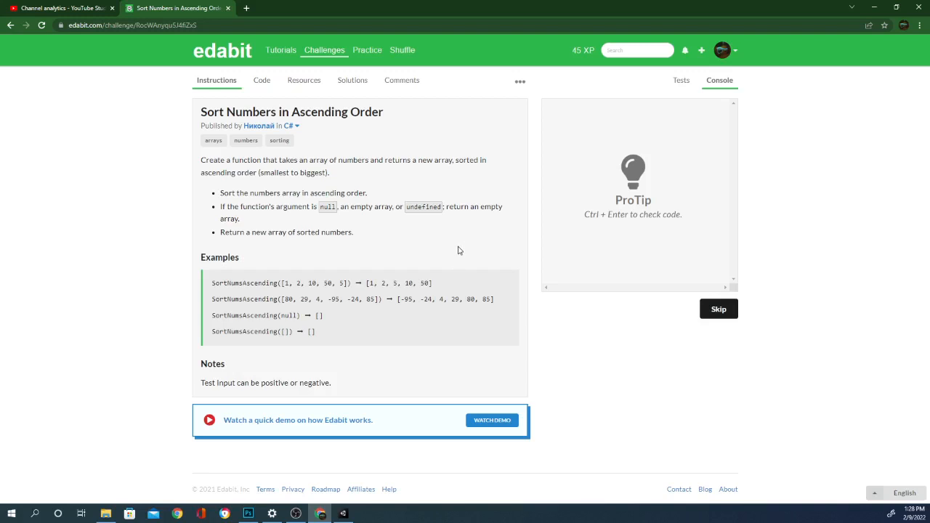
mouse_move(393, 236)
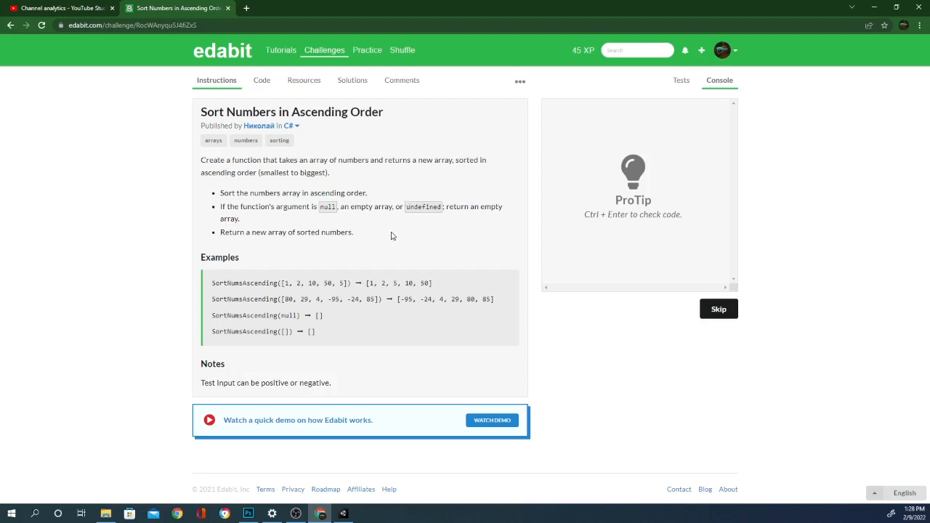
mouse_move(407, 249)
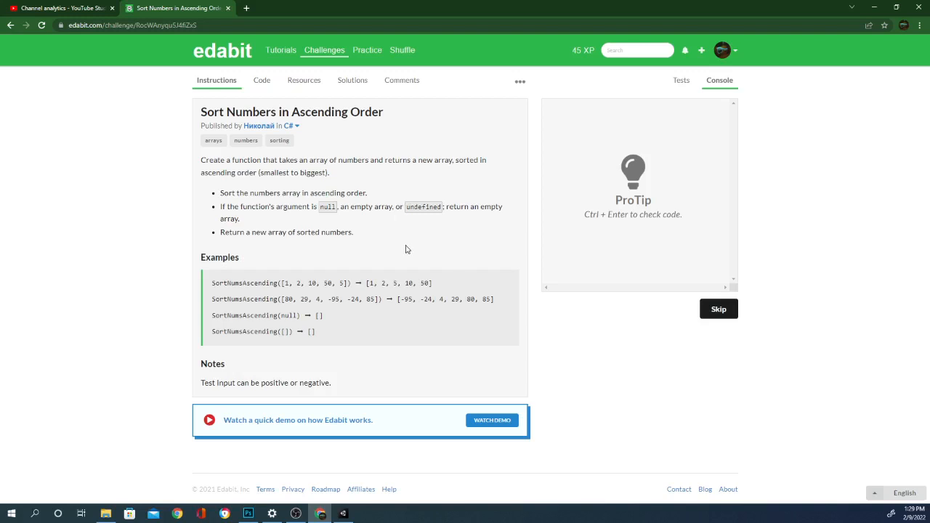
mouse_move(392, 323)
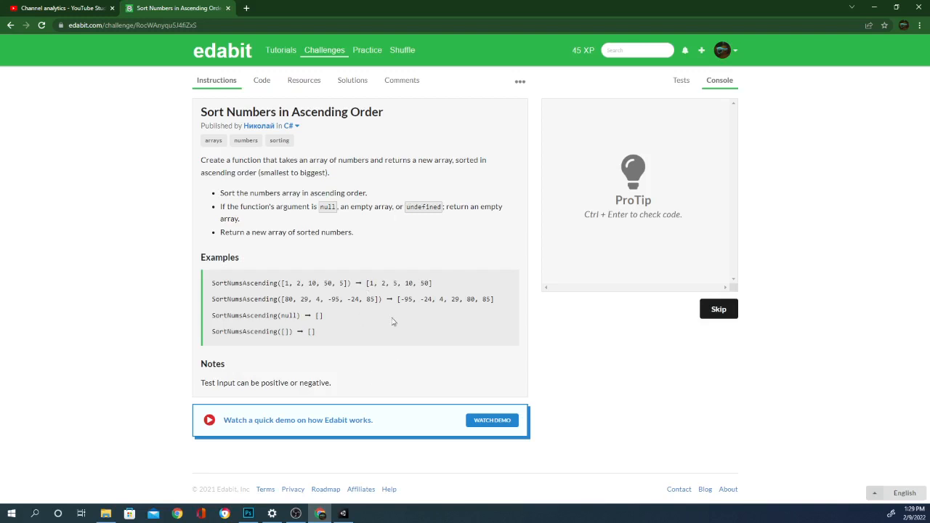
mouse_move(361, 221)
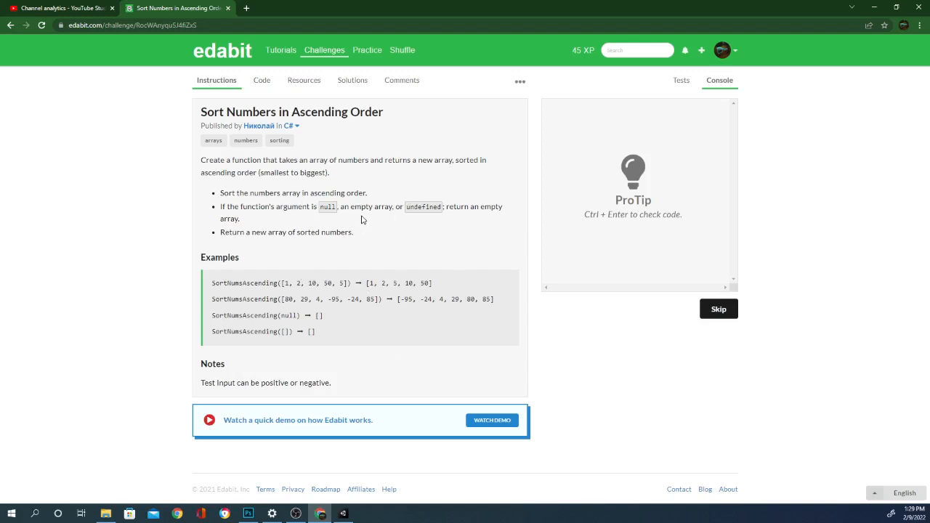
mouse_move(357, 250)
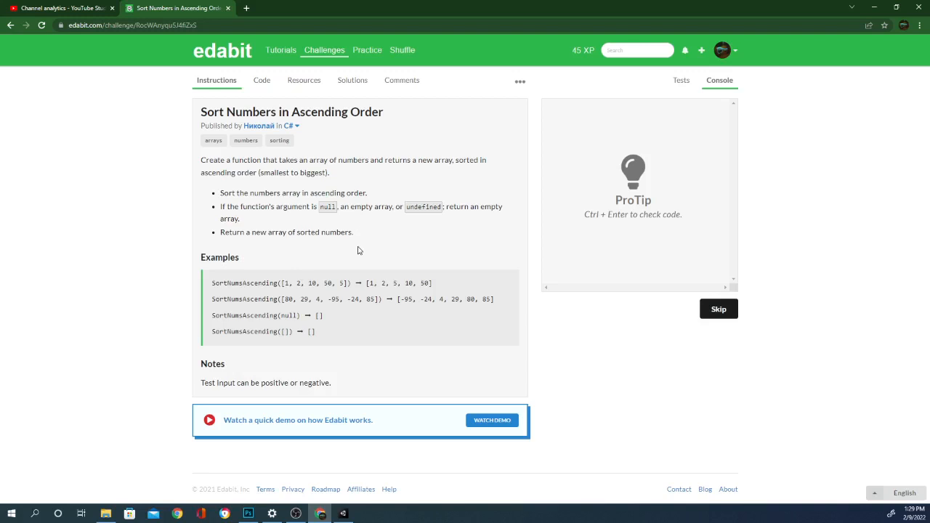
Switch from the instructions to the SortNumsAscending starter code
left_click(262, 79)
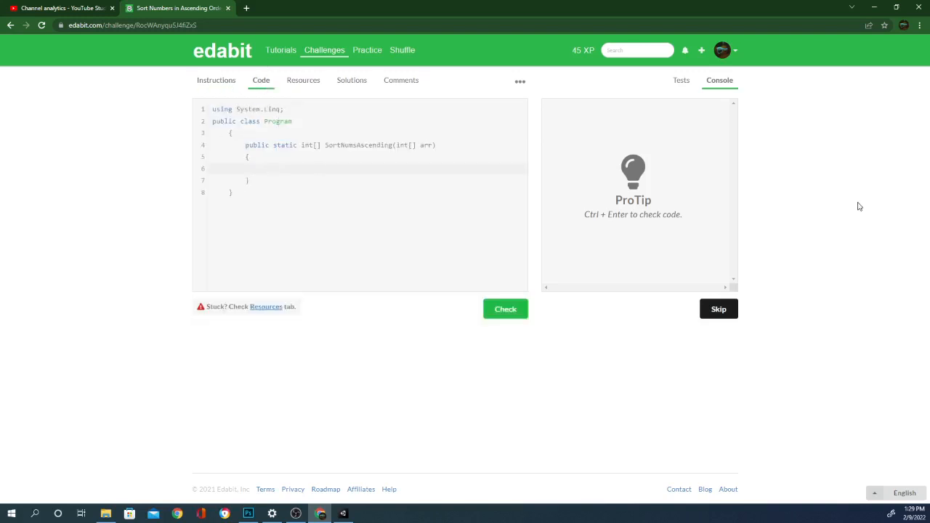
Declare int[] ar = new int[arr.length] above the return, then view the sorting resources
type("return")
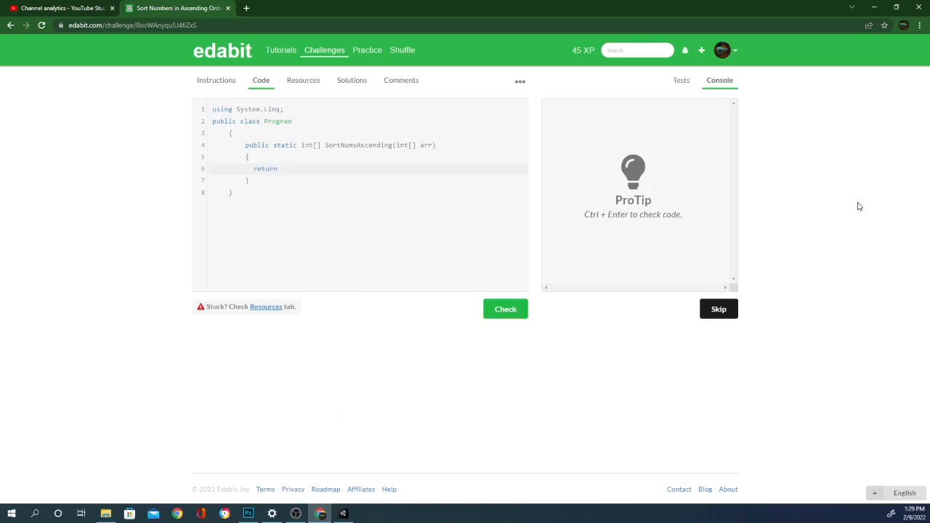
left_click(277, 168)
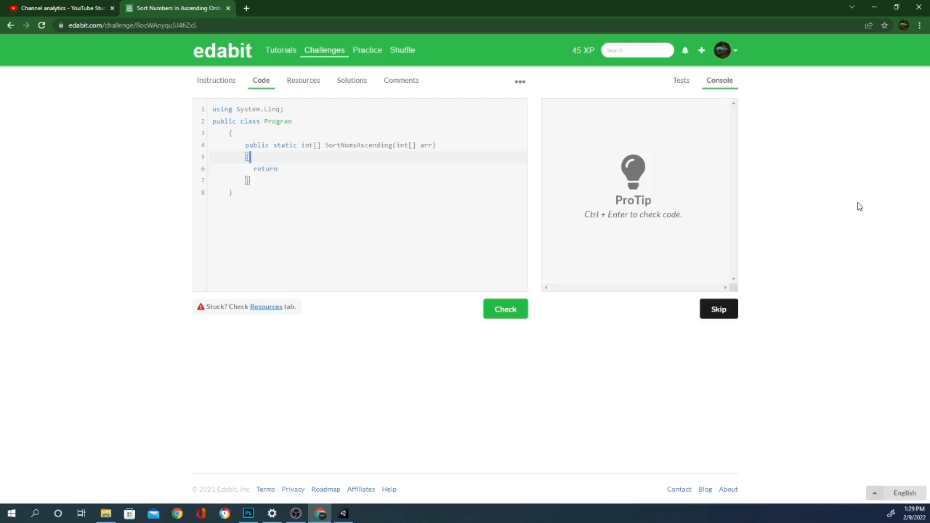
type("int")
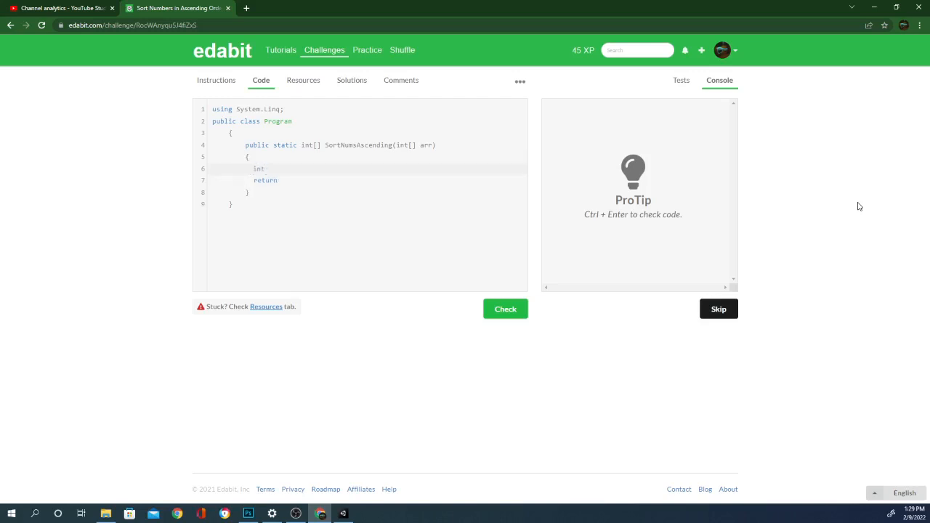
type("[]")
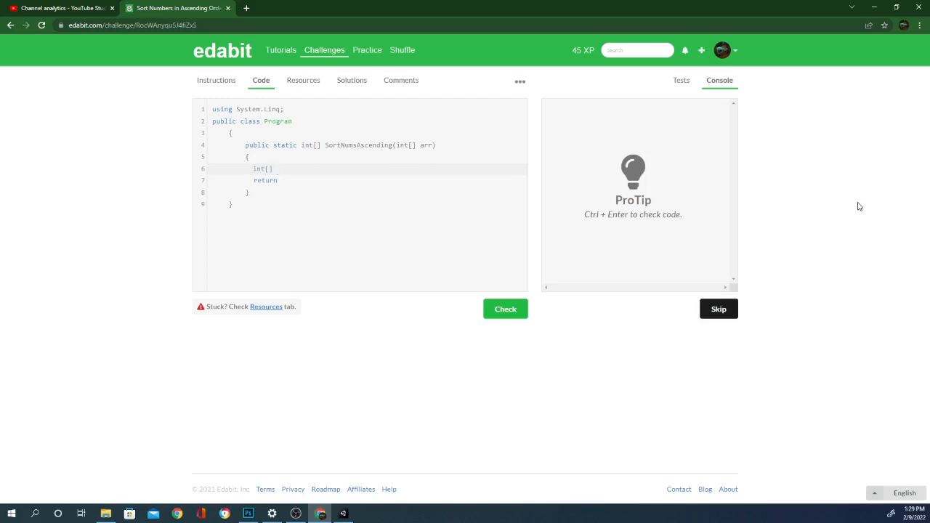
type("ar")
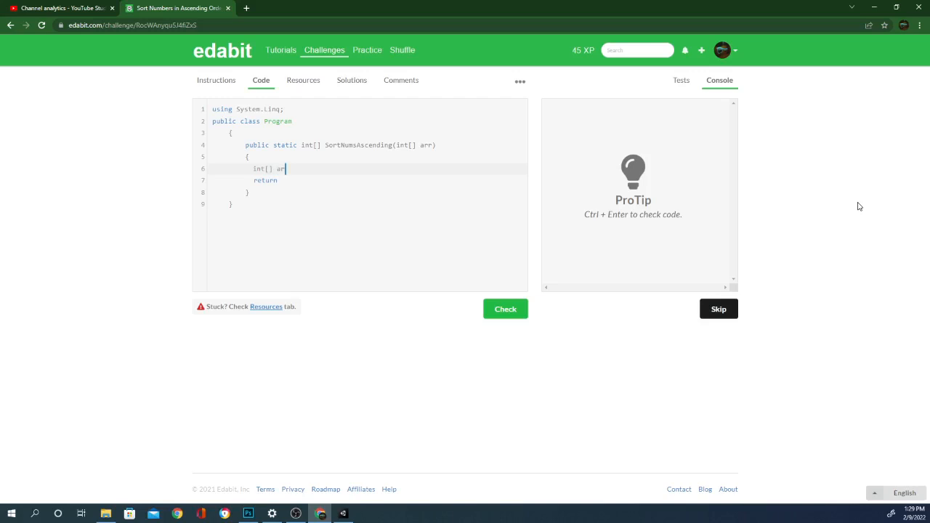
type("= new int")
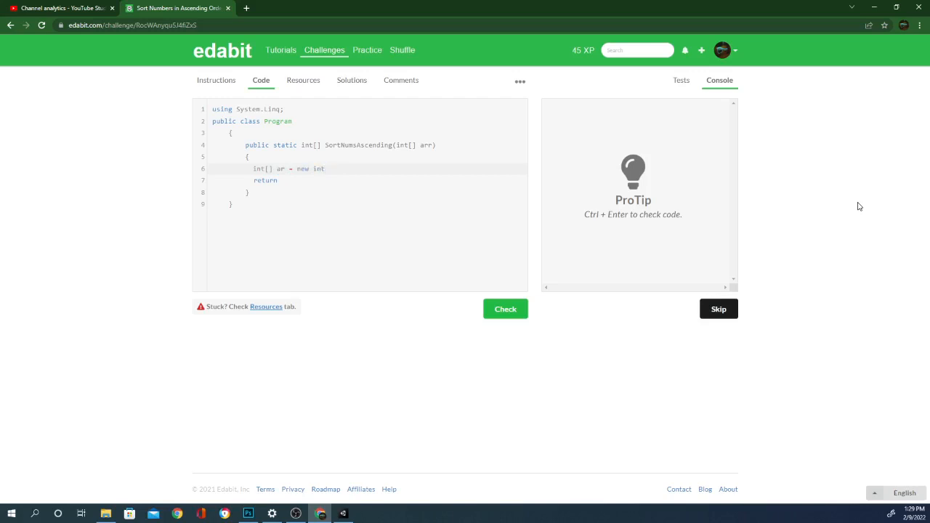
type("[]")
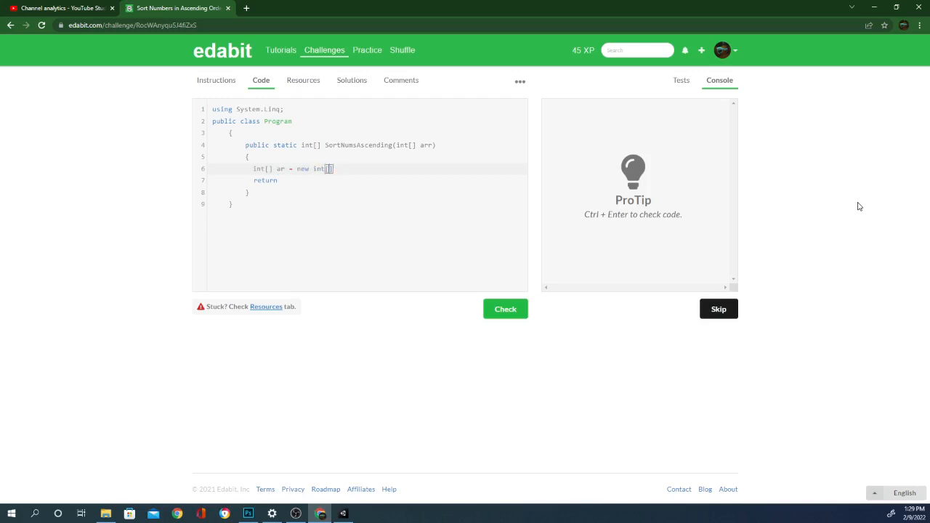
type("arr.length")
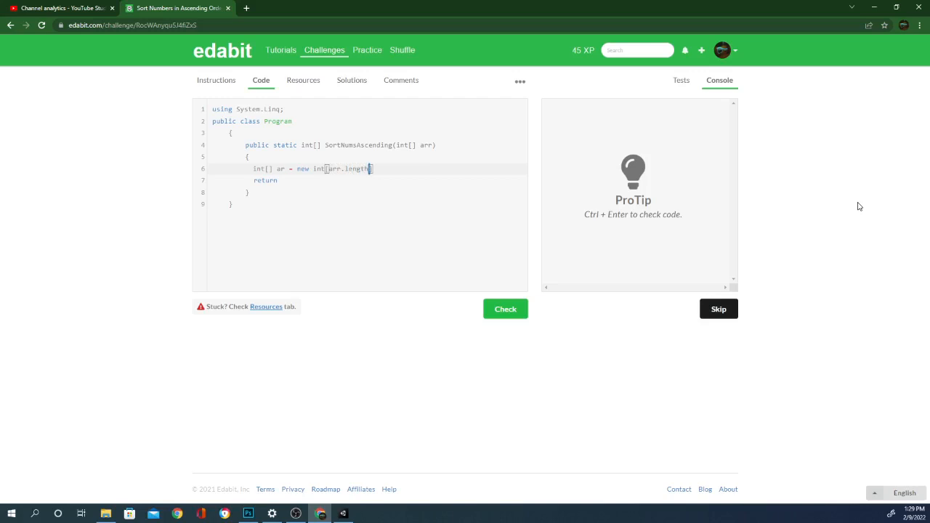
left_click(302, 80)
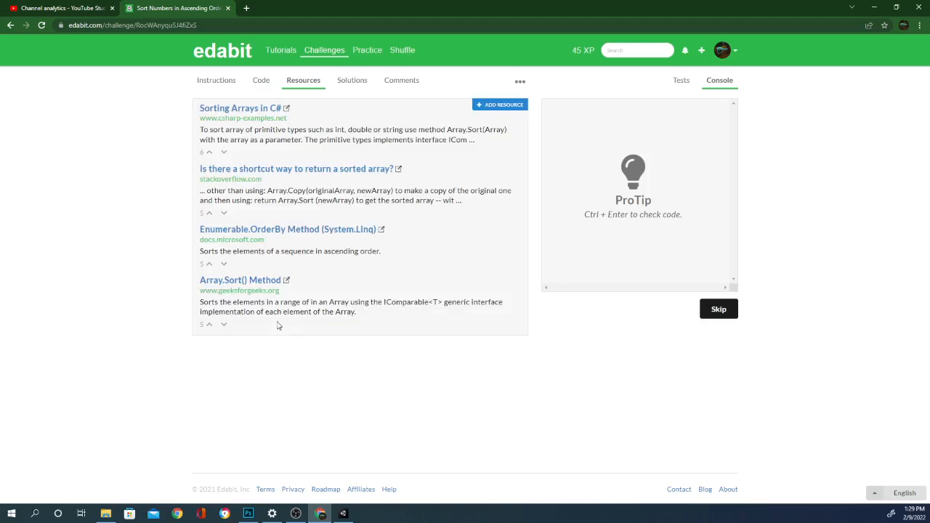
mouse_move(324, 171)
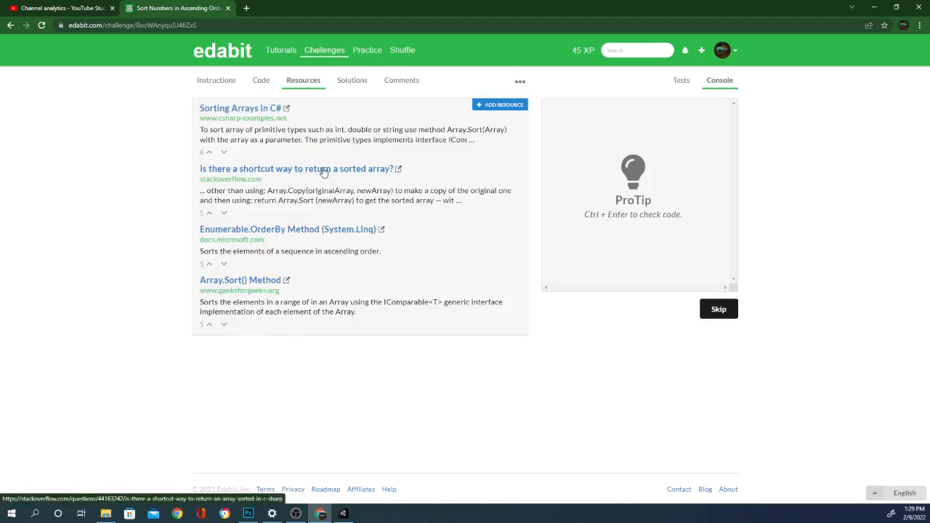
mouse_move(349, 197)
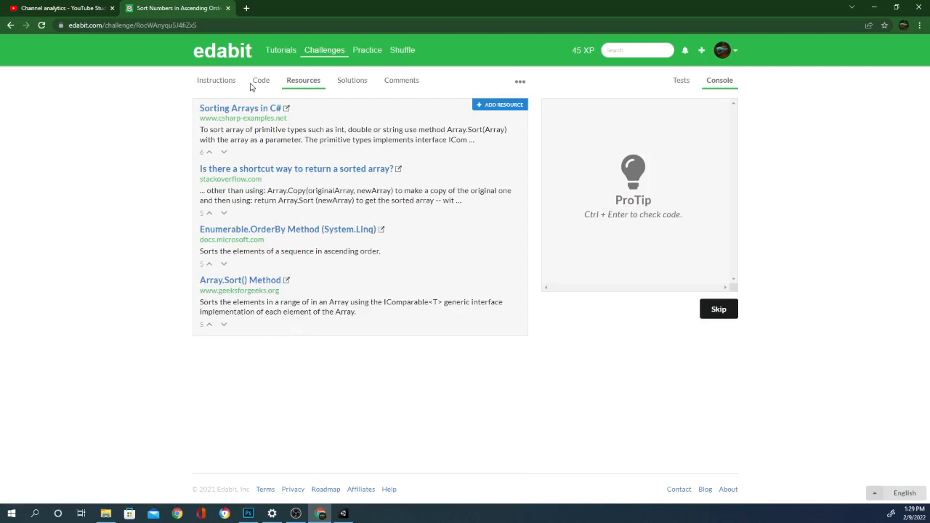
mouse_move(260, 175)
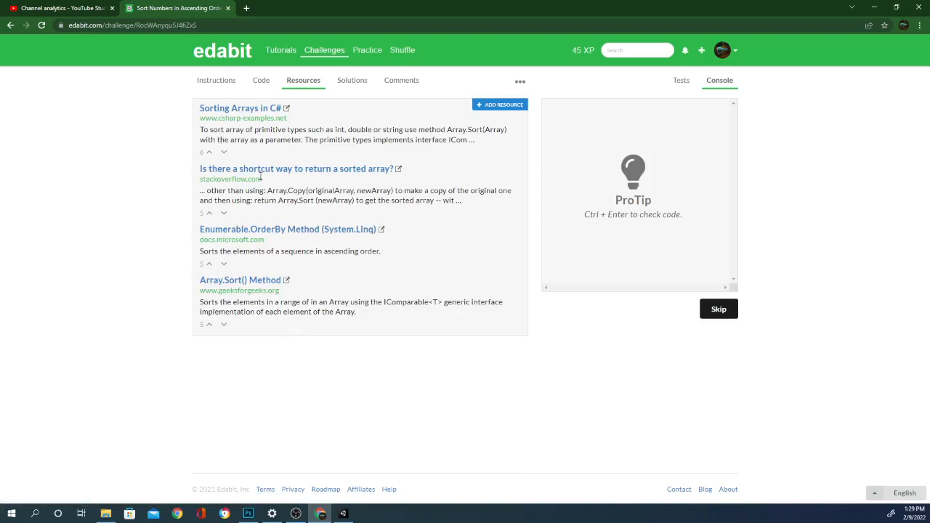
mouse_move(252, 71)
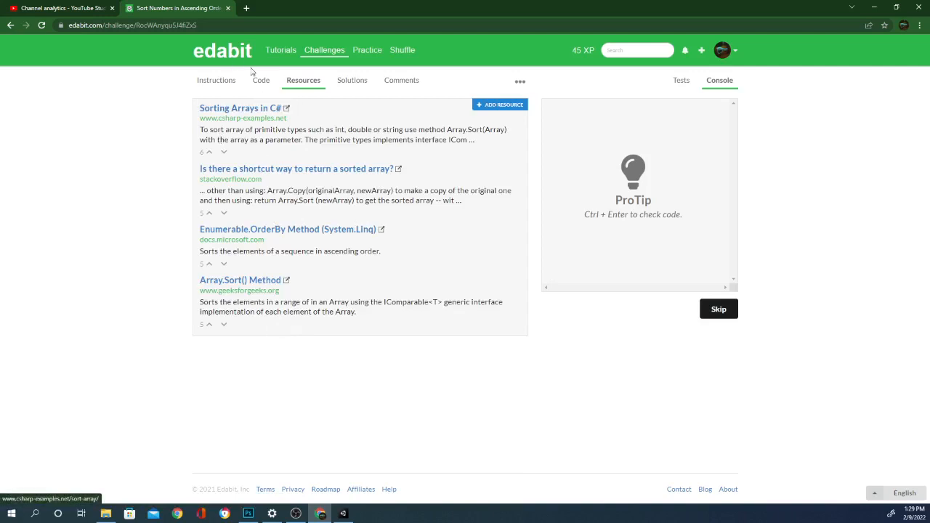
Return from the resources list to the solution code editor
left_click(261, 80)
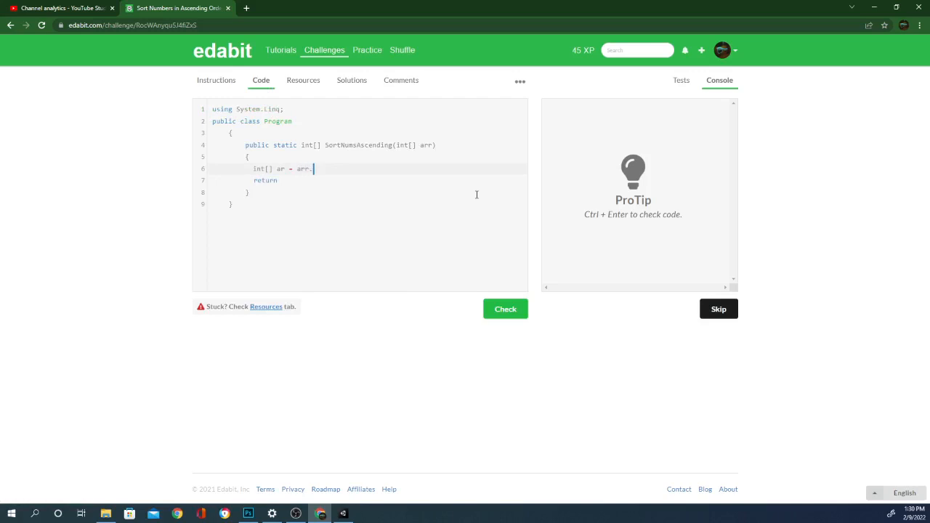
Finish the line as 'int[] ar = arr.sort()', then open the Stack Overflow sorted-array question in a new tab from Resources
type("sort")
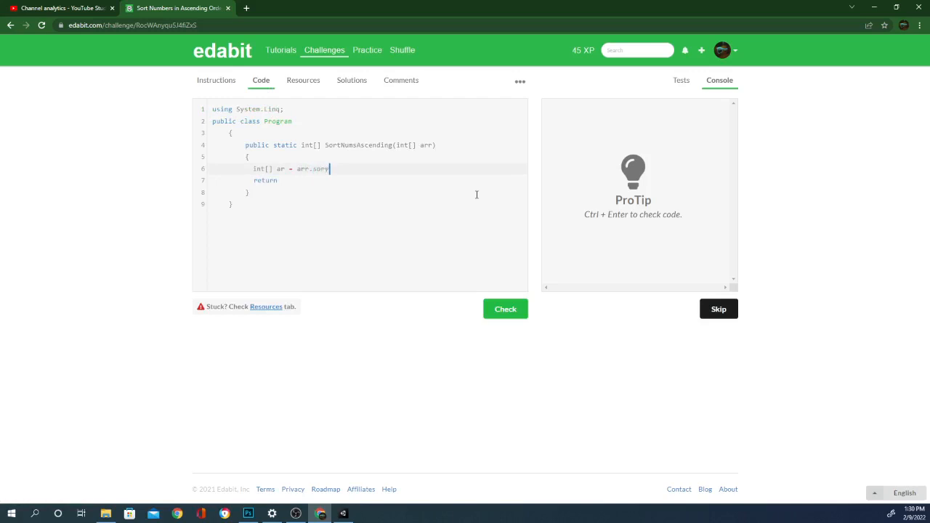
type("()")
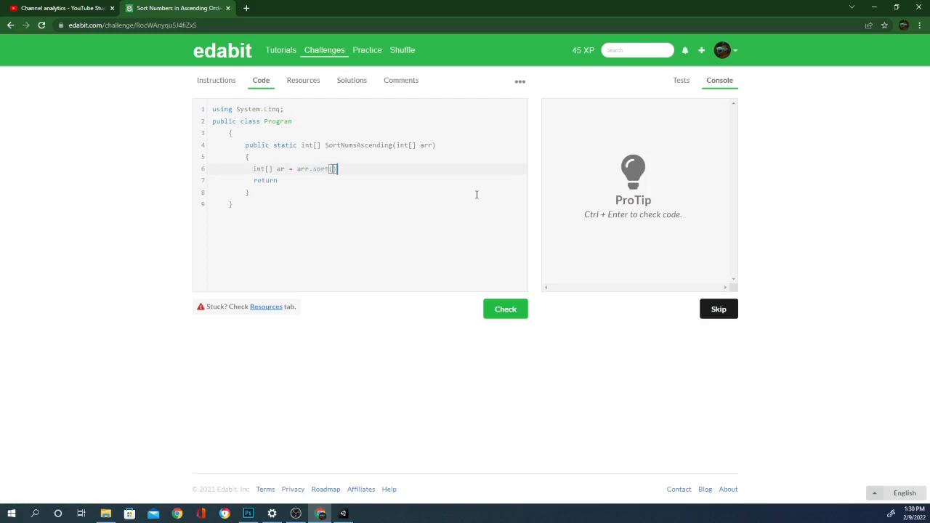
left_click(302, 80)
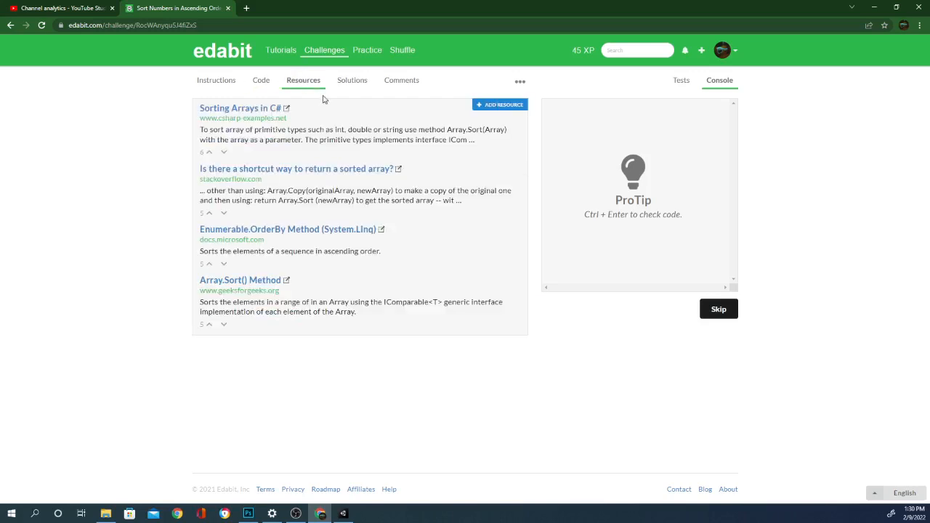
right_click(295, 168)
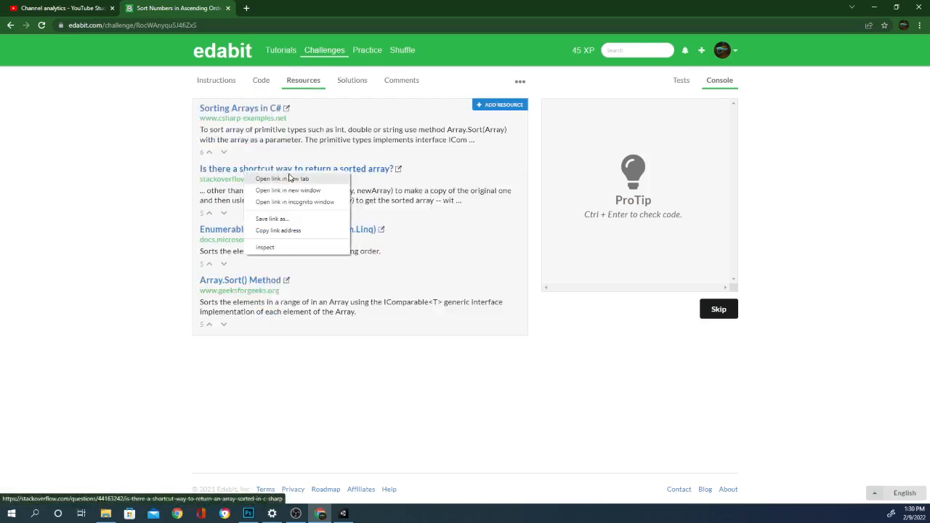
left_click(281, 177)
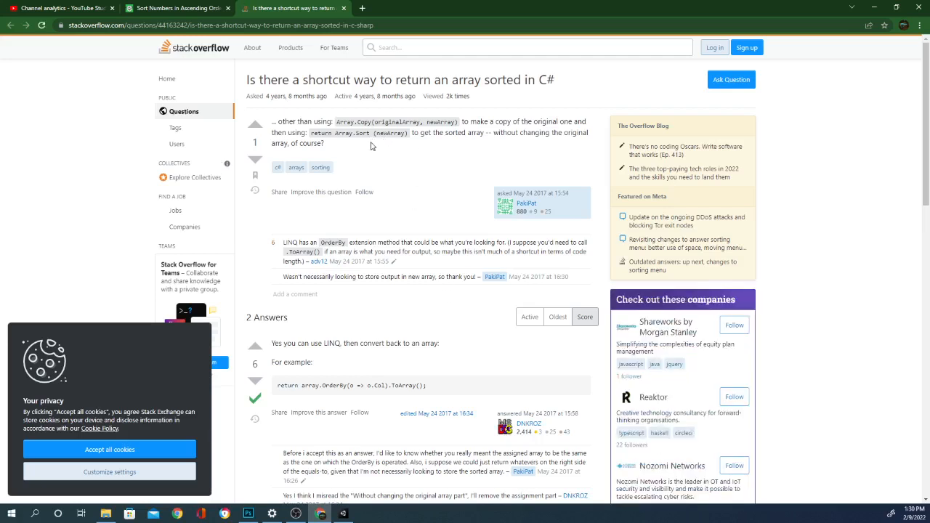
mouse_move(375, 148)
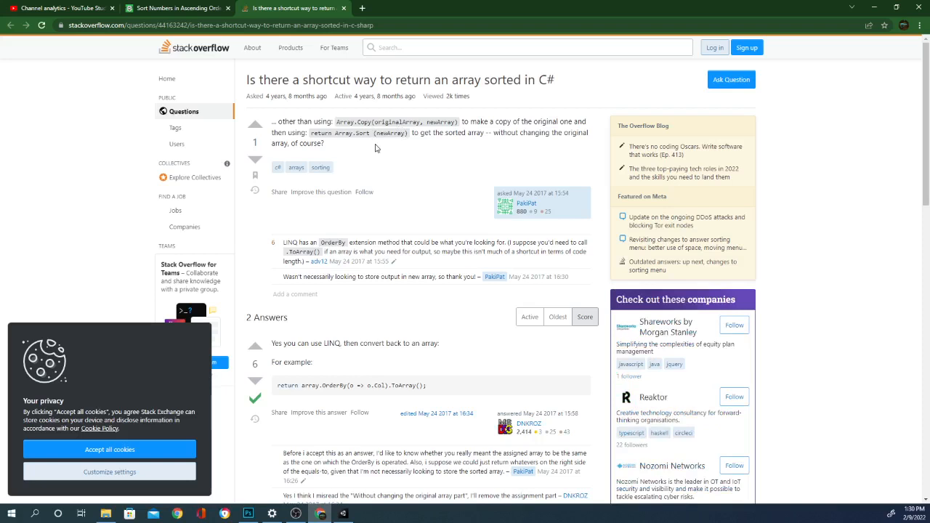
mouse_move(390, 162)
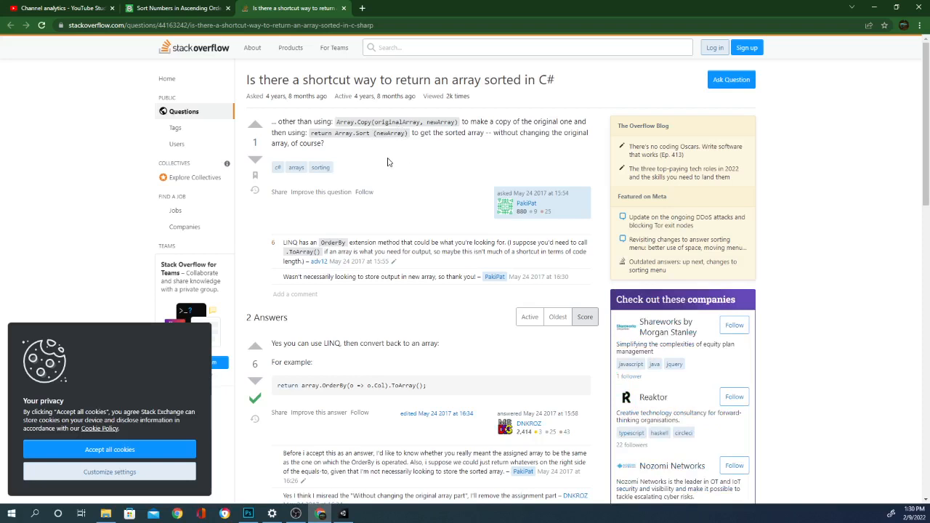
mouse_move(343, 145)
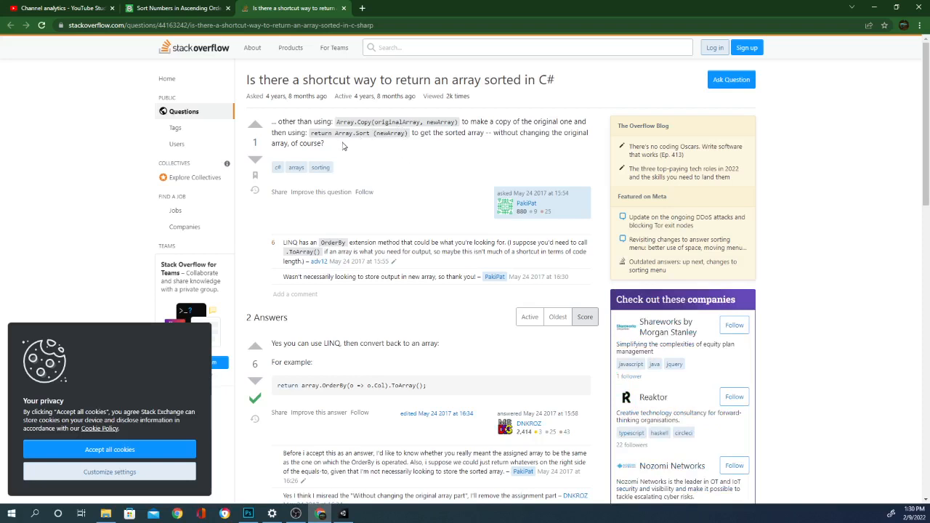
mouse_move(376, 142)
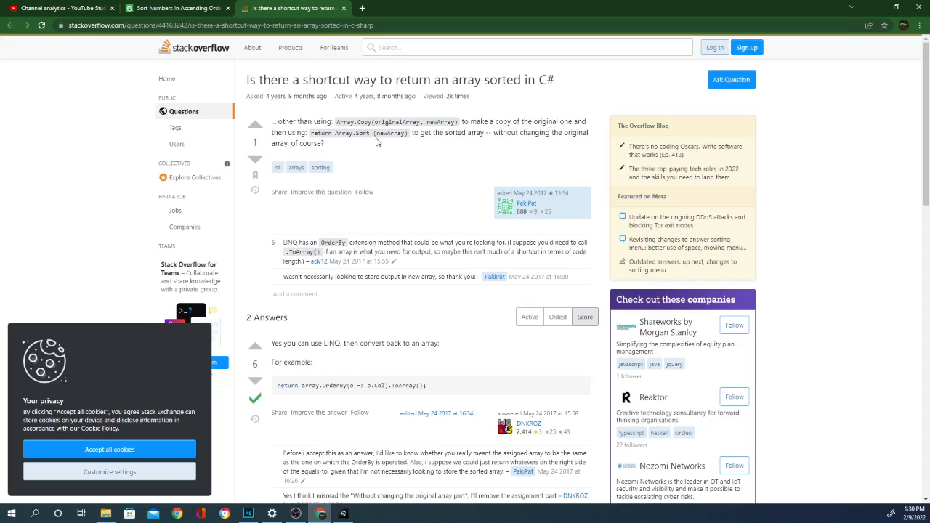
mouse_move(410, 145)
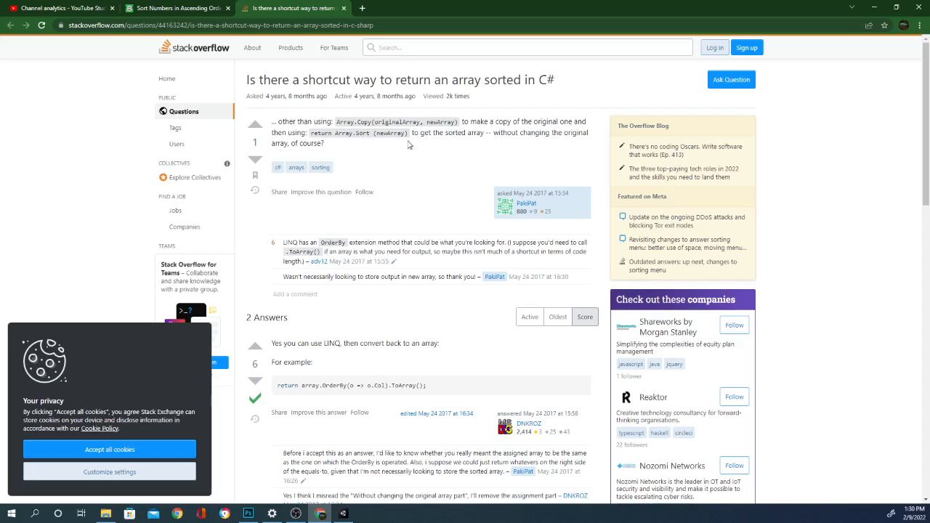
Select the answer's one-line 'return array.OrderBy(x => x.Col).ToArray();' statement to copy
scroll("down", 3)
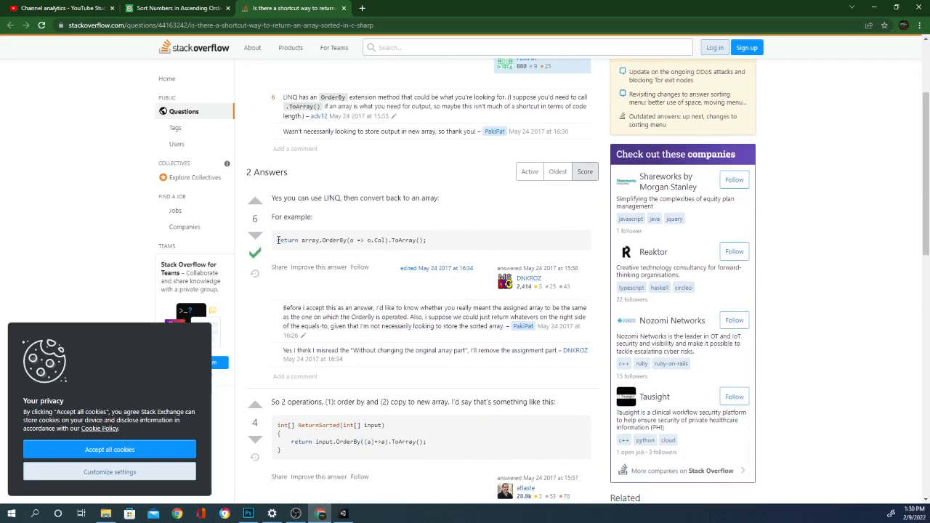
triple_click(351, 239)
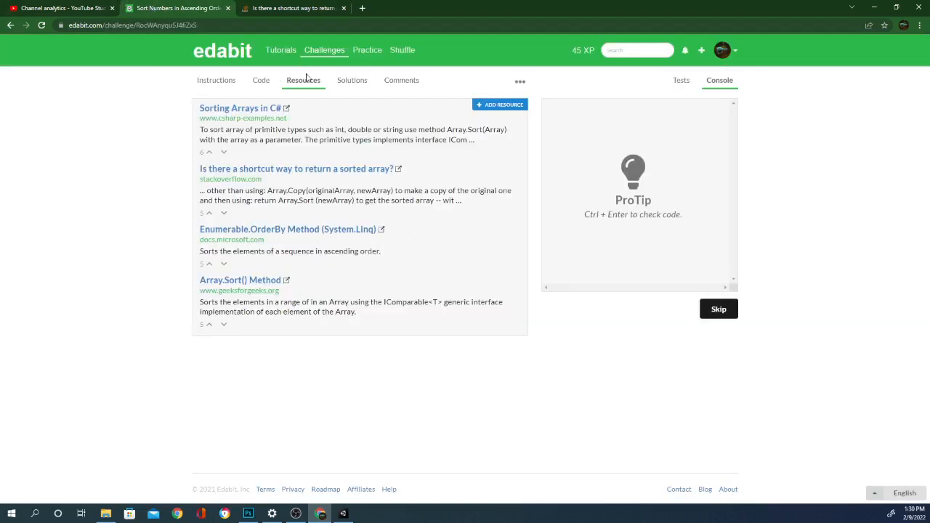
Make SortNumsAscending return arr.OrderBy(x => x).ToArray() and run Check on it
left_click(260, 80)
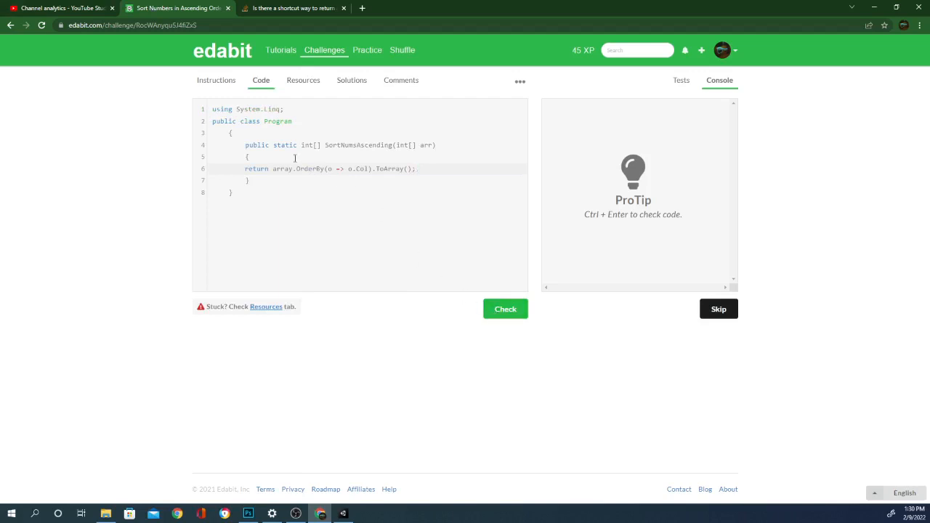
mouse_move(334, 157)
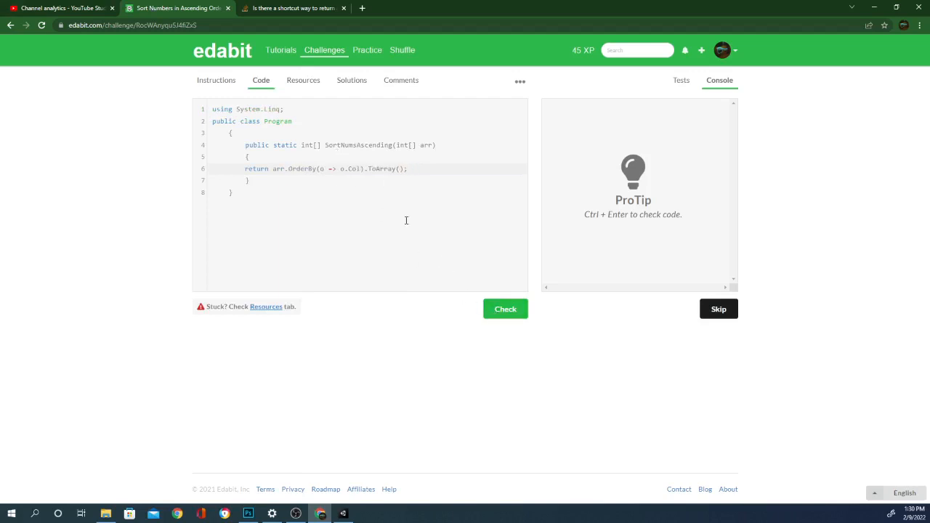
left_click(505, 307)
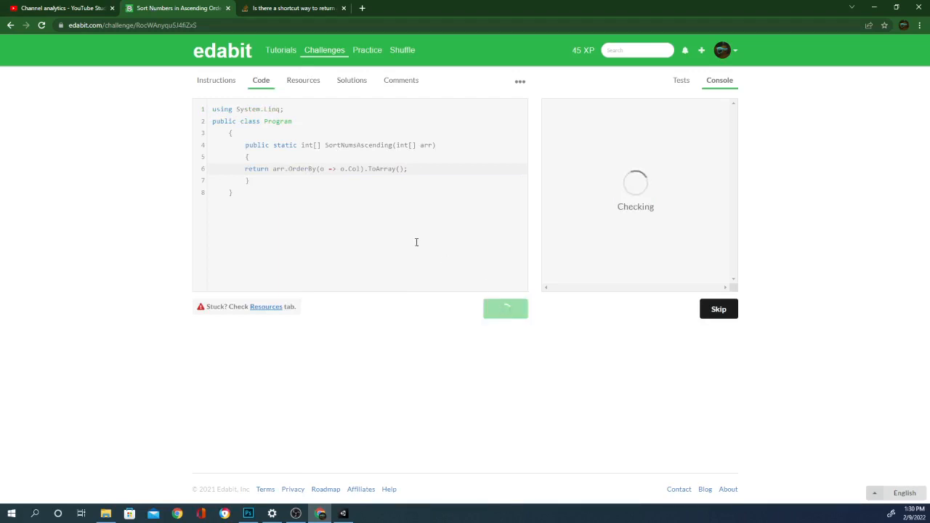